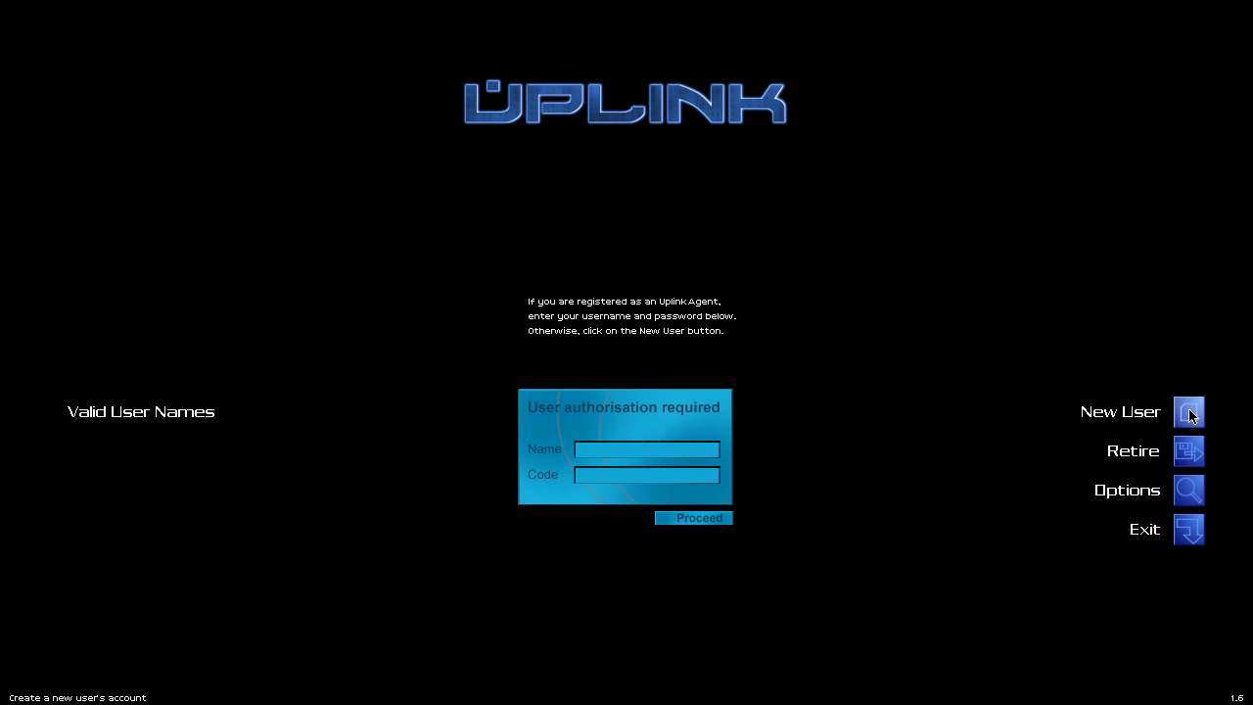
Start creating a new agent account from the Uplink login screen.
{"action": "left_click", "coordinate": [1188, 411]}
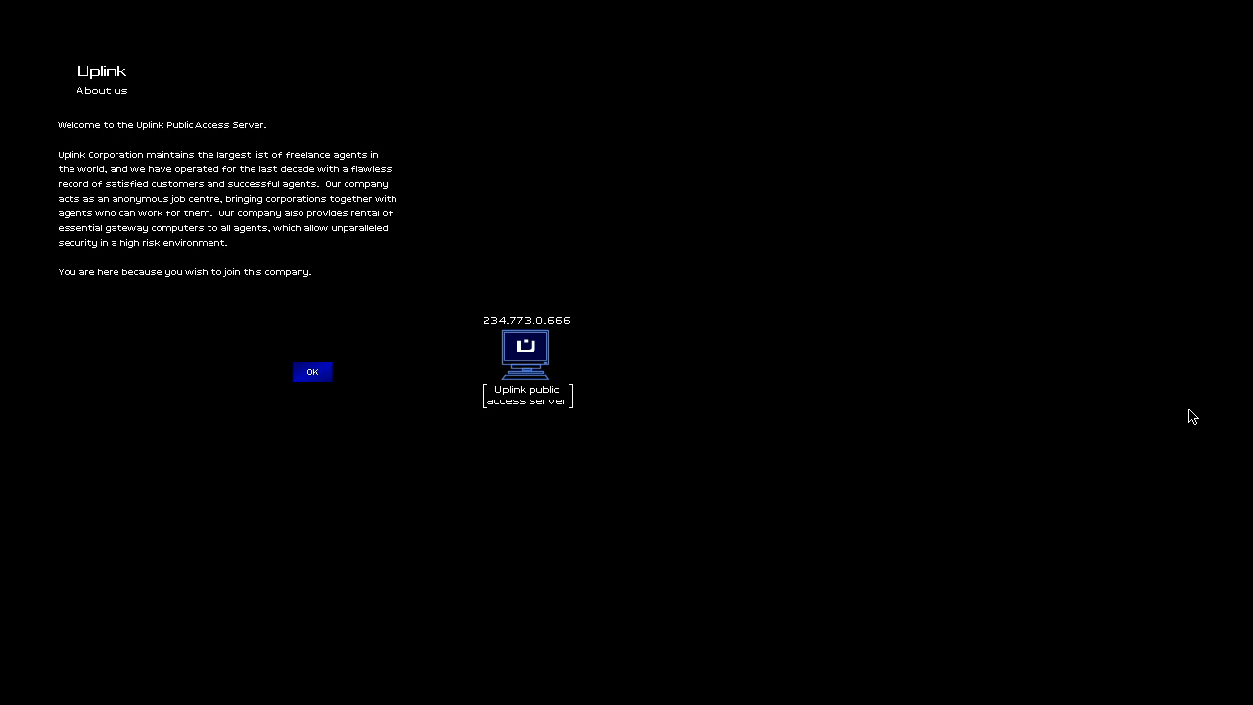
{"action": "mouse_move", "coordinate": [499, 456]}
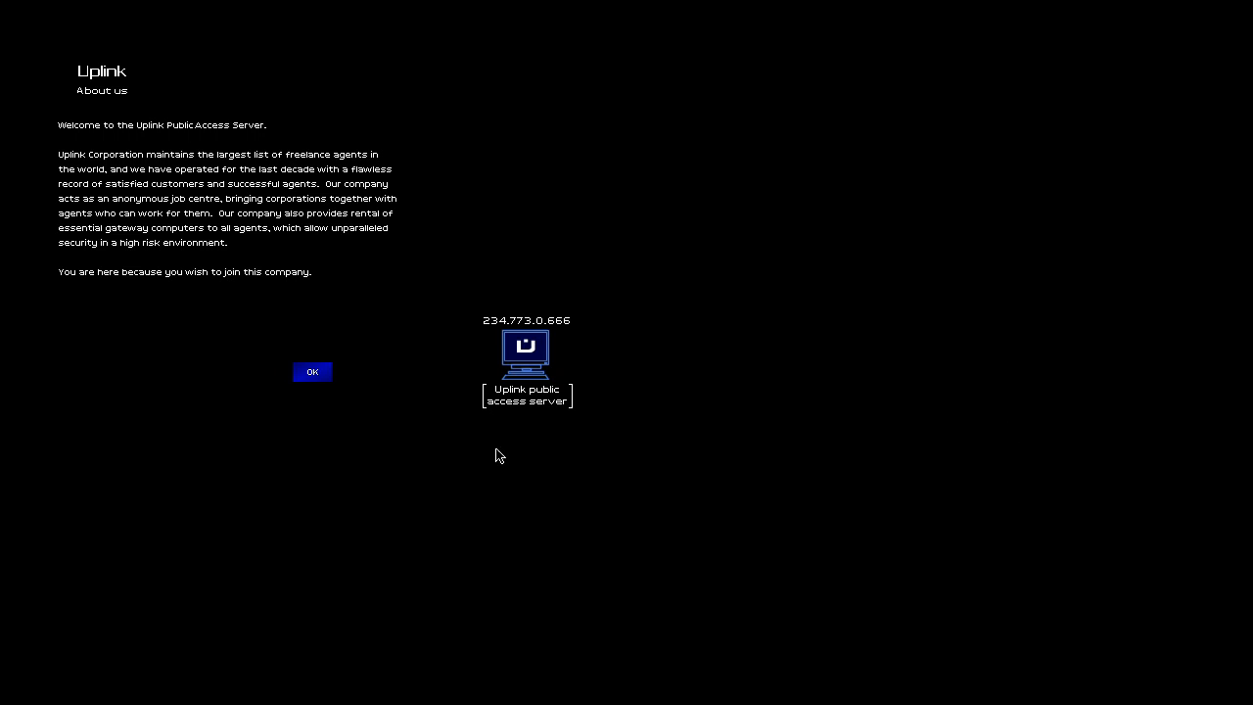
Register a new agent profile named Matt.
{"action": "left_click", "coordinate": [311, 372]}
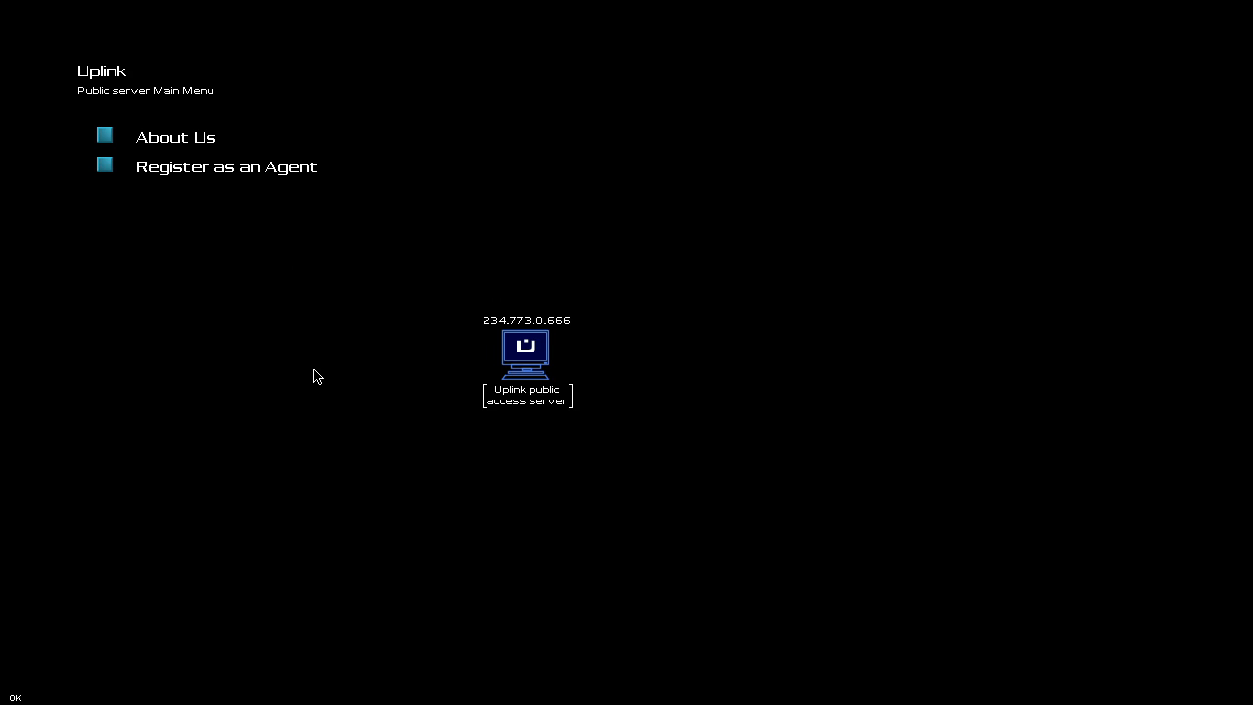
{"action": "left_click", "coordinate": [226, 166]}
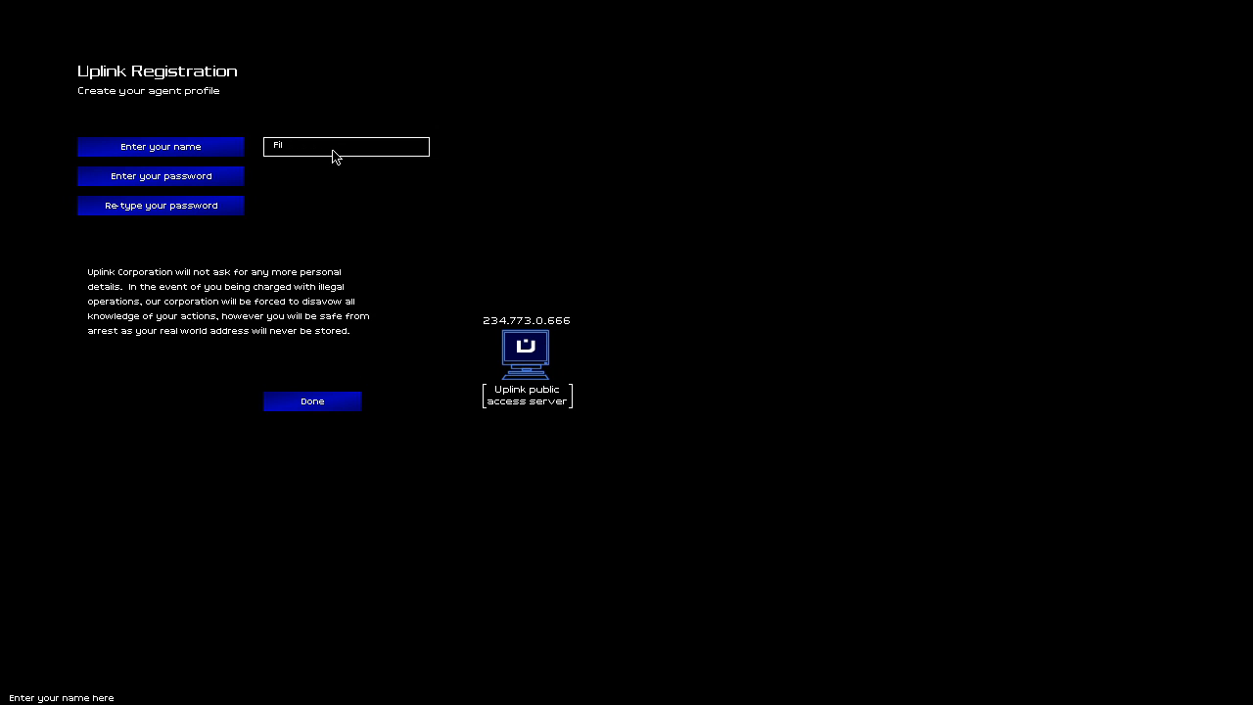
{"action": "type", "text": "Matthewmatosis"}
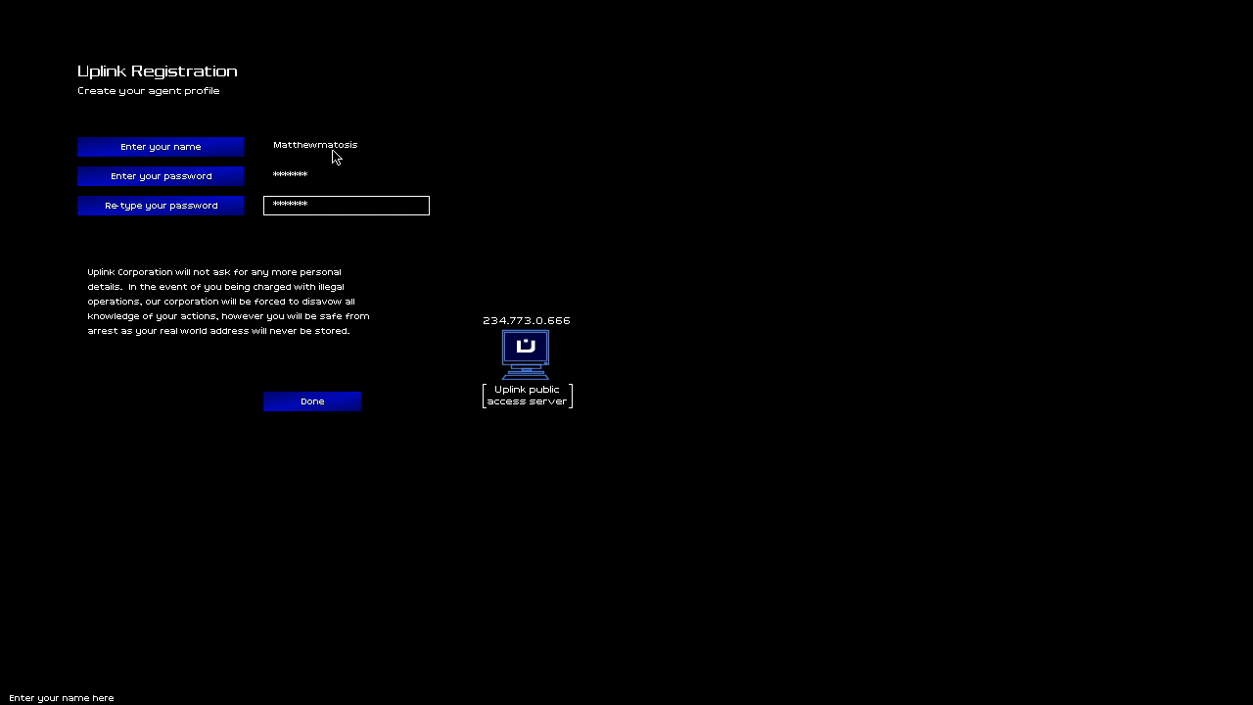
{"action": "left_click", "coordinate": [312, 401]}
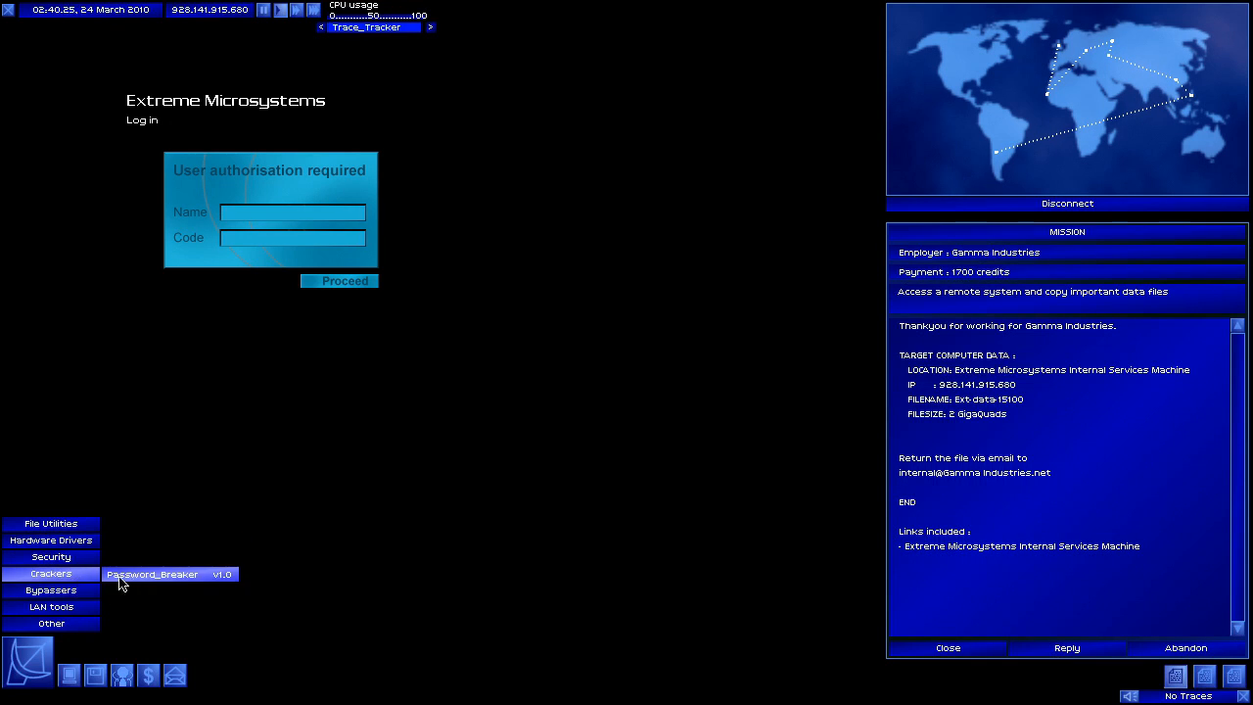
Crack the Extreme Microsystems login with Password_Breaker and log in as admin.
{"action": "left_click", "coordinate": [152, 573]}
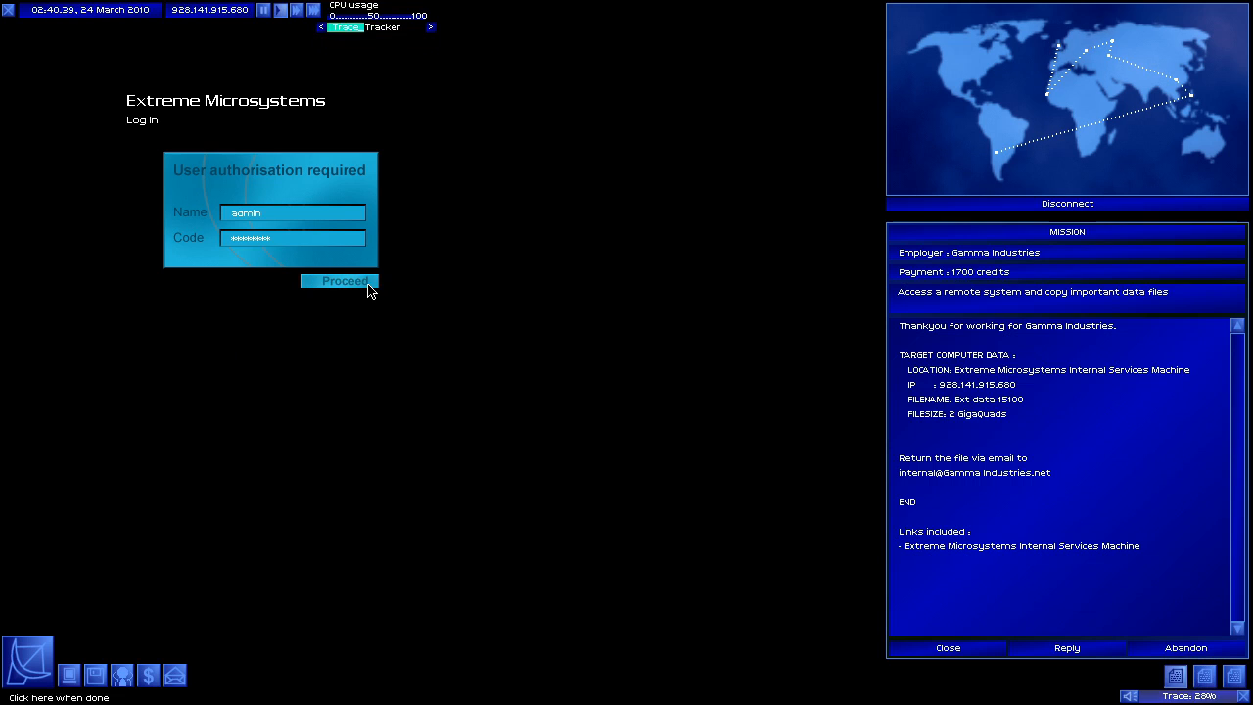
{"action": "left_click", "coordinate": [340, 281]}
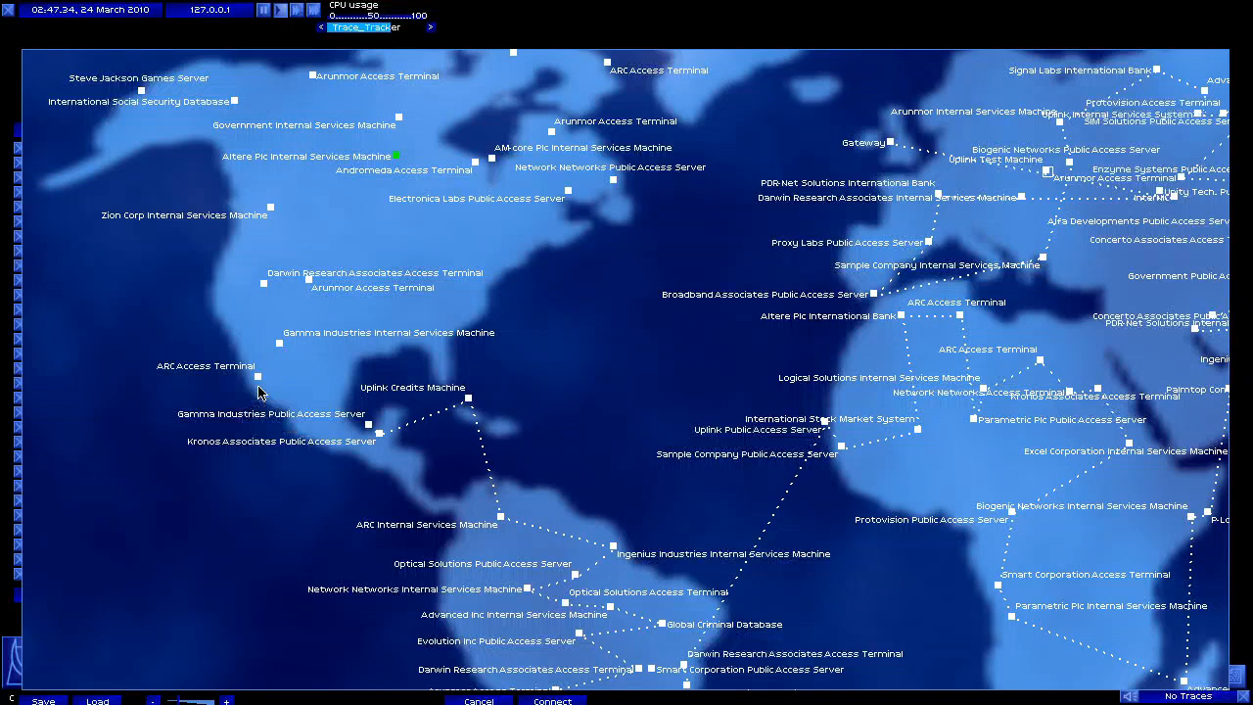
{"action": "mouse_move", "coordinate": [265, 292]}
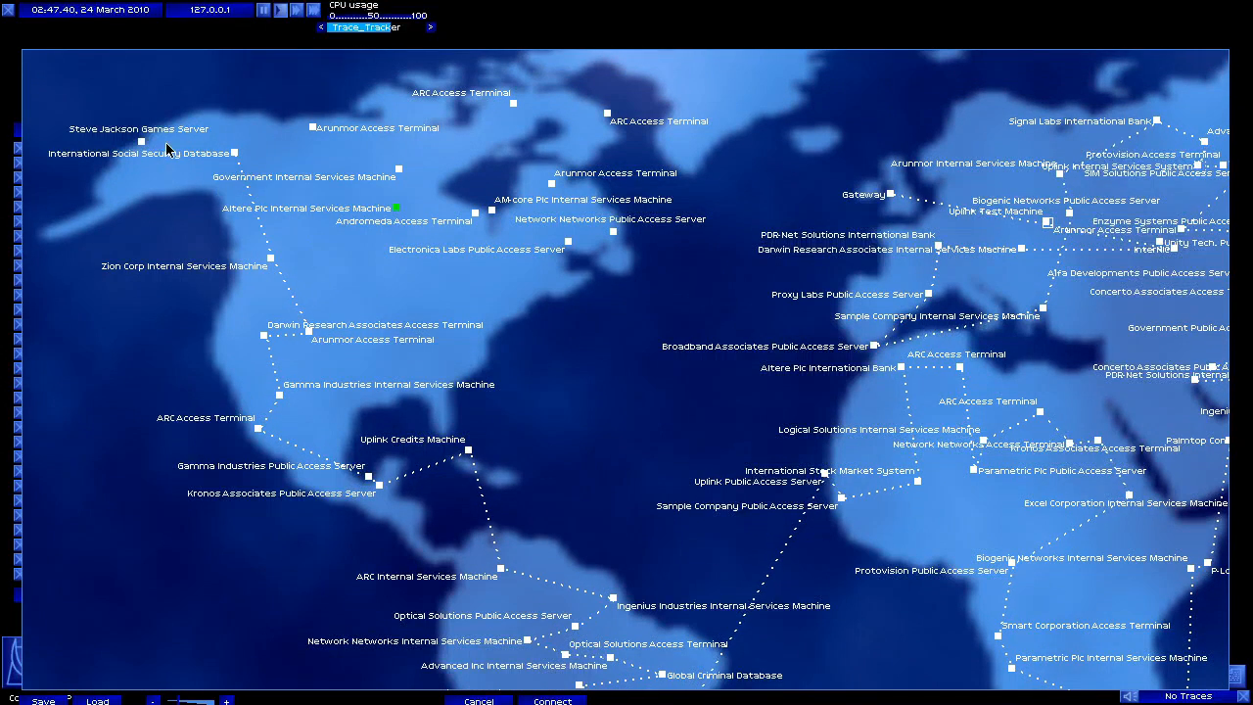
{"action": "mouse_move", "coordinate": [313, 127]}
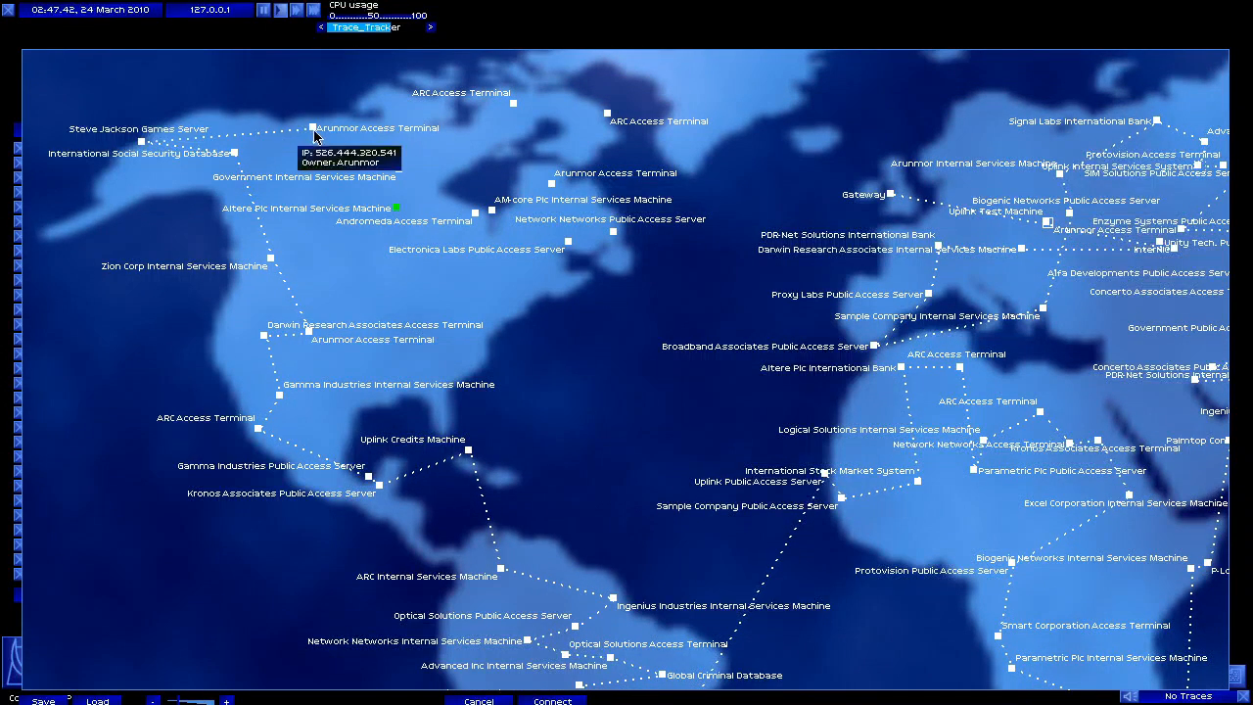
{"action": "mouse_move", "coordinate": [397, 212]}
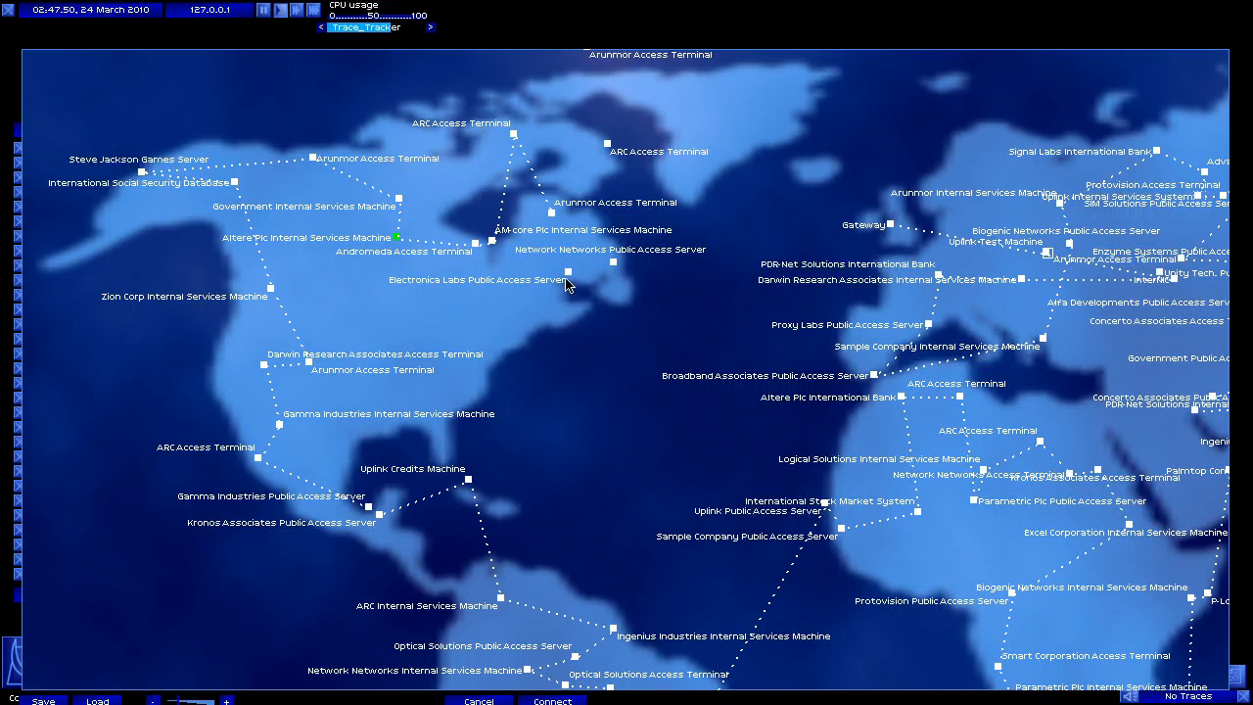
{"action": "mouse_move", "coordinate": [612, 147]}
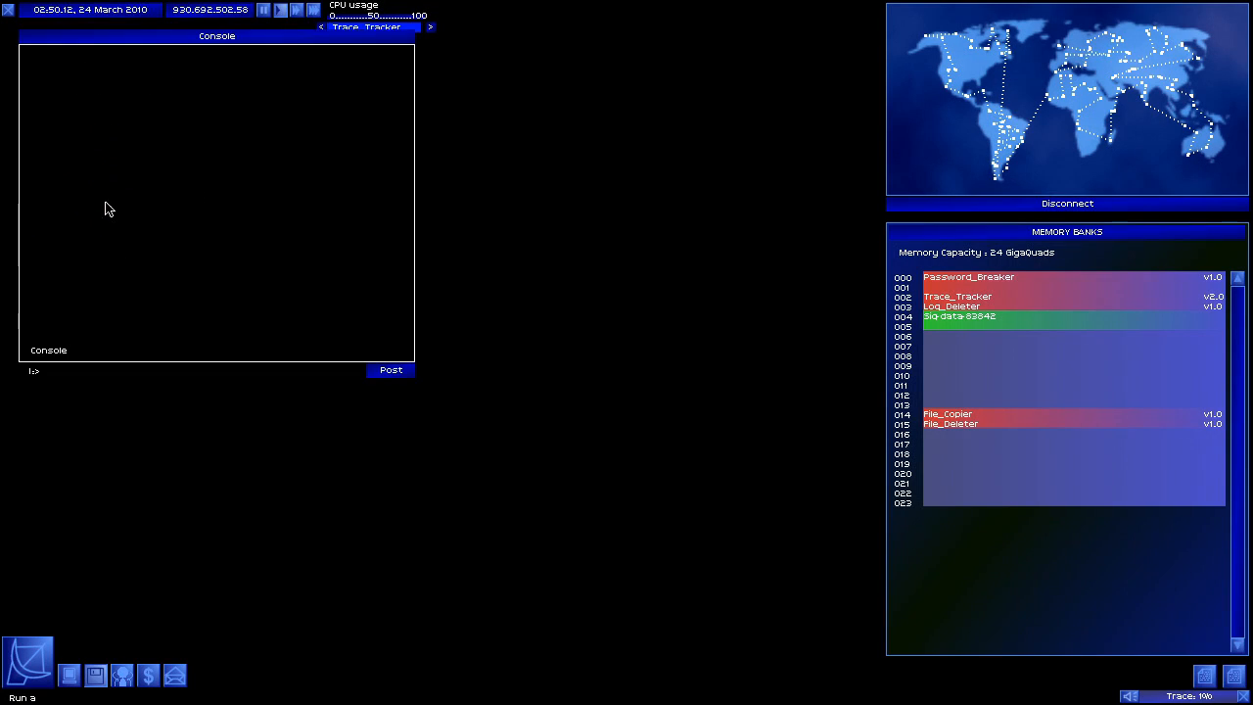
Delete all remote log files and attach the stolen data to the mission report.
{"action": "type", "text": "cd log"}
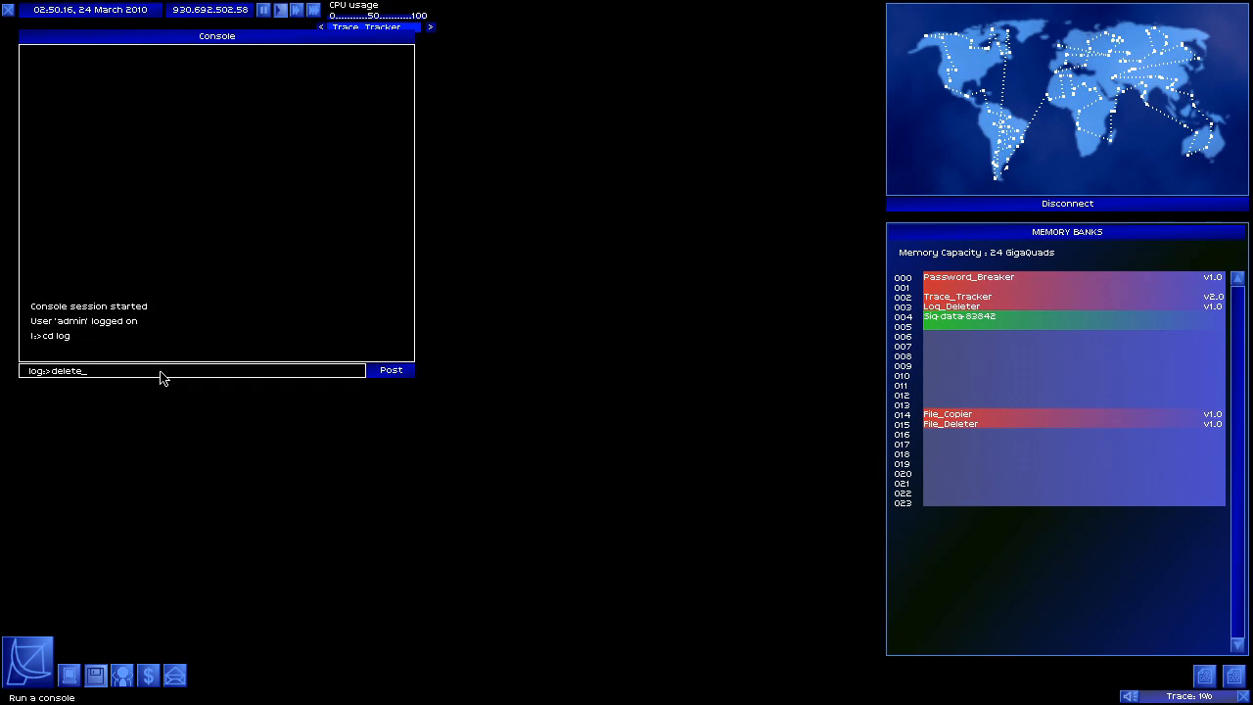
{"action": "left_click", "coordinate": [390, 370]}
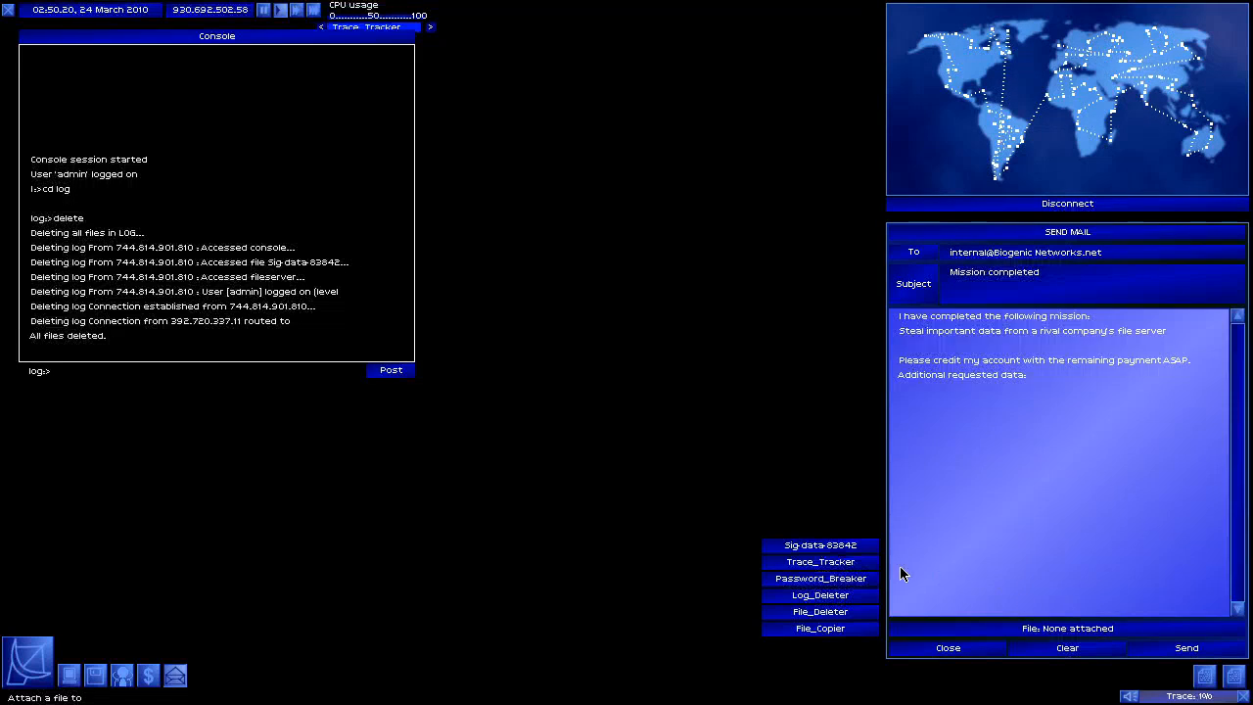
{"action": "left_click", "coordinate": [1185, 646]}
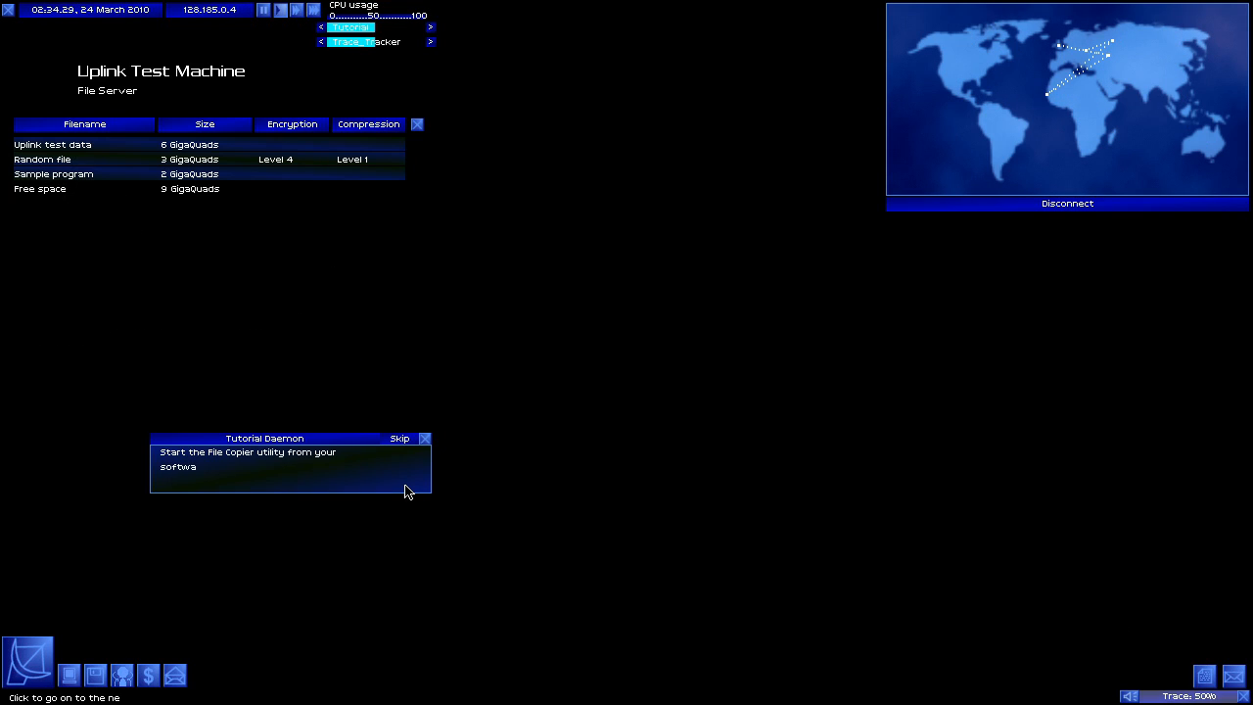
Copy 'Uplink test data' into the memory banks using File_Copier.
{"action": "left_click", "coordinate": [68, 676]}
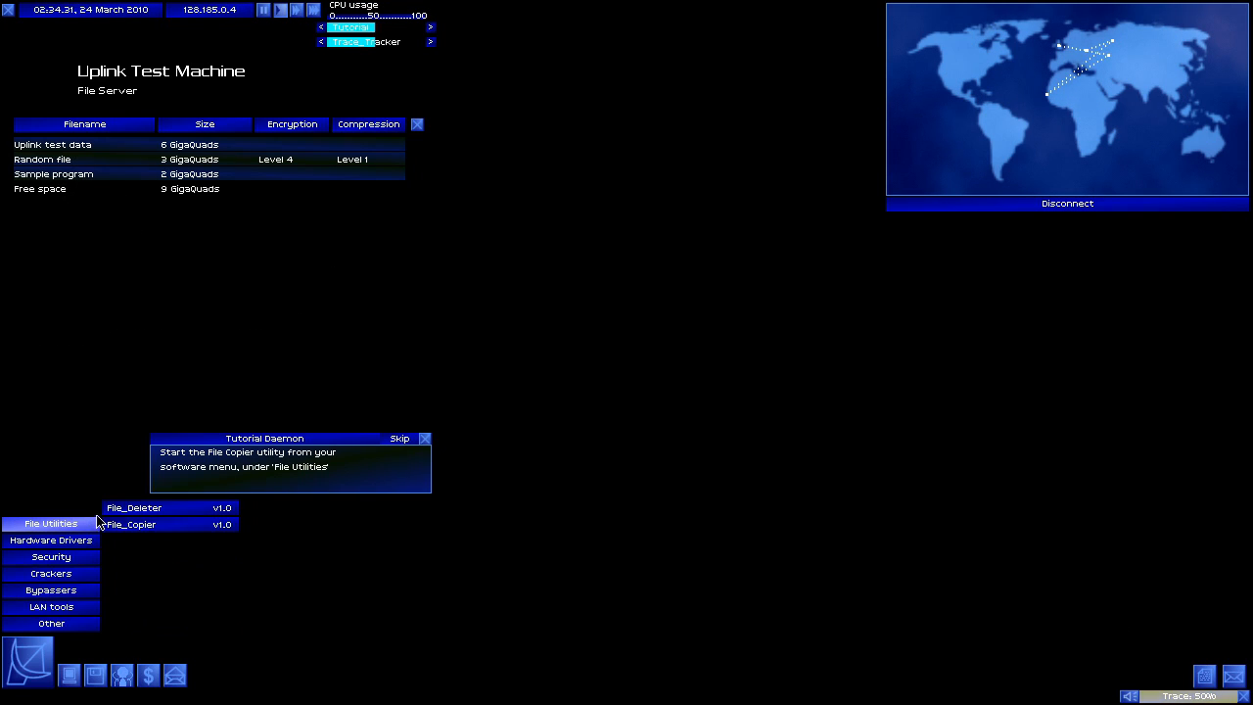
{"action": "left_click", "coordinate": [130, 523]}
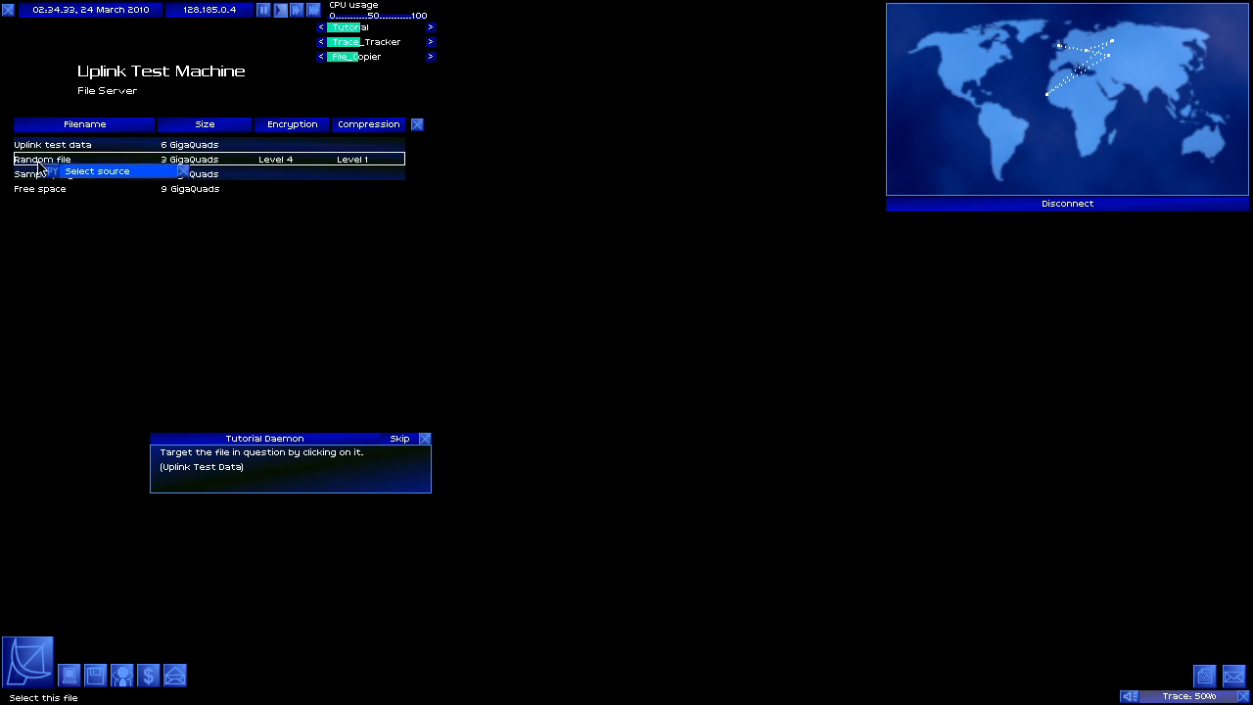
{"action": "left_click", "coordinate": [52, 144]}
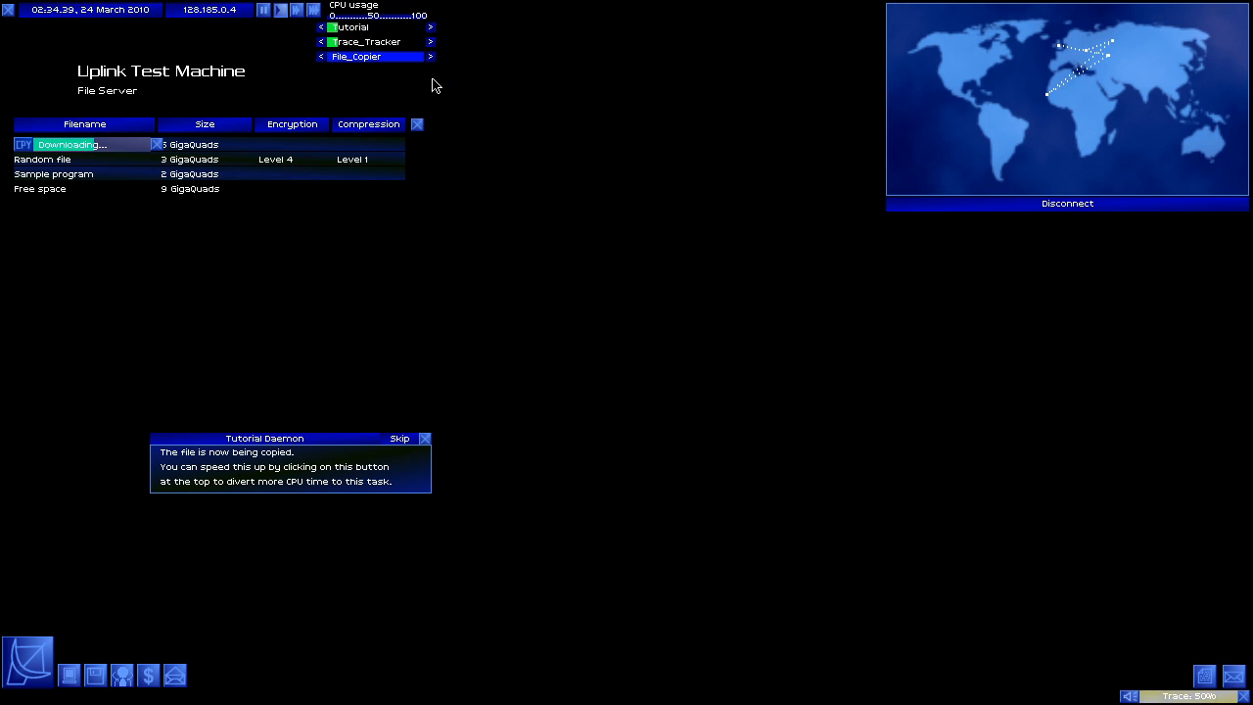
{"action": "left_click", "coordinate": [95, 675]}
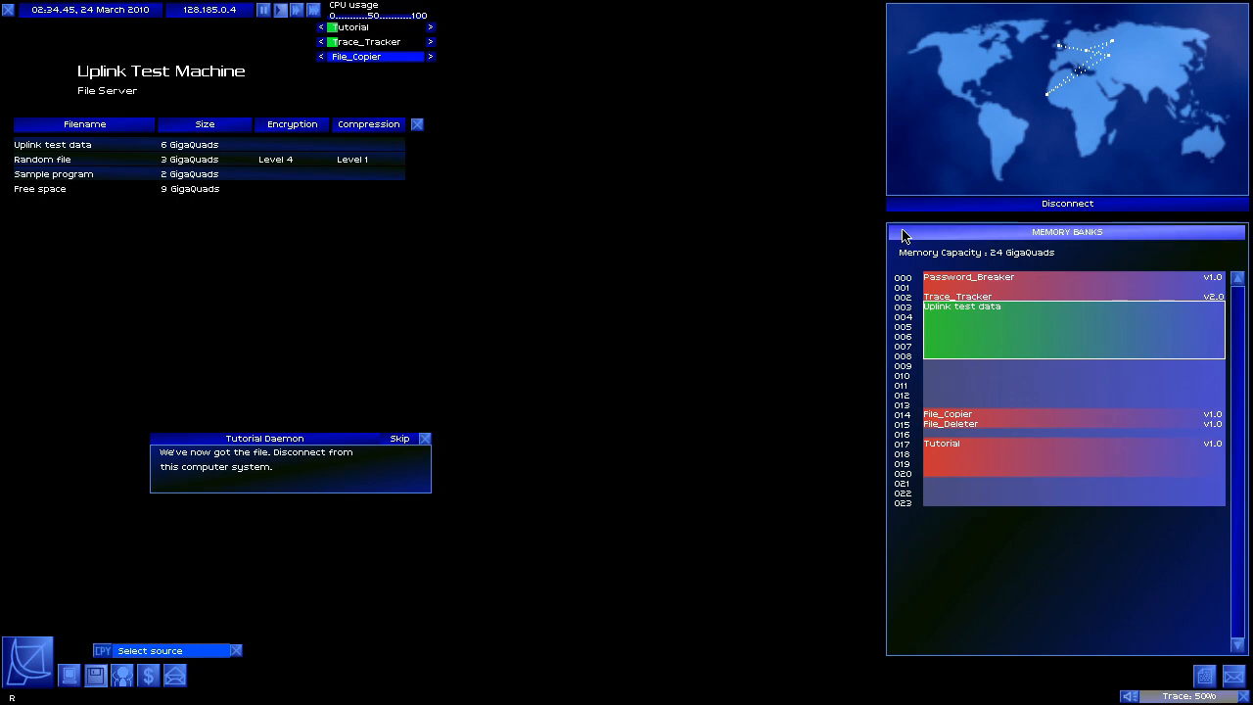
{"action": "left_click", "coordinate": [1066, 202]}
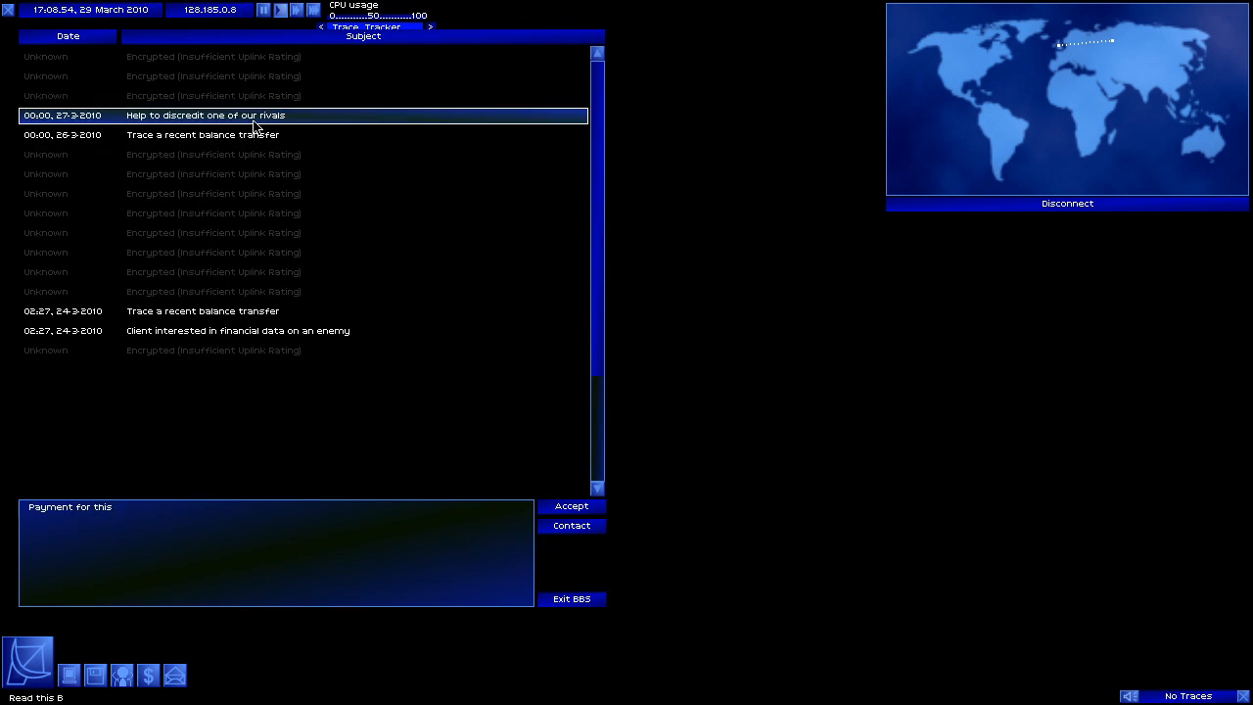
Read the discredit-a-rival job and ask its employer how secure the target is.
{"action": "left_click", "coordinate": [294, 251]}
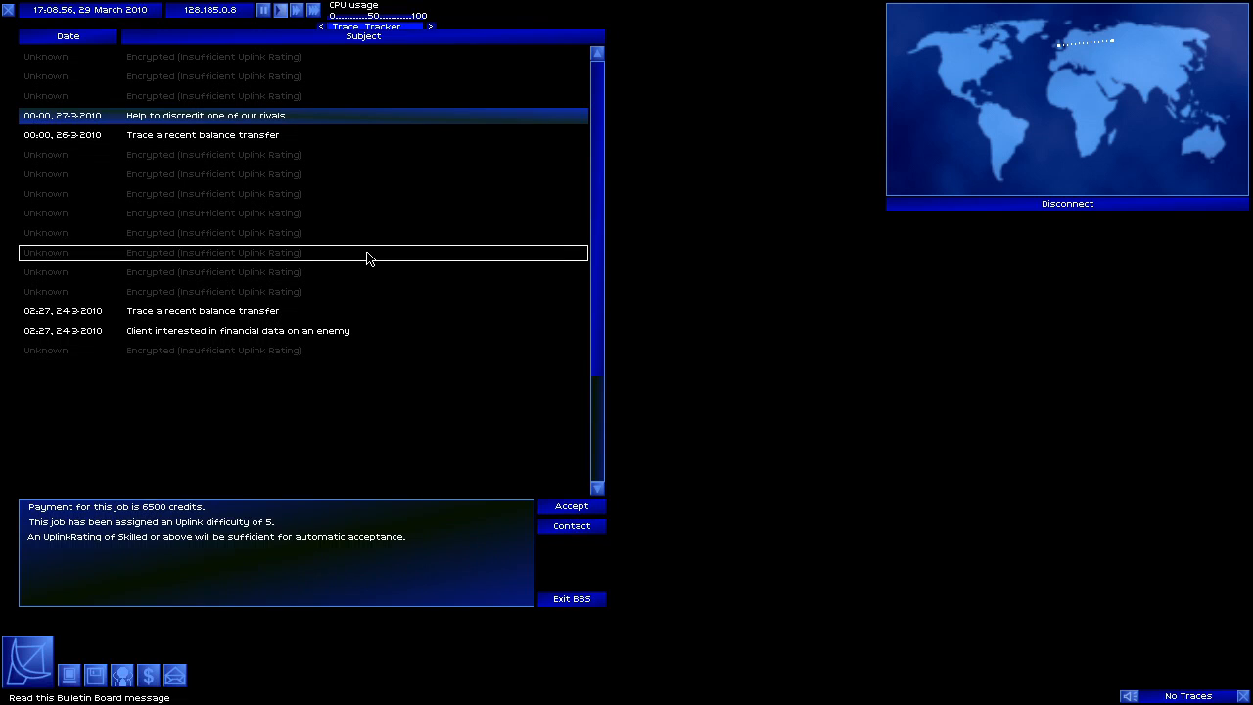
{"action": "left_click", "coordinate": [571, 526]}
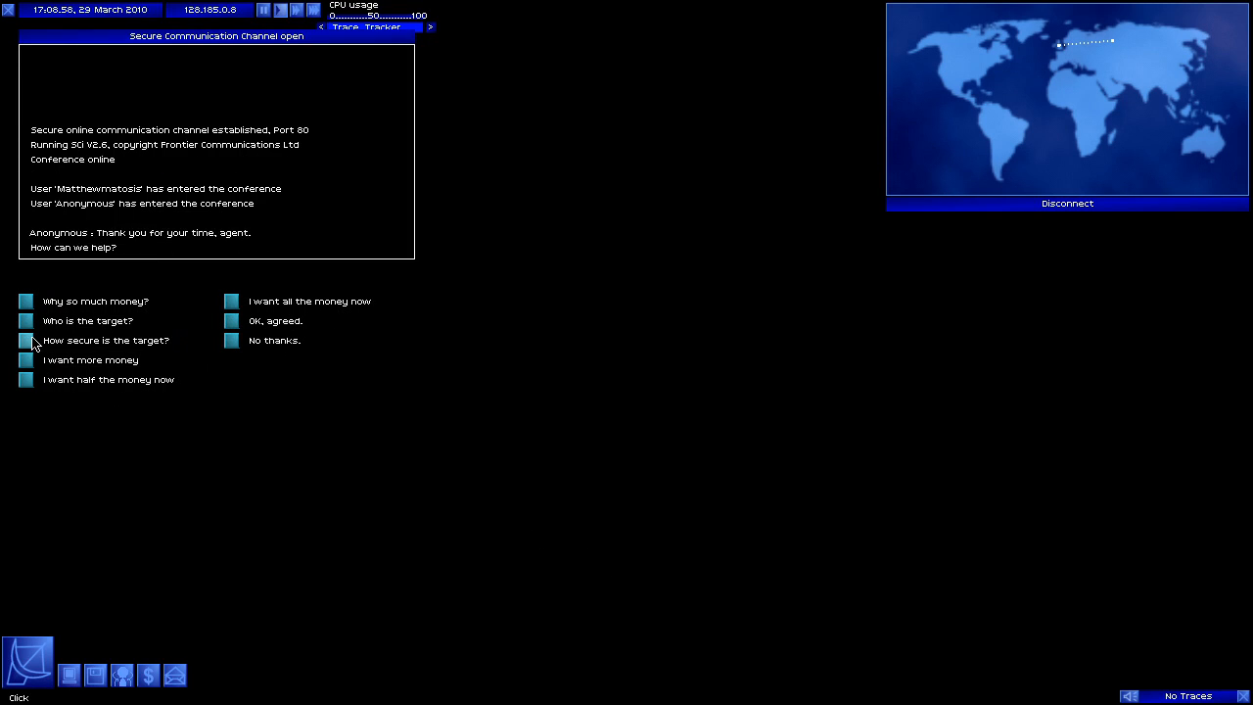
{"action": "left_click", "coordinate": [26, 340]}
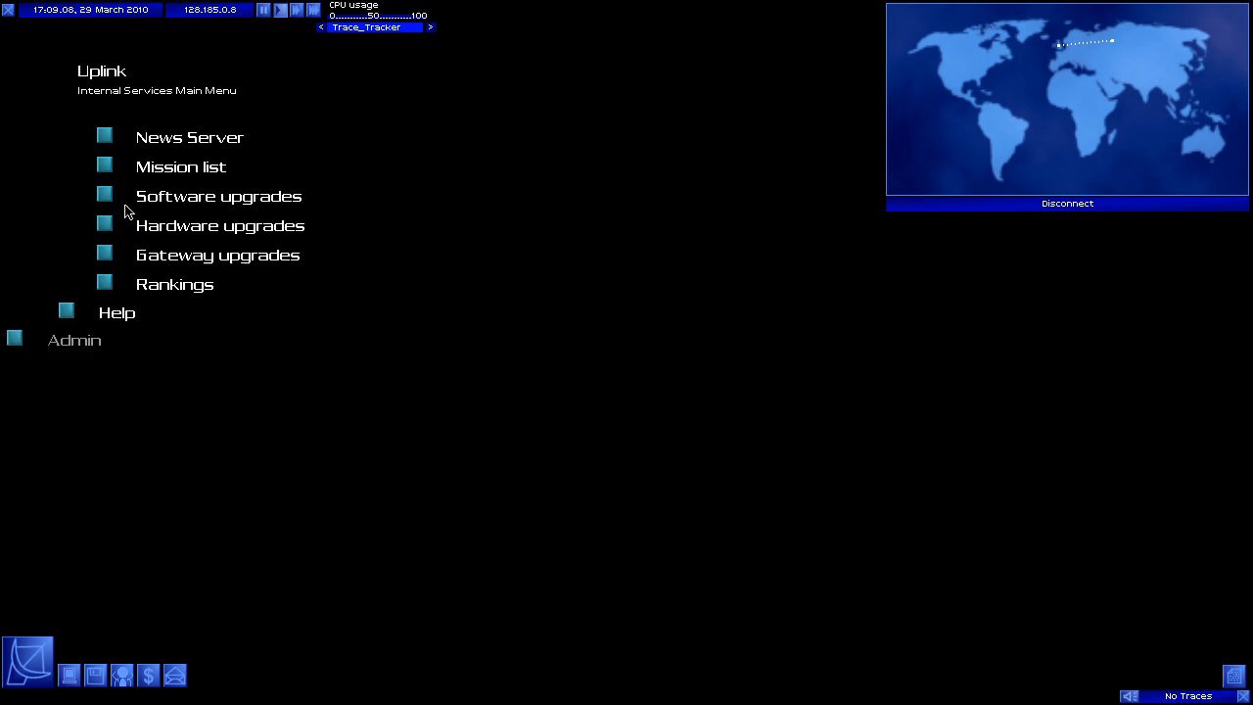
Buy IP_Probe from the software upgrades store and disconnect.
{"action": "left_click", "coordinate": [217, 196]}
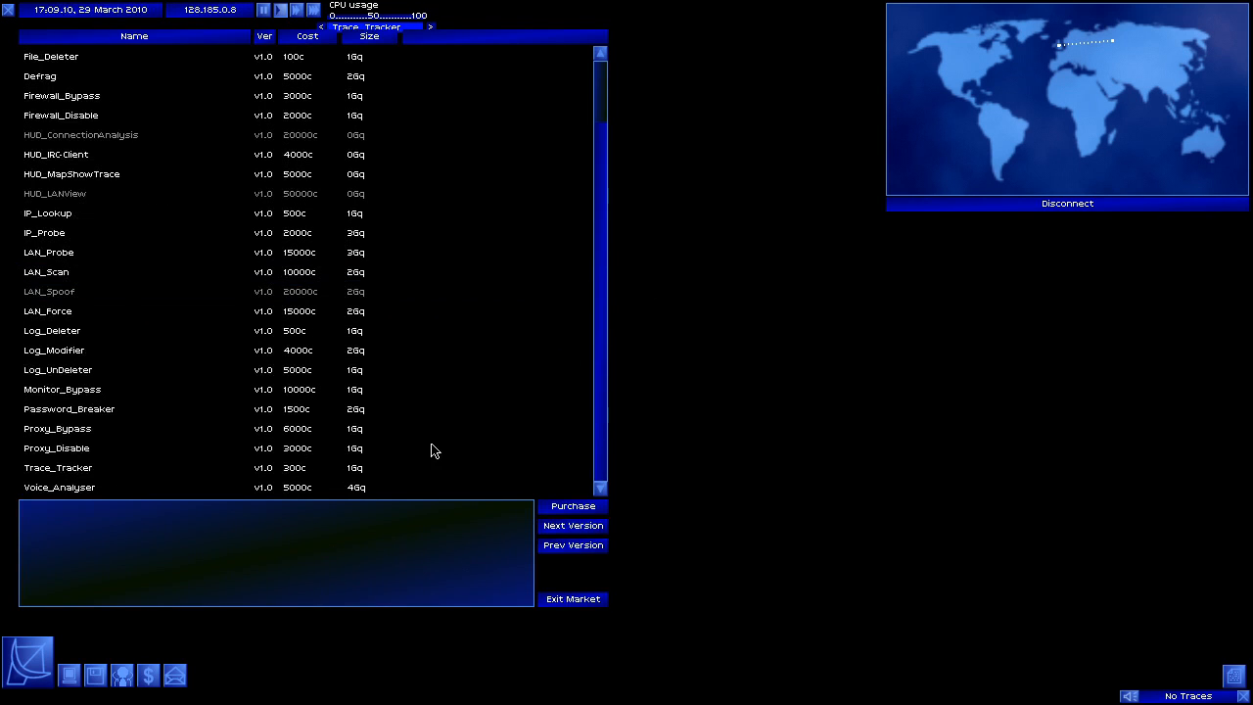
{"action": "left_click", "coordinate": [44, 232]}
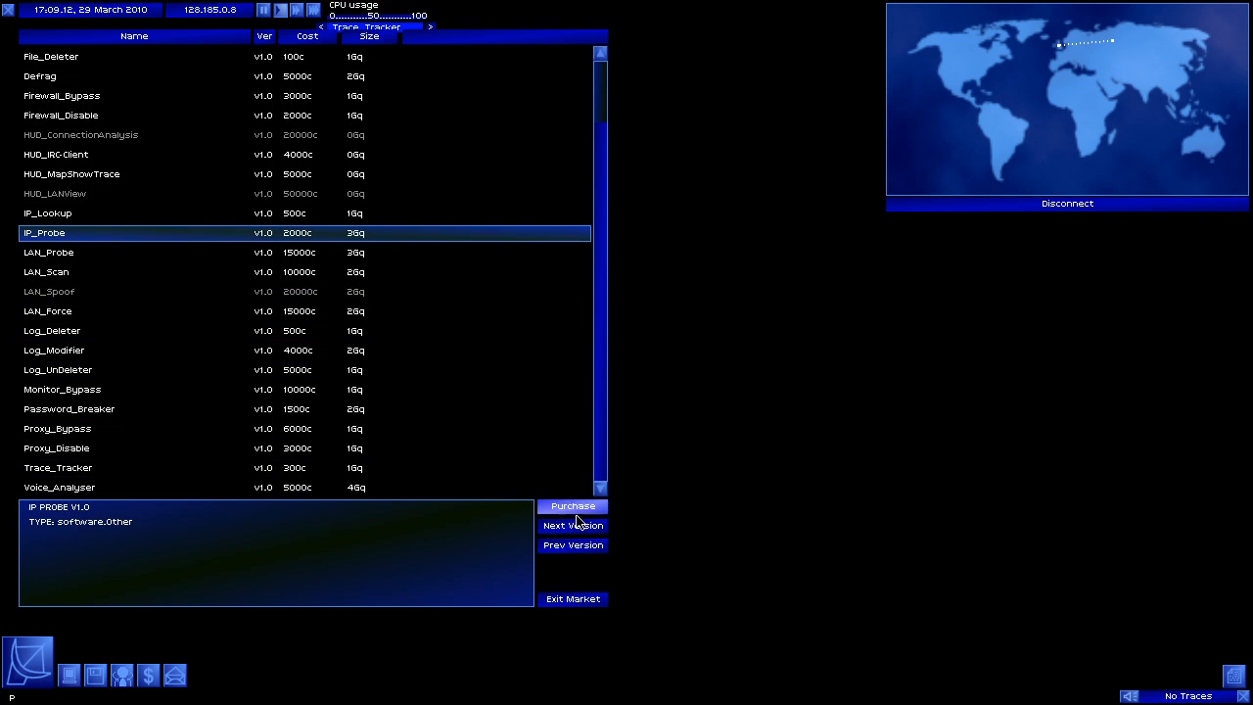
{"action": "left_click", "coordinate": [572, 525]}
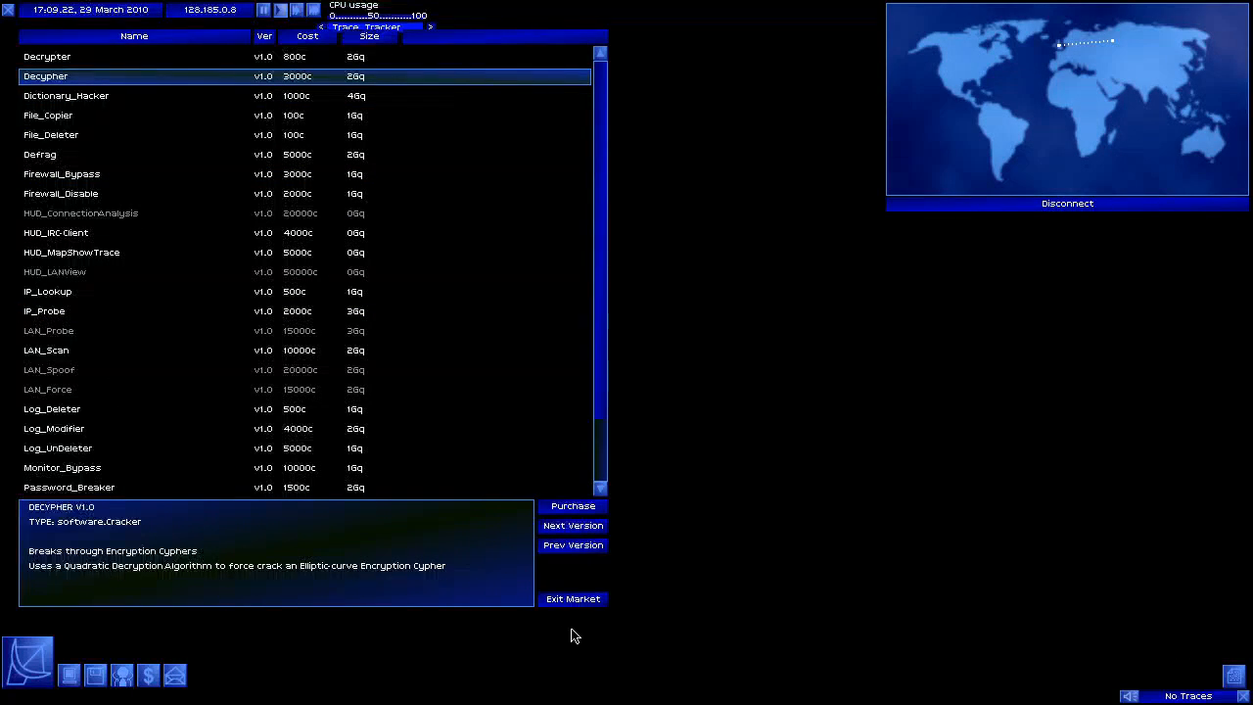
{"action": "left_click", "coordinate": [573, 598]}
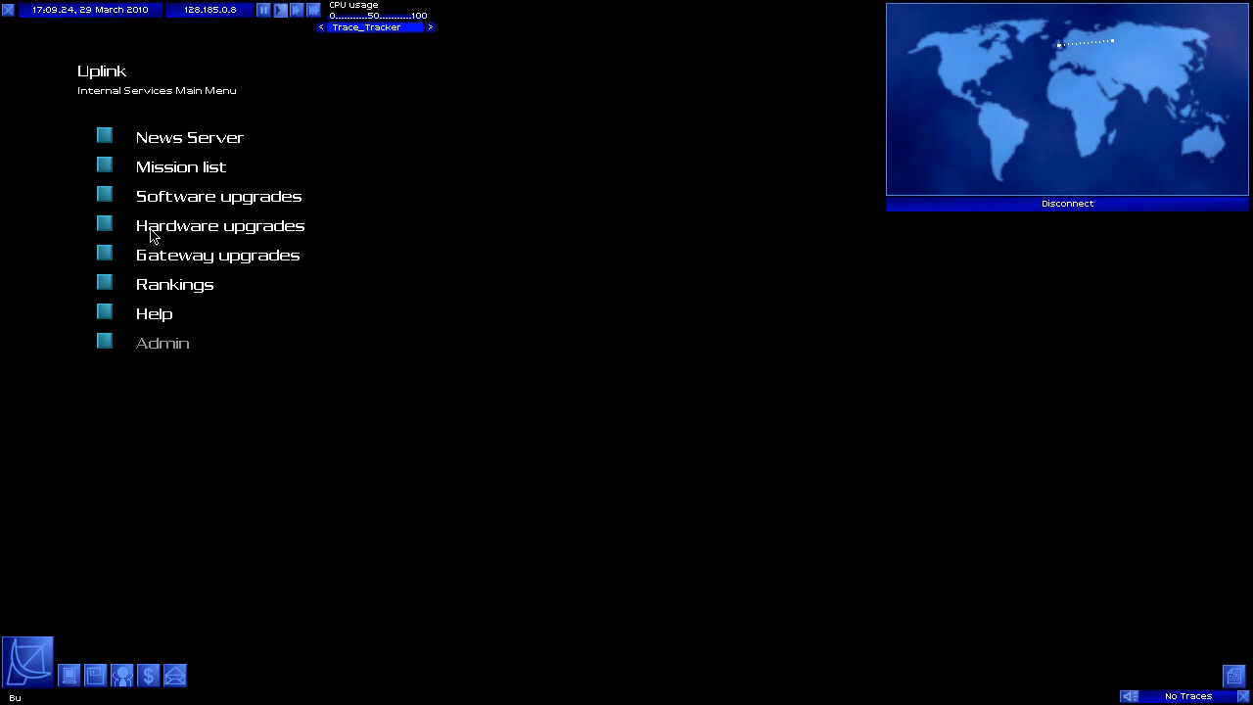
{"action": "left_click", "coordinate": [1066, 202]}
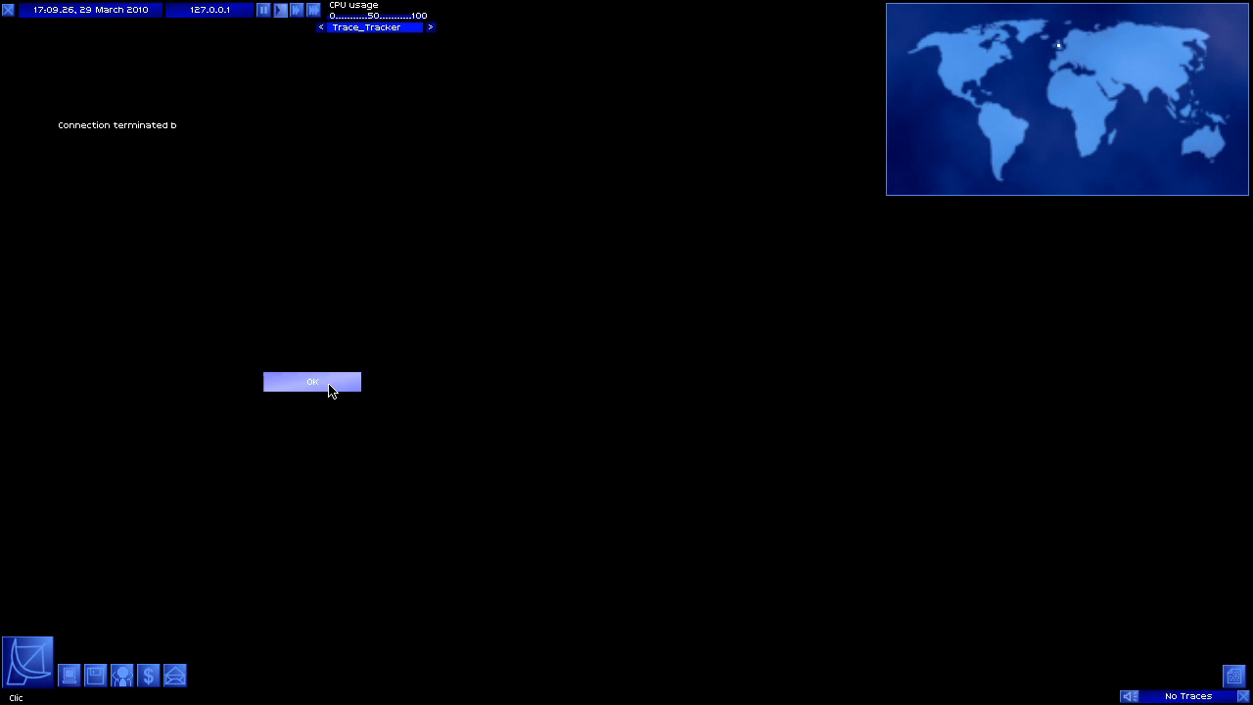
Probe 785.234.87.124 with IP_Probe, revealing proxy and monitor level 1.
{"action": "left_click", "coordinate": [311, 381]}
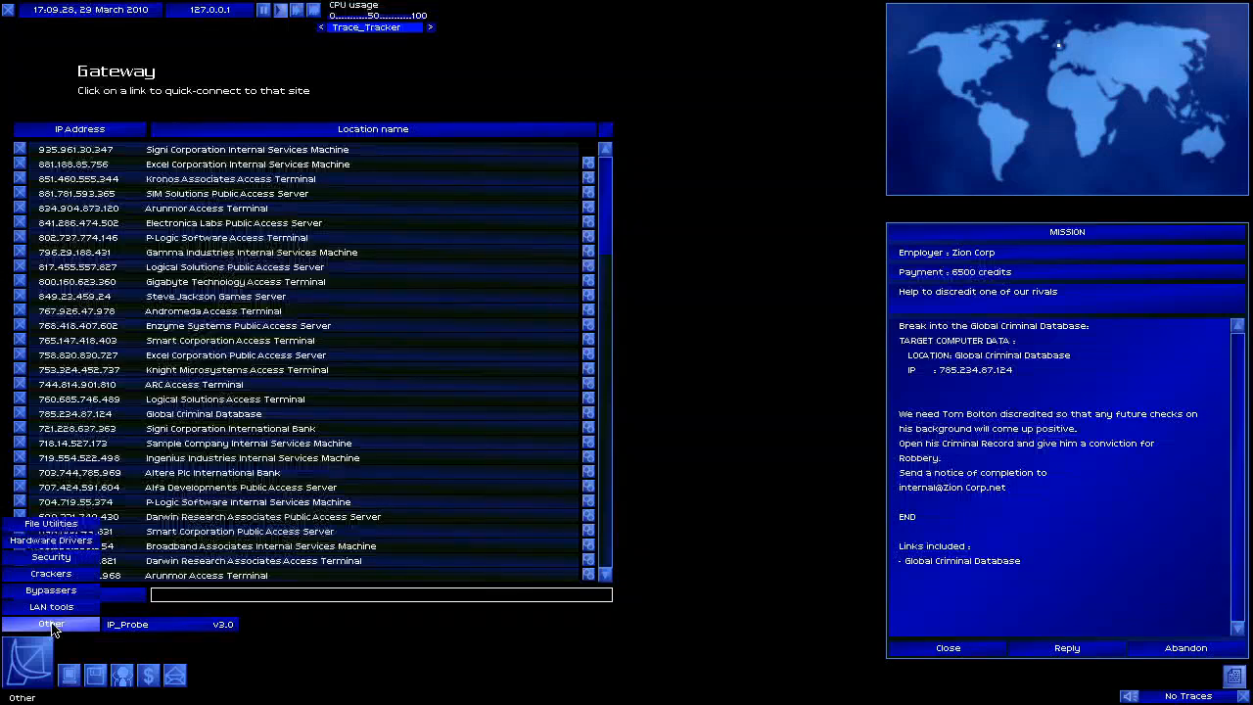
{"action": "left_click", "coordinate": [127, 624]}
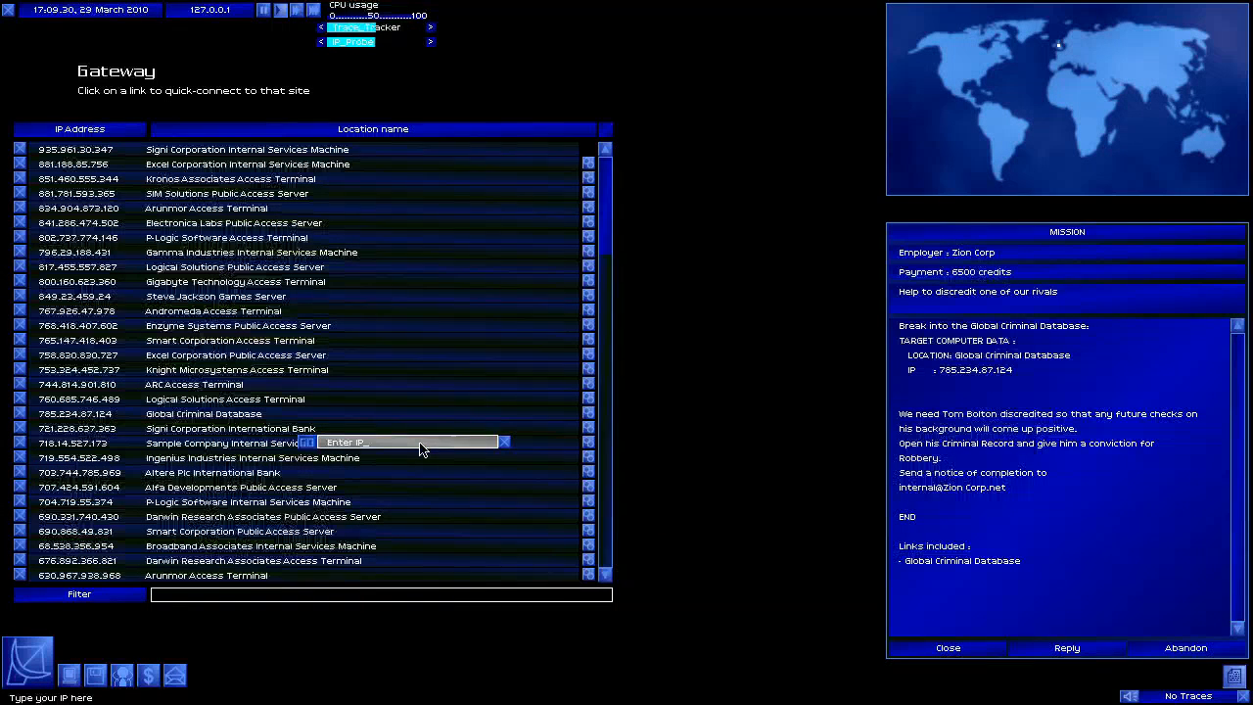
{"action": "type", "text": "785.234.87.124"}
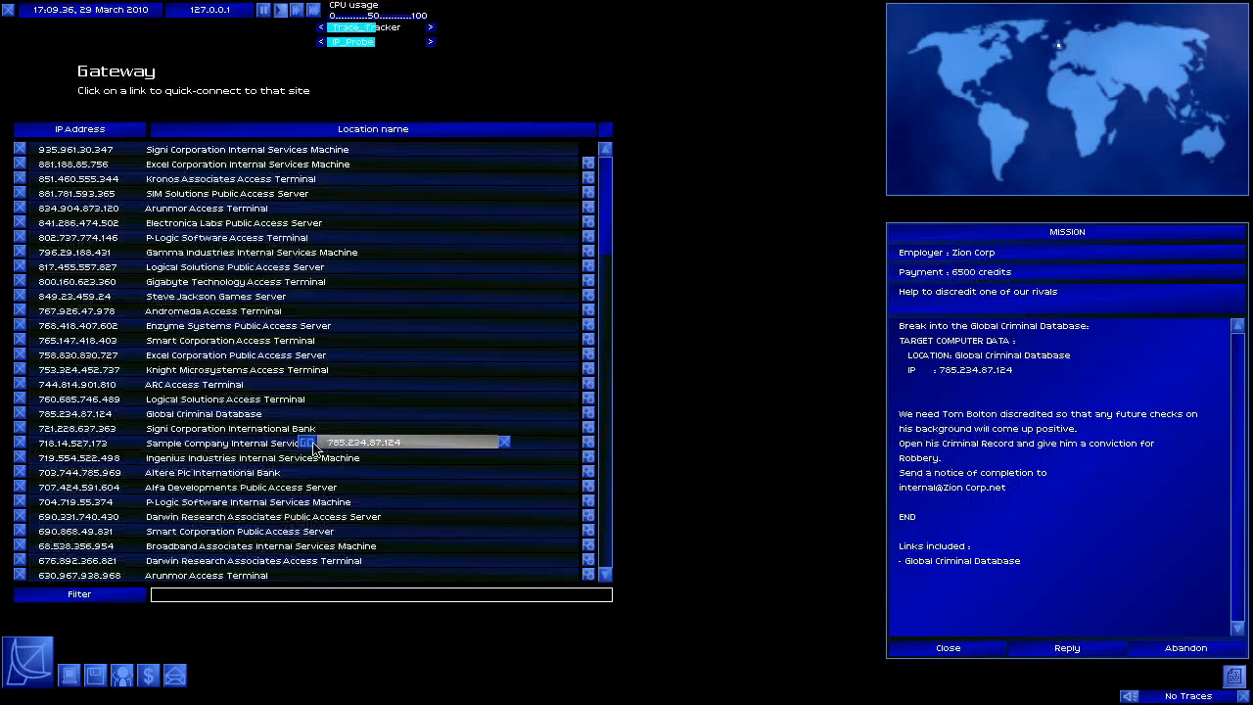
{"action": "left_click", "coordinate": [1234, 676]}
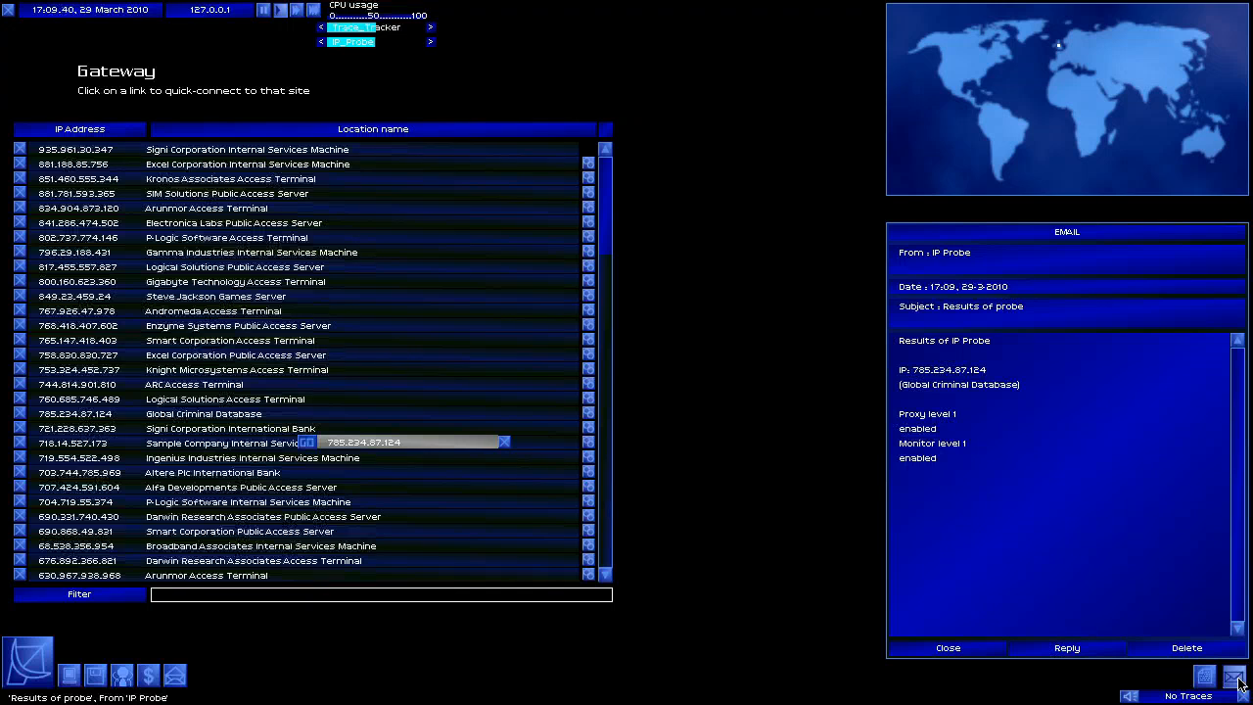
{"action": "left_click", "coordinate": [1204, 676]}
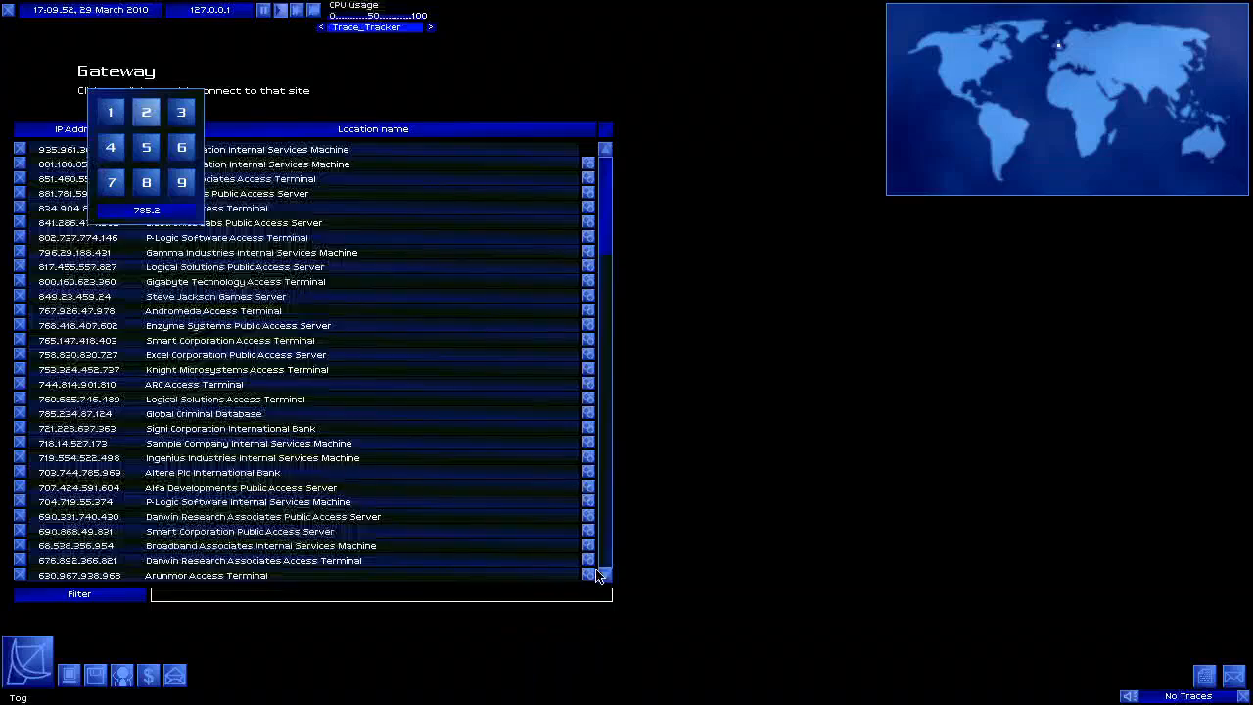
Connect to the Global Criminal Database, run Password_Breaker on the admin code, and check the mission.
{"action": "left_click", "coordinate": [204, 413]}
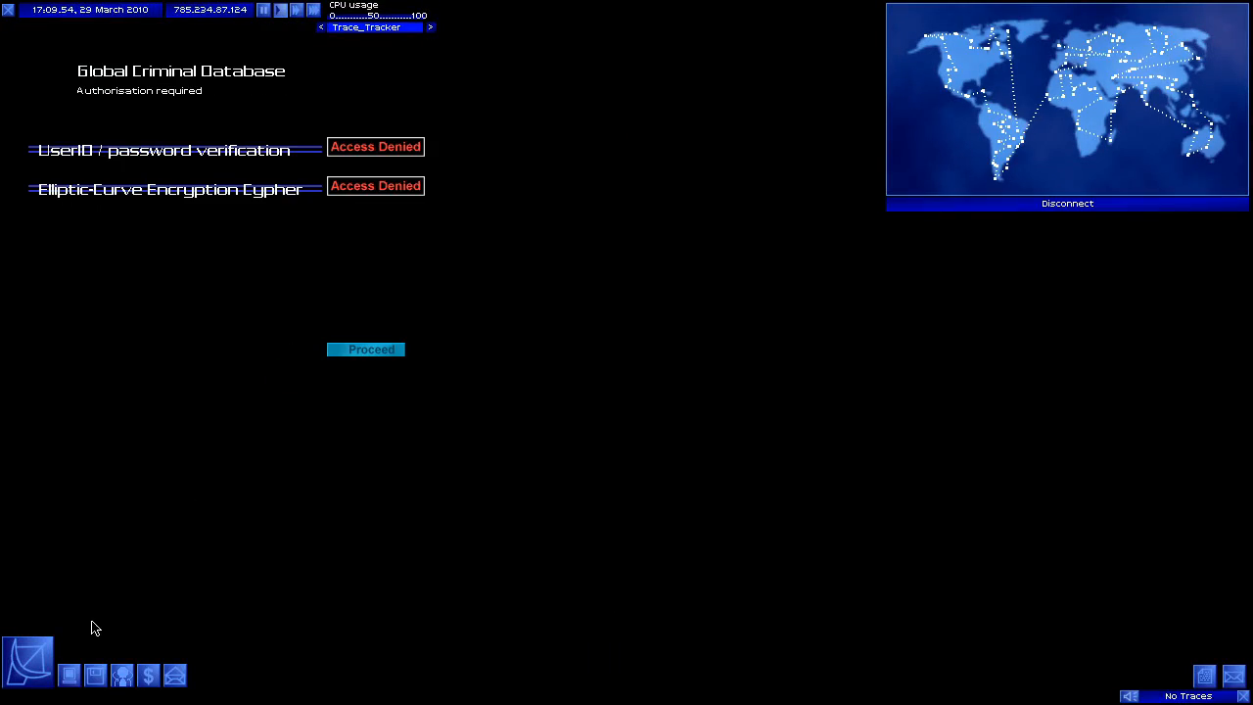
{"action": "left_click", "coordinate": [28, 659]}
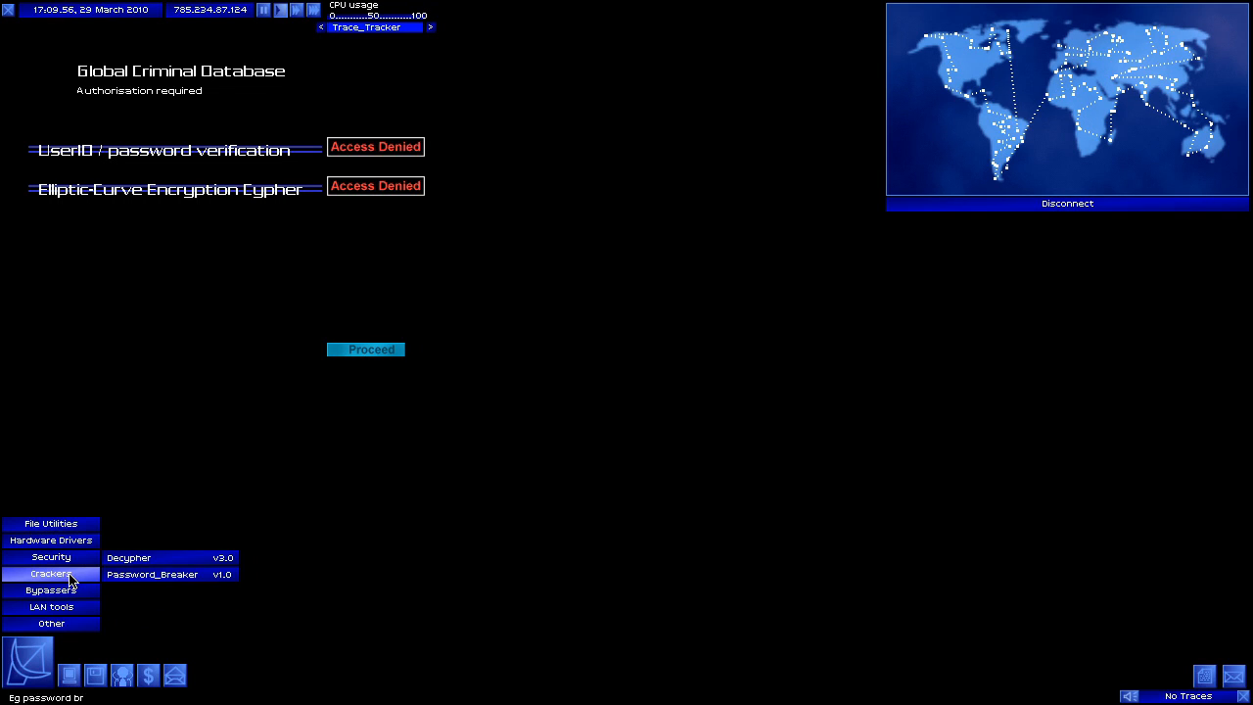
{"action": "left_click", "coordinate": [152, 574]}
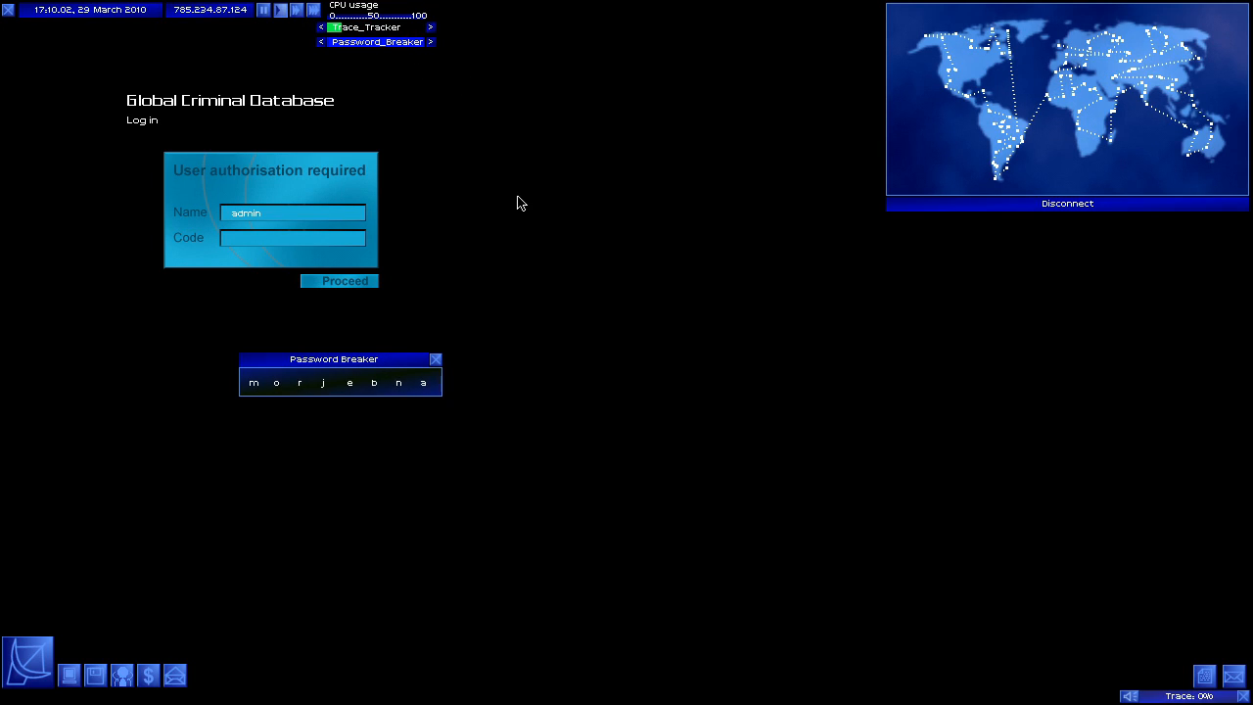
{"action": "left_click", "coordinate": [1205, 676]}
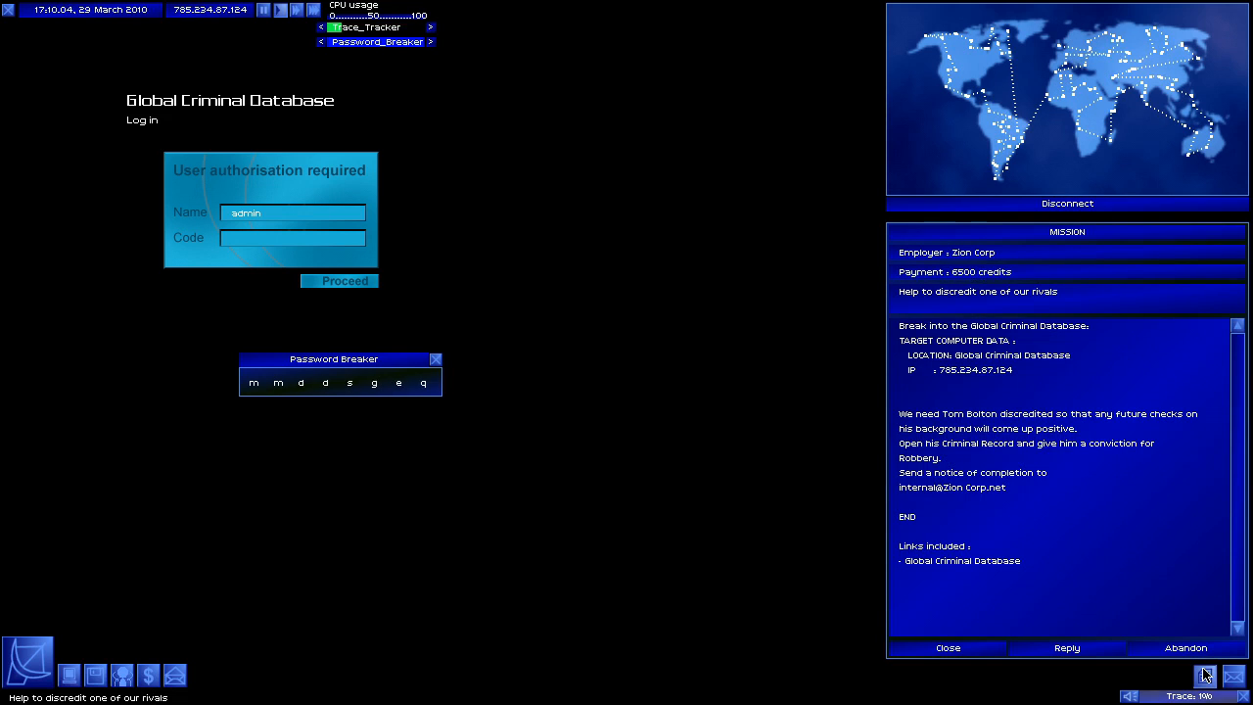
{"action": "left_click", "coordinate": [947, 647]}
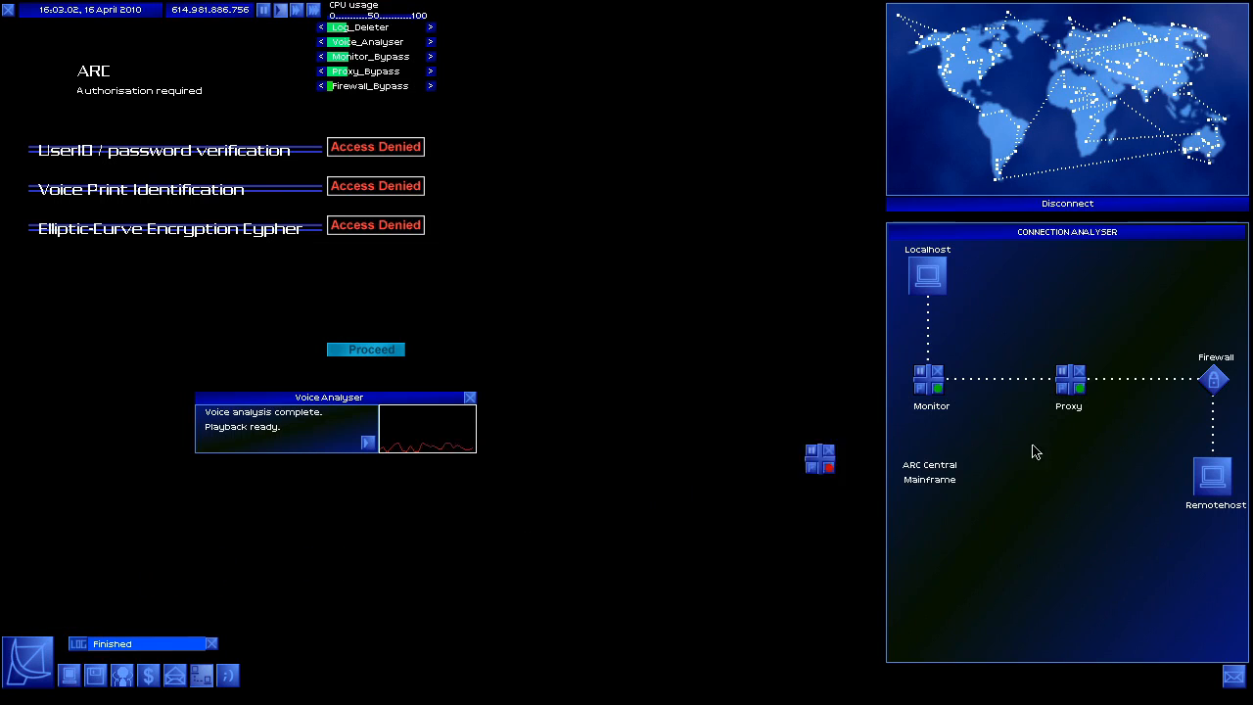
Pass ARC's voice print check, crack the admin login, and run Decypher on the encryption cypher.
{"action": "left_click", "coordinate": [365, 348]}
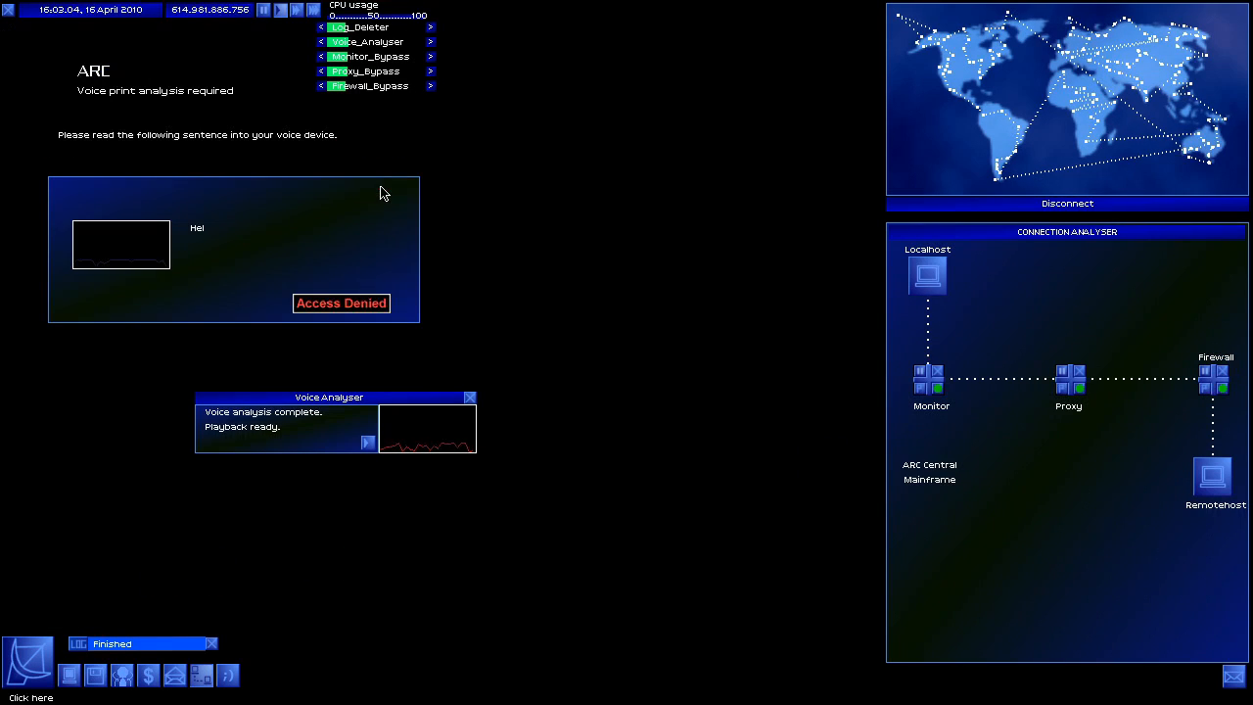
{"action": "left_click", "coordinate": [367, 443]}
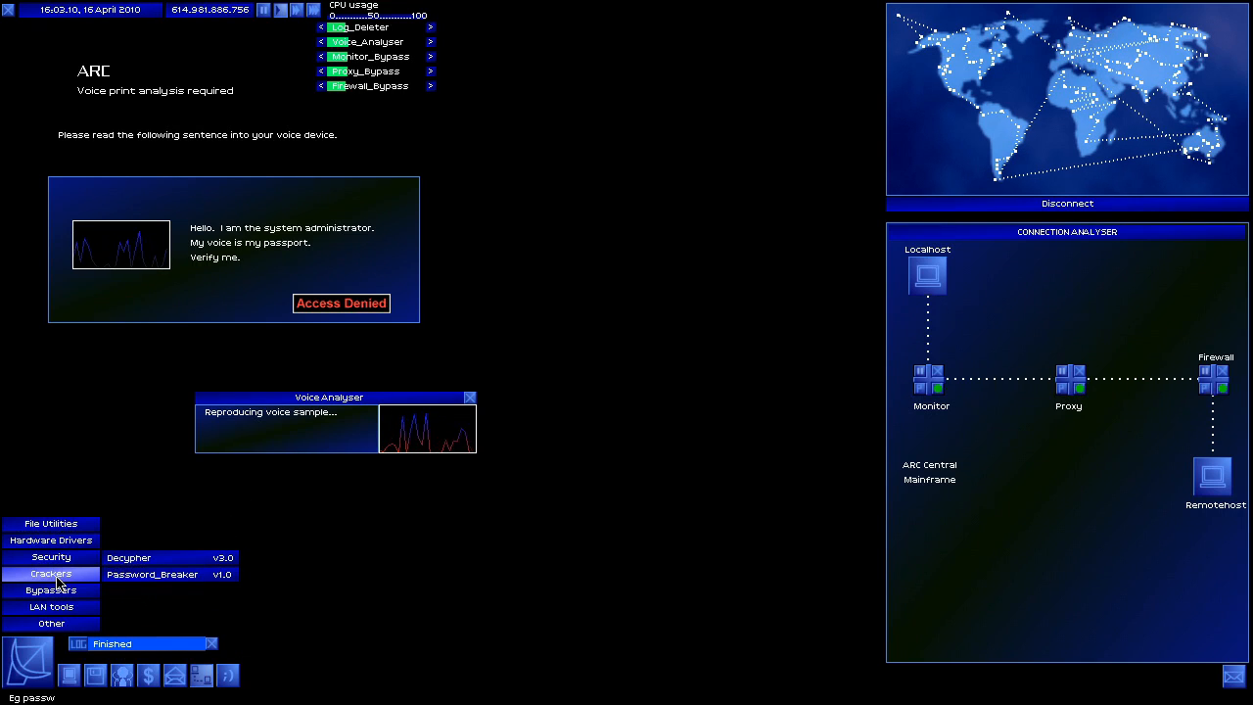
{"action": "left_click", "coordinate": [153, 574]}
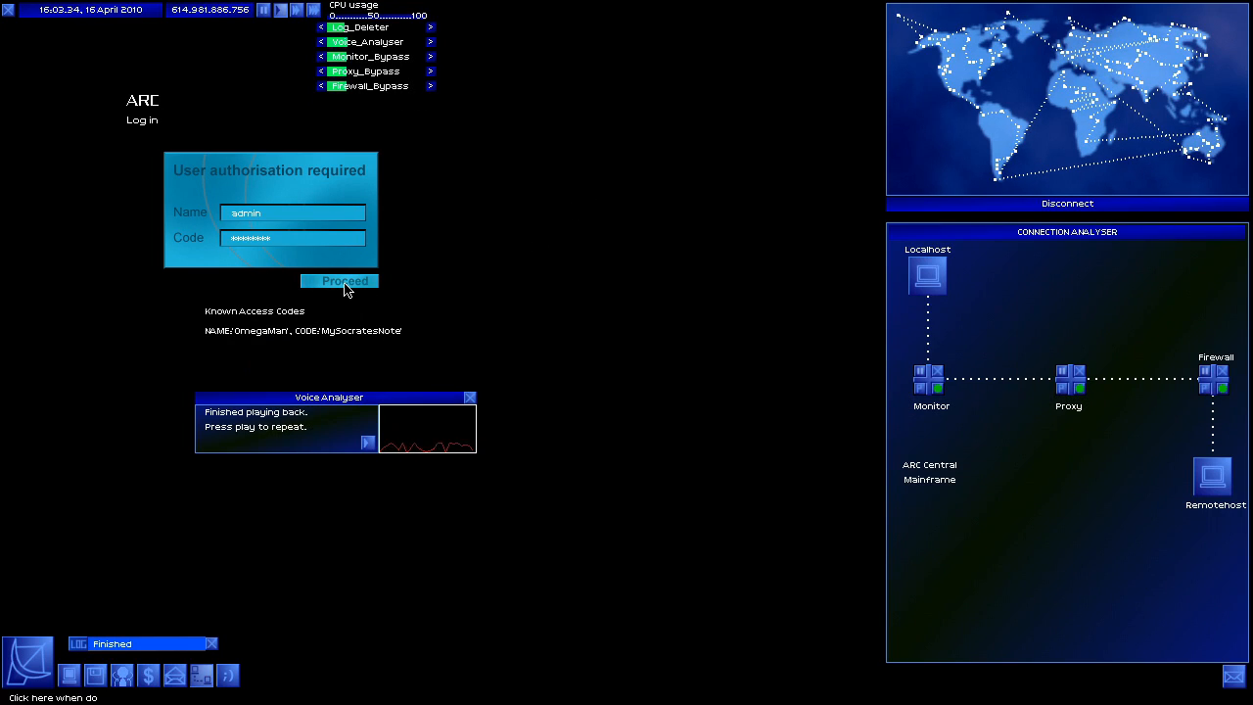
{"action": "left_click", "coordinate": [340, 281]}
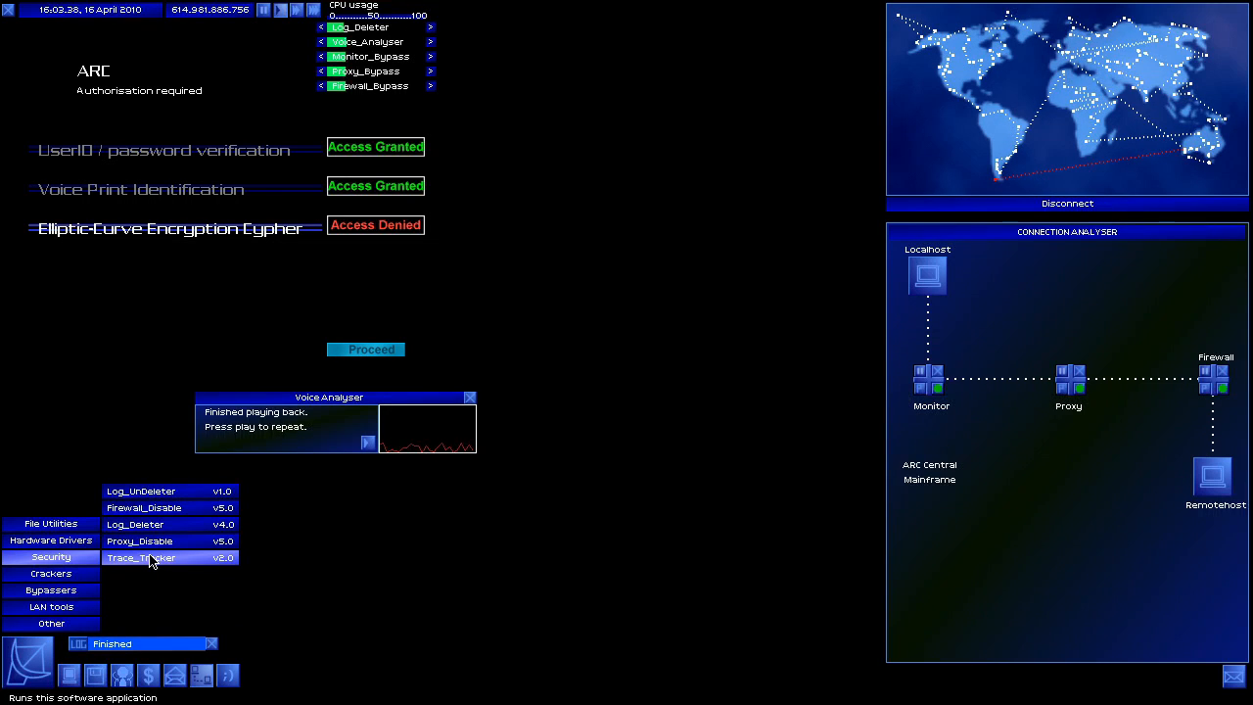
{"action": "left_click", "coordinate": [140, 557]}
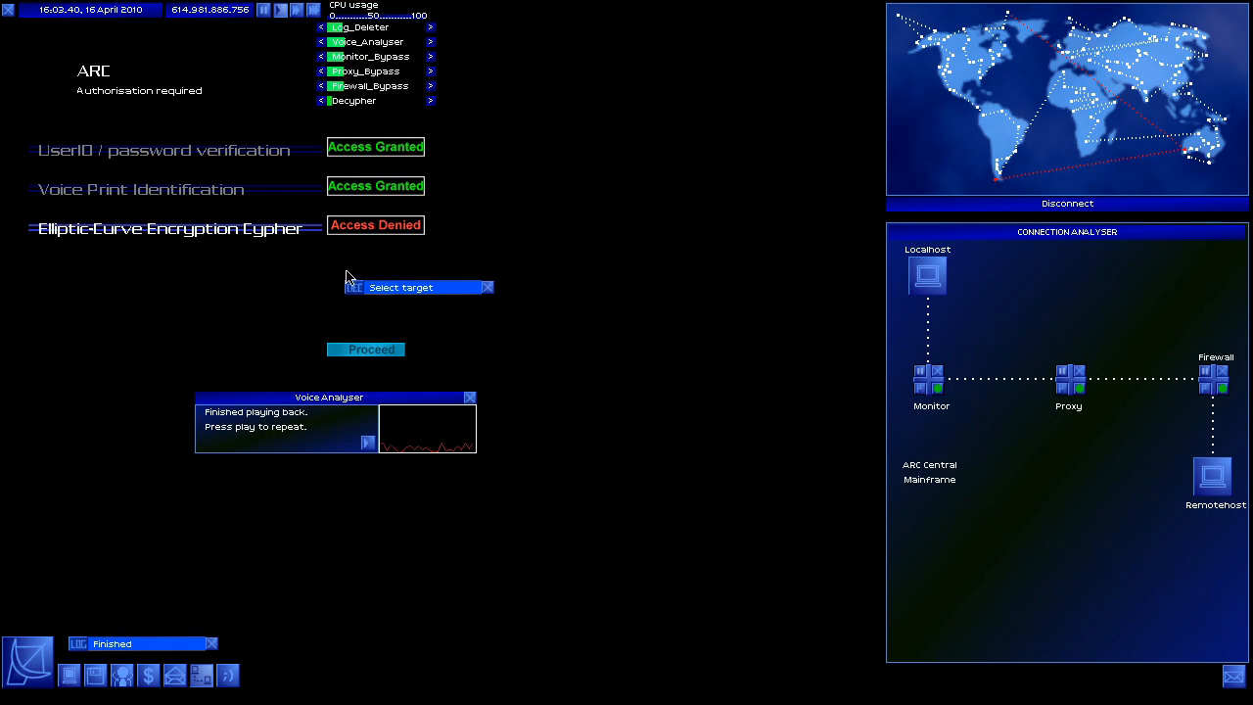
{"action": "left_click", "coordinate": [430, 100]}
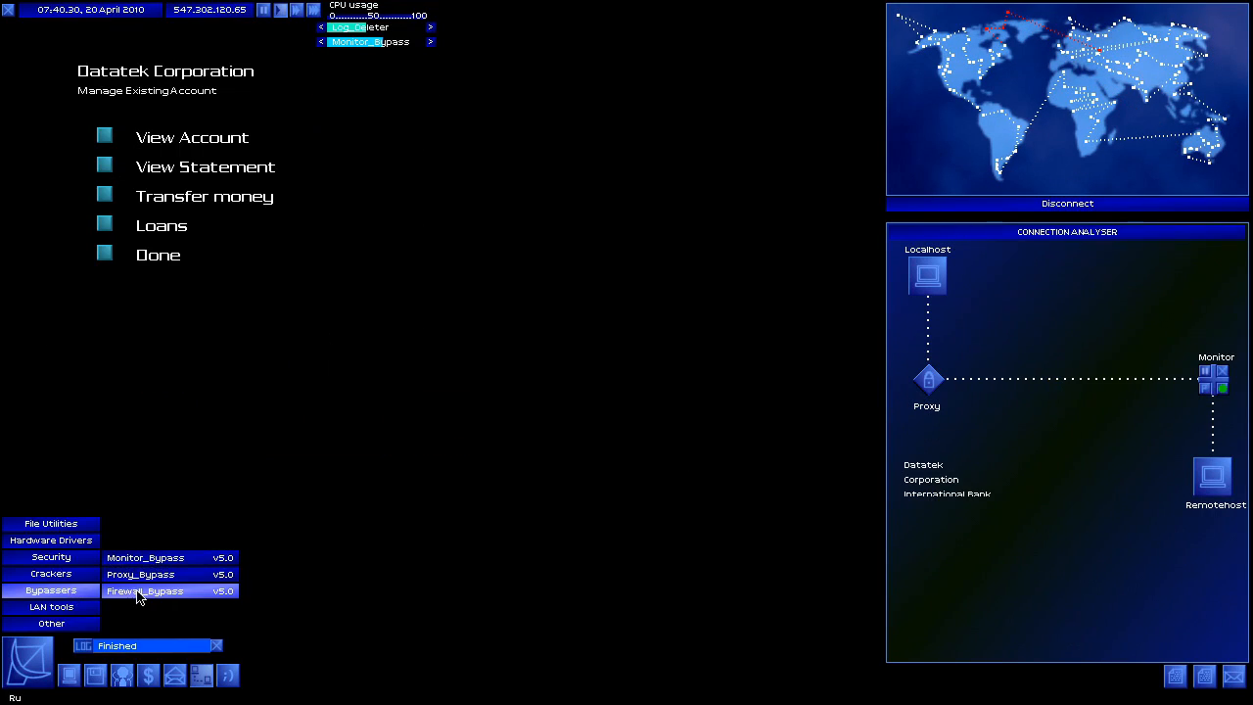
Bypass the bank proxy and transfer 500 credits from 4271059 to 5271542 at 471.929.748.64.
{"action": "left_click", "coordinate": [144, 590]}
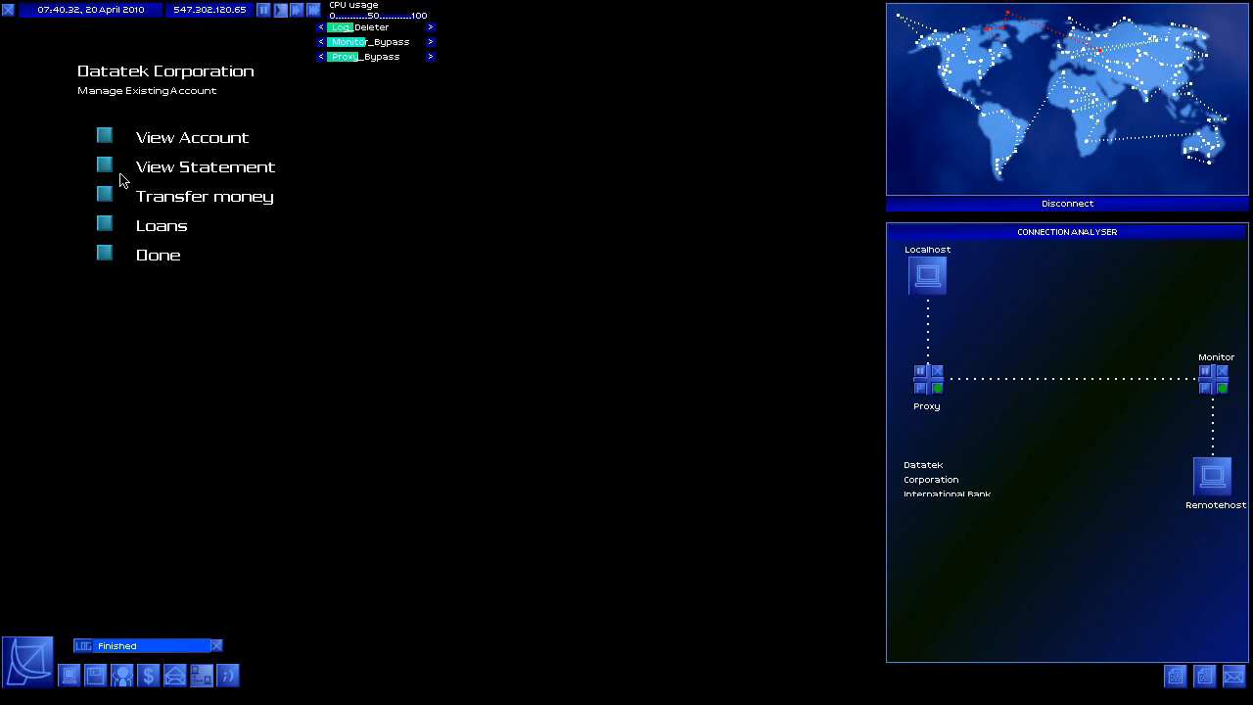
{"action": "left_click", "coordinate": [203, 196]}
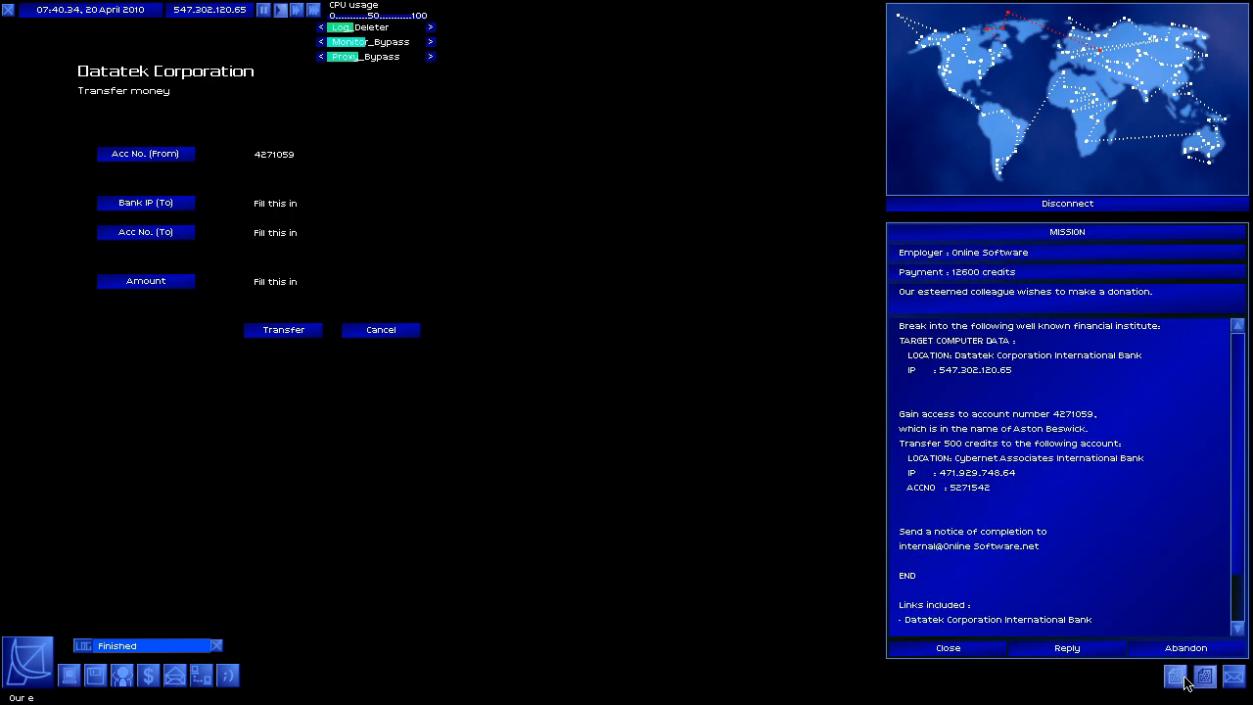
{"action": "left_click", "coordinate": [341, 203]}
{"action": "type", "text": "4"}
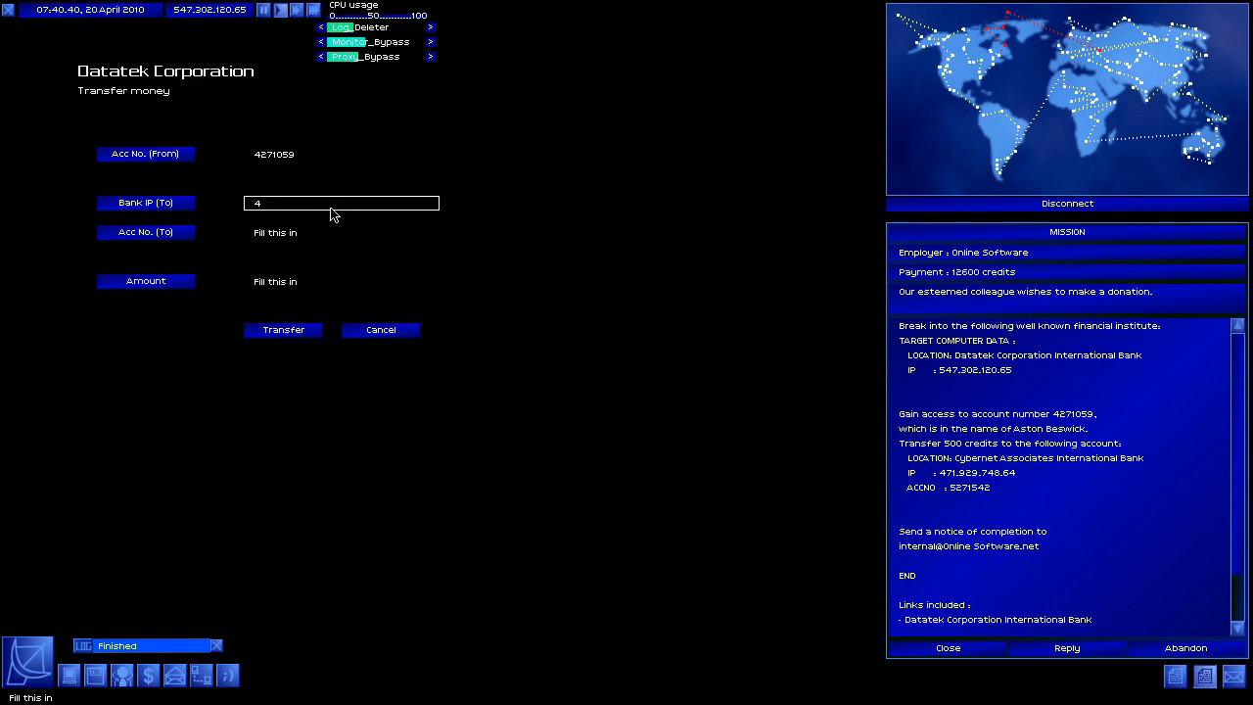
{"action": "type", "text": "71.929"}
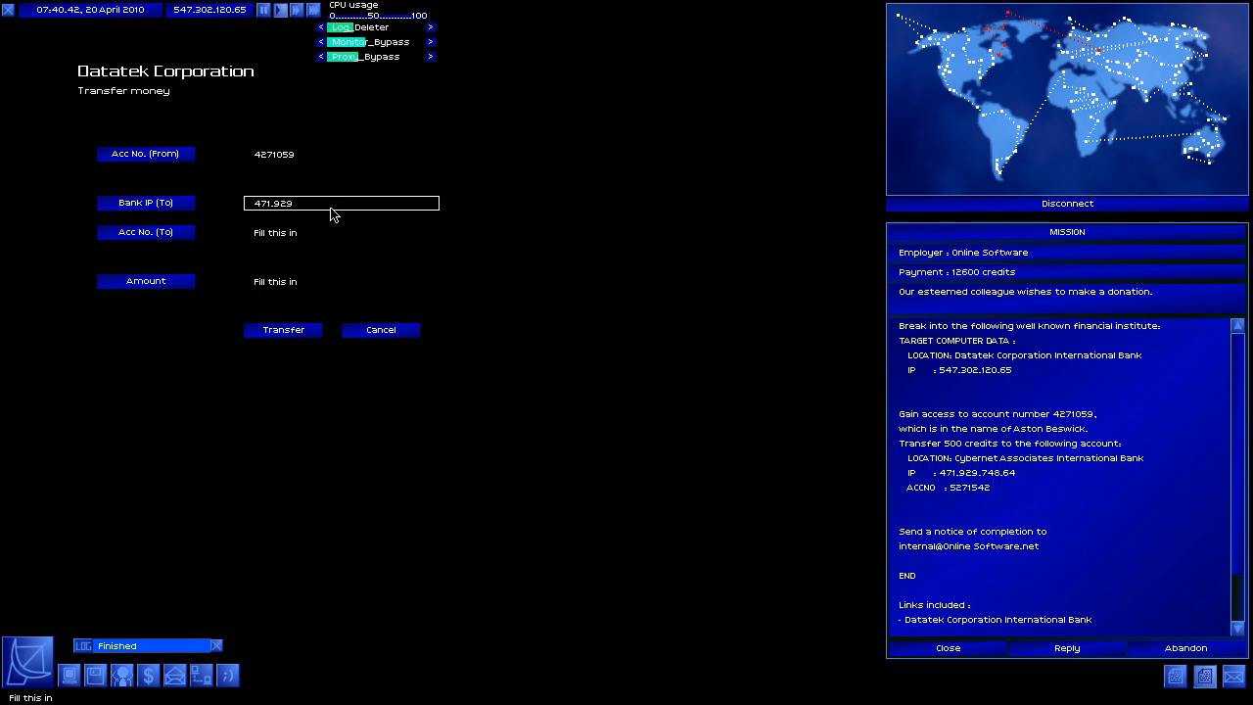
{"action": "type", "text": "748.64"}
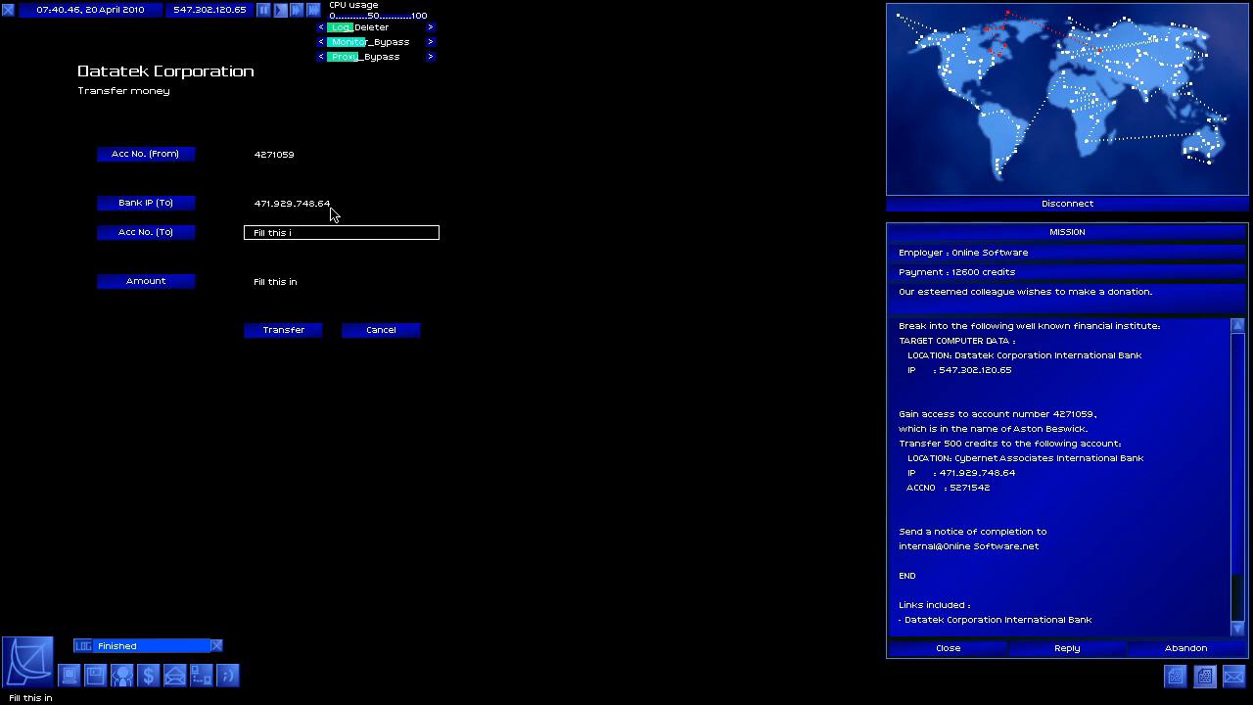
{"action": "type", "text": "5"}
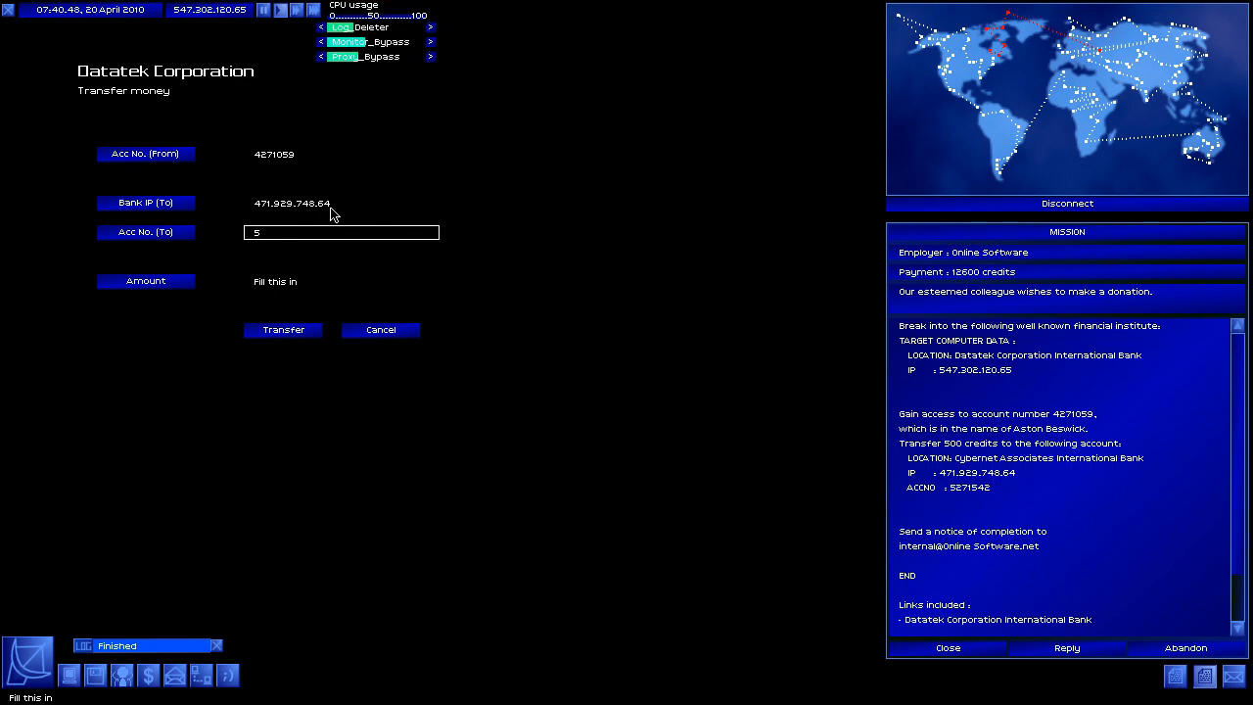
{"action": "type", "text": "271542"}
{"action": "left_click", "coordinate": [341, 281]}
{"action": "type", "text": "500"}
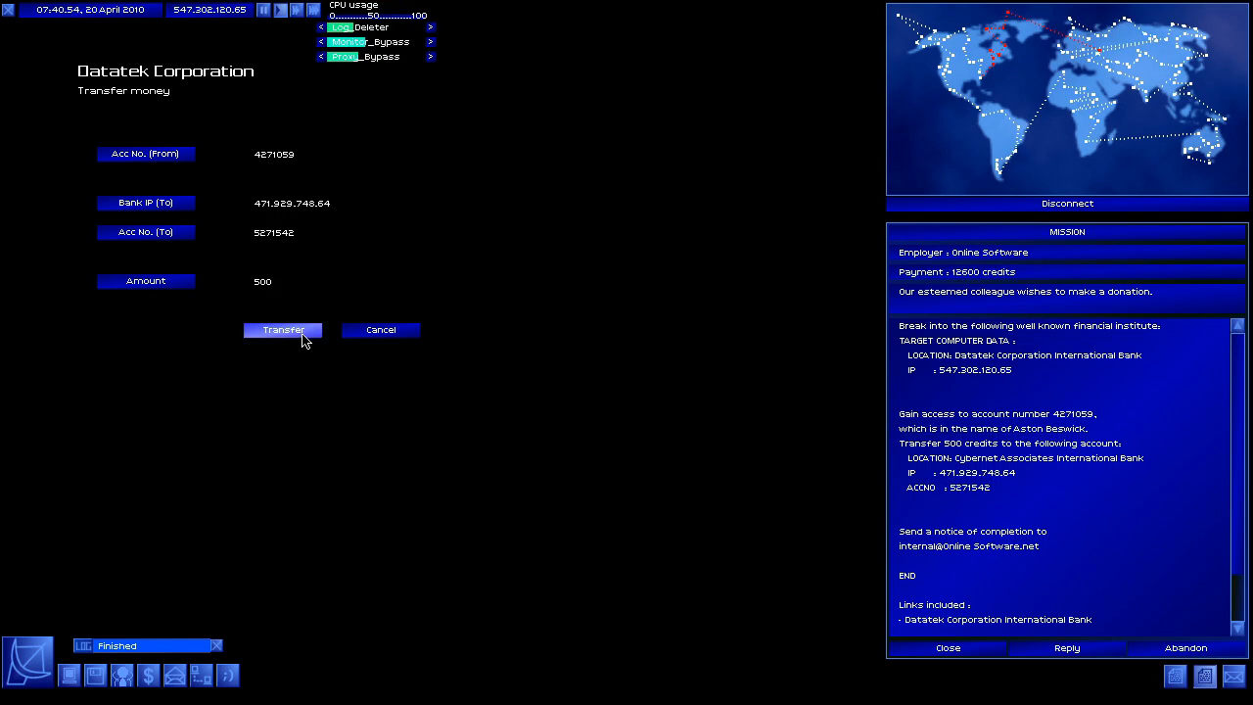
{"action": "left_click", "coordinate": [283, 330]}
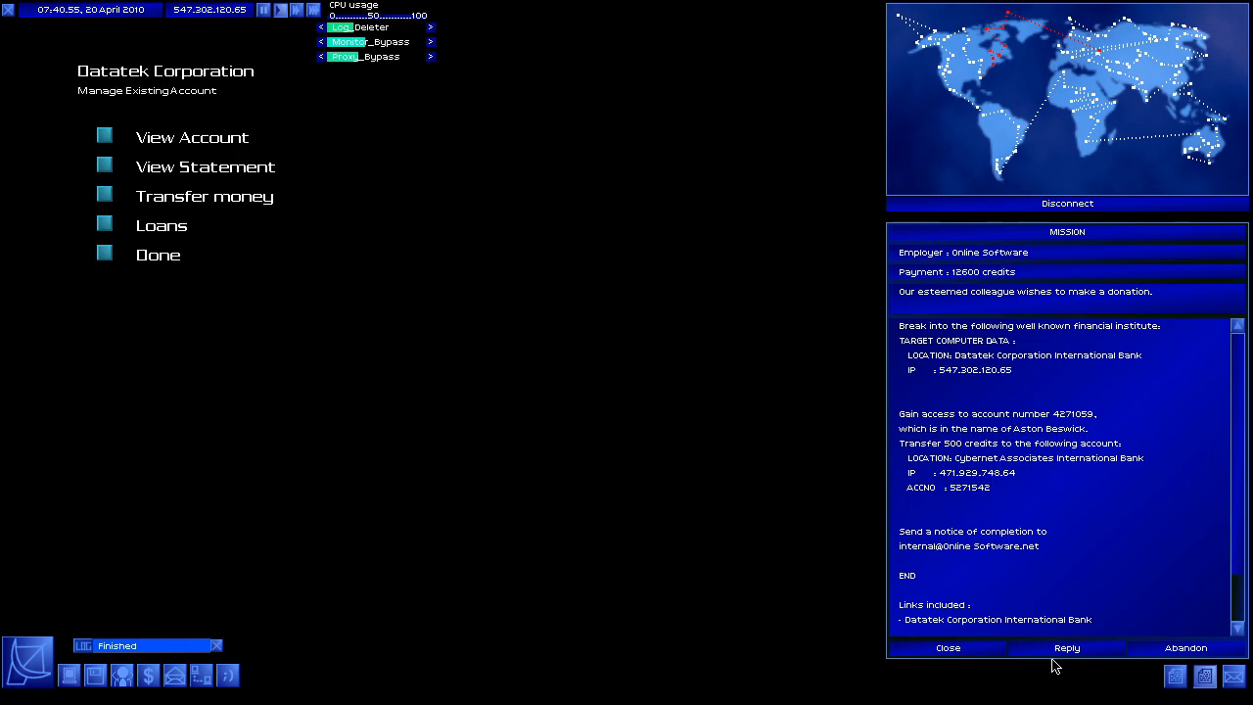
End the Datatek bank connection and dismiss the connection-terminated notice.
{"action": "left_click", "coordinate": [946, 647]}
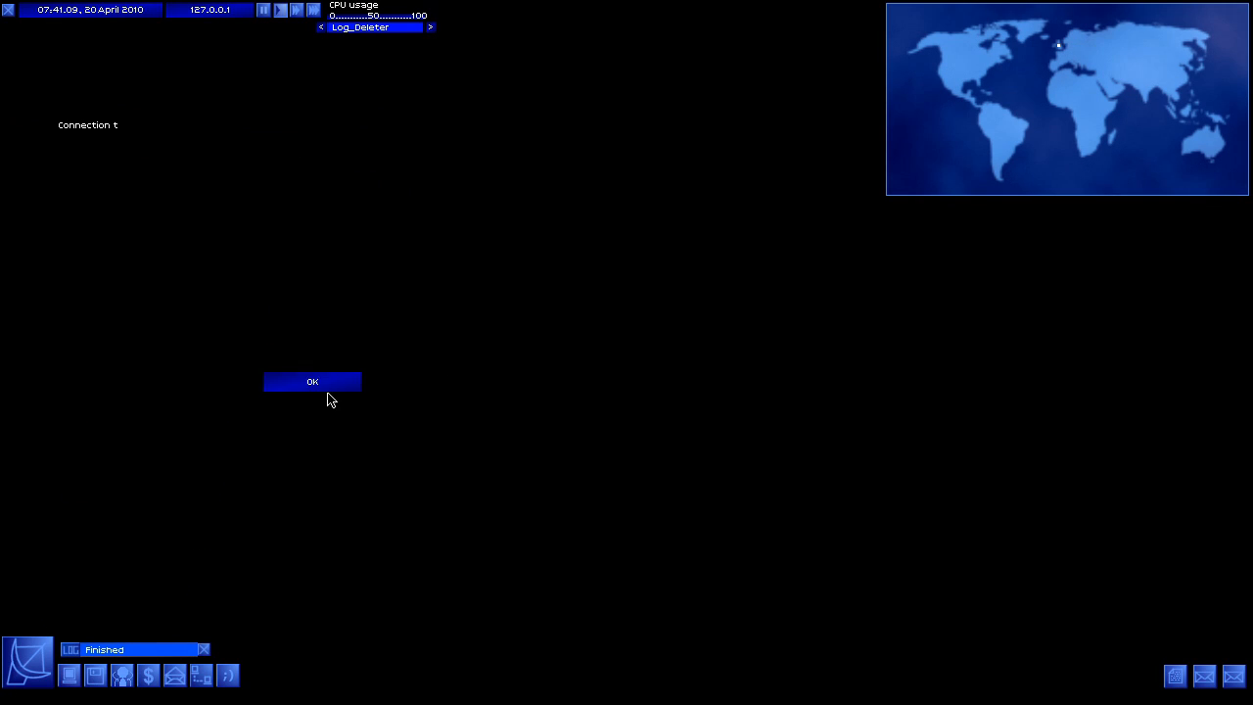
{"action": "left_click", "coordinate": [313, 381]}
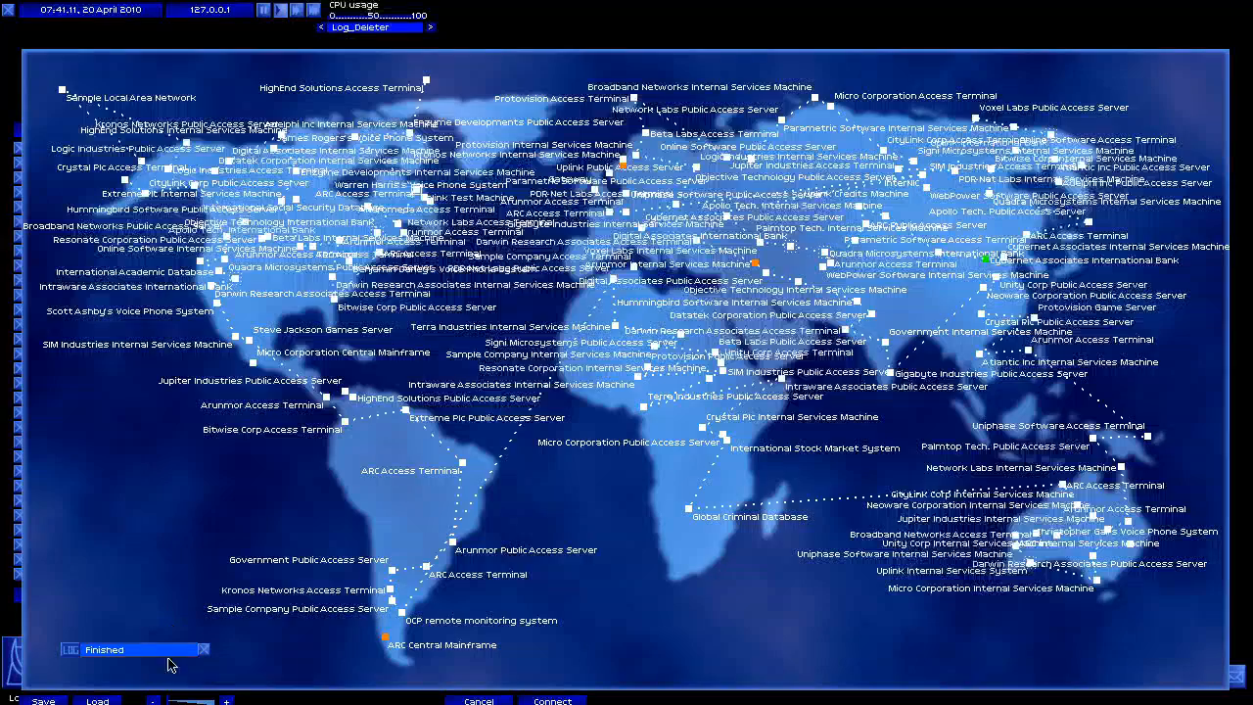
{"action": "mouse_move", "coordinate": [988, 265]}
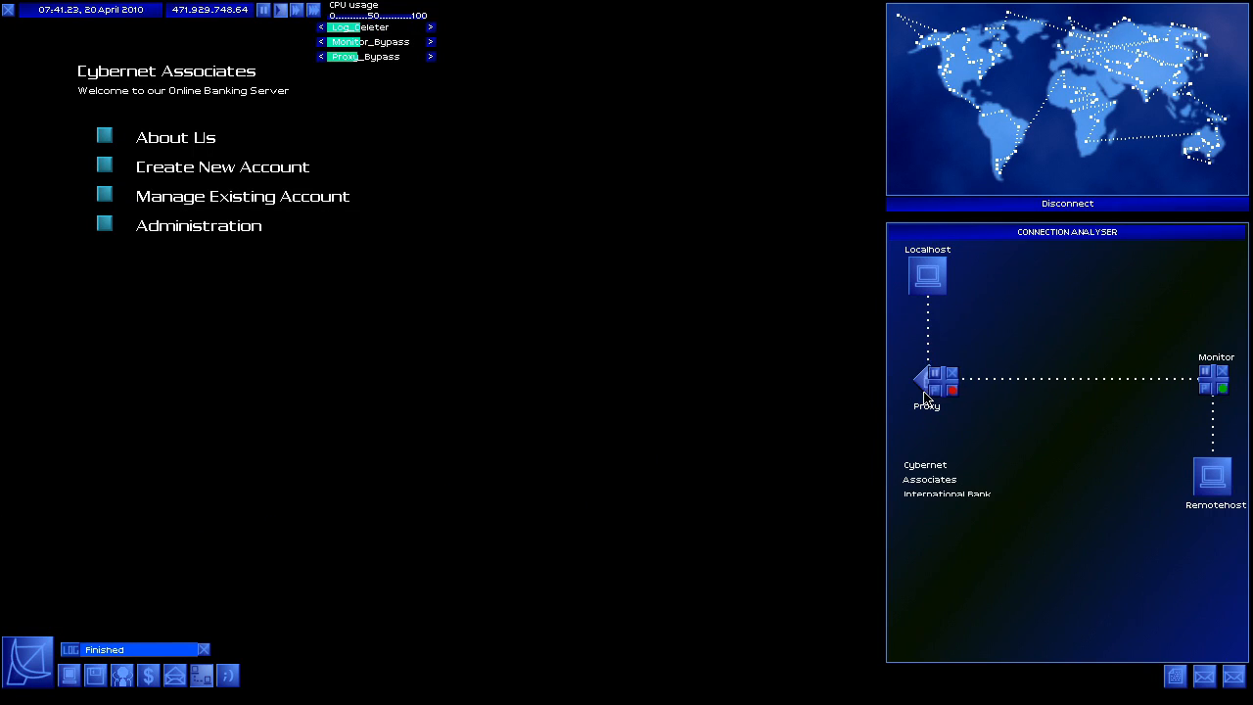
Log into Cybernet account 2677413, cracking its access code with Password_Breaker.
{"action": "left_click", "coordinate": [1232, 676]}
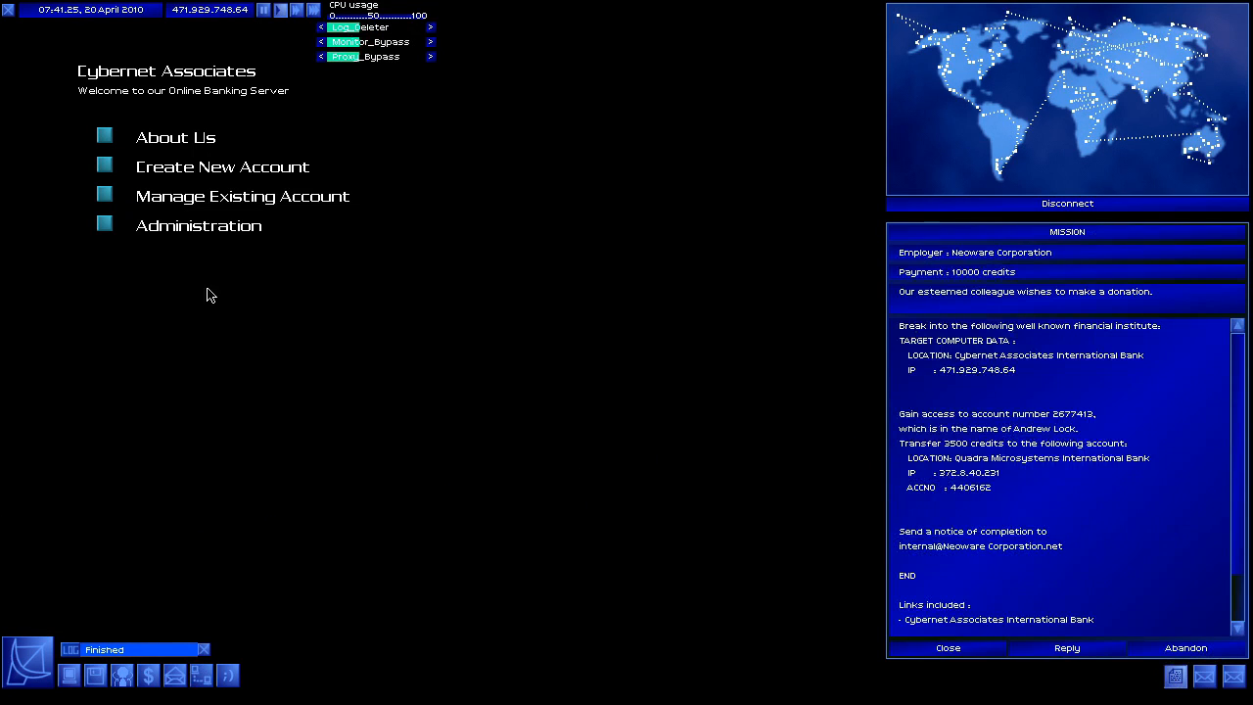
{"action": "left_click", "coordinate": [242, 196]}
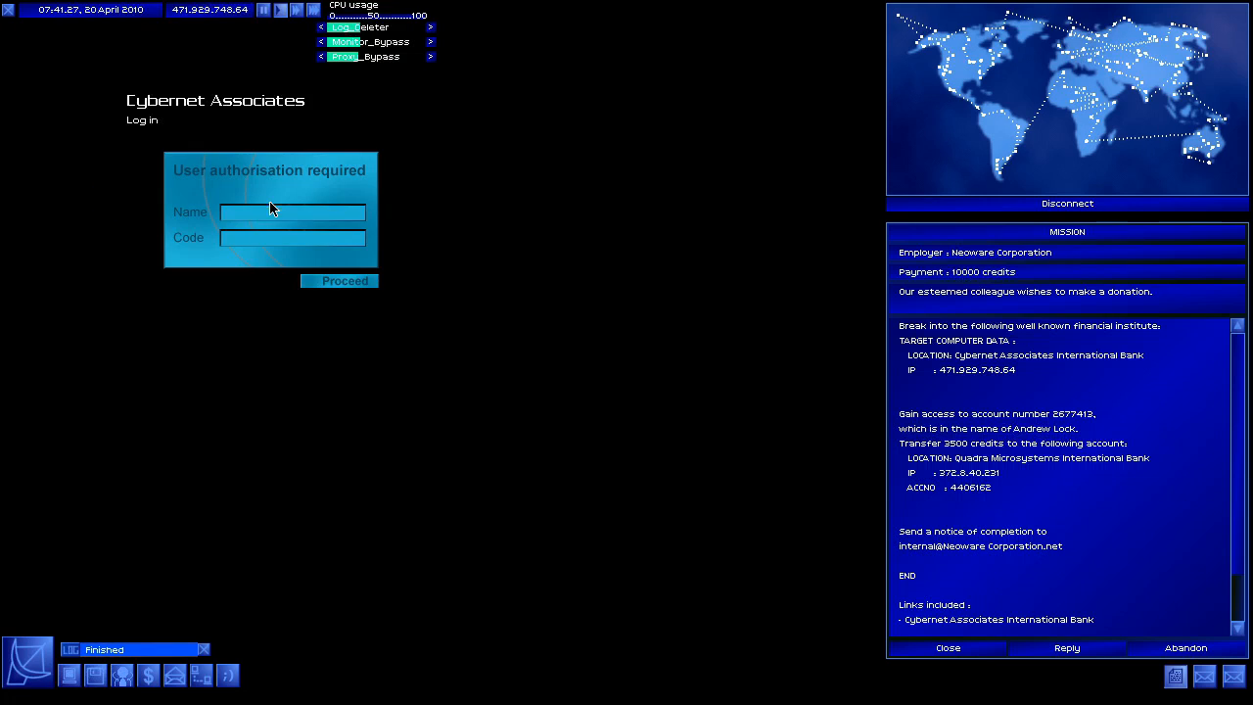
{"action": "type", "text": "26"}
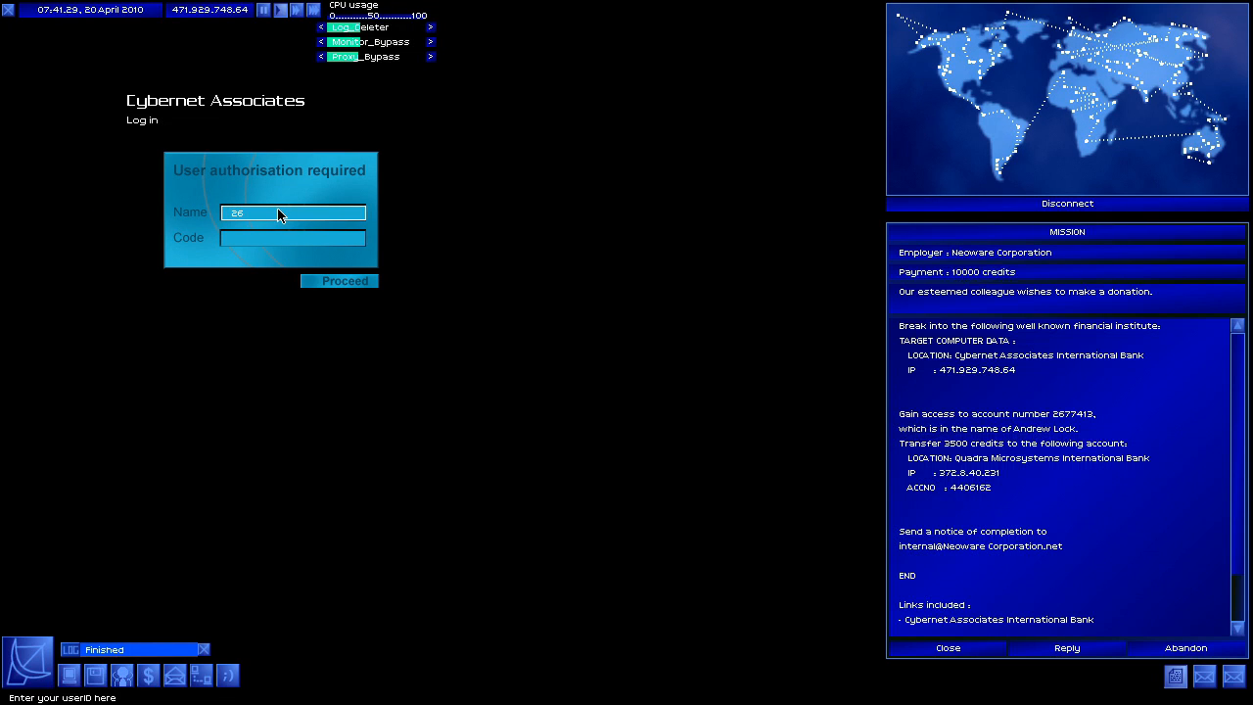
{"action": "type", "text": "677413"}
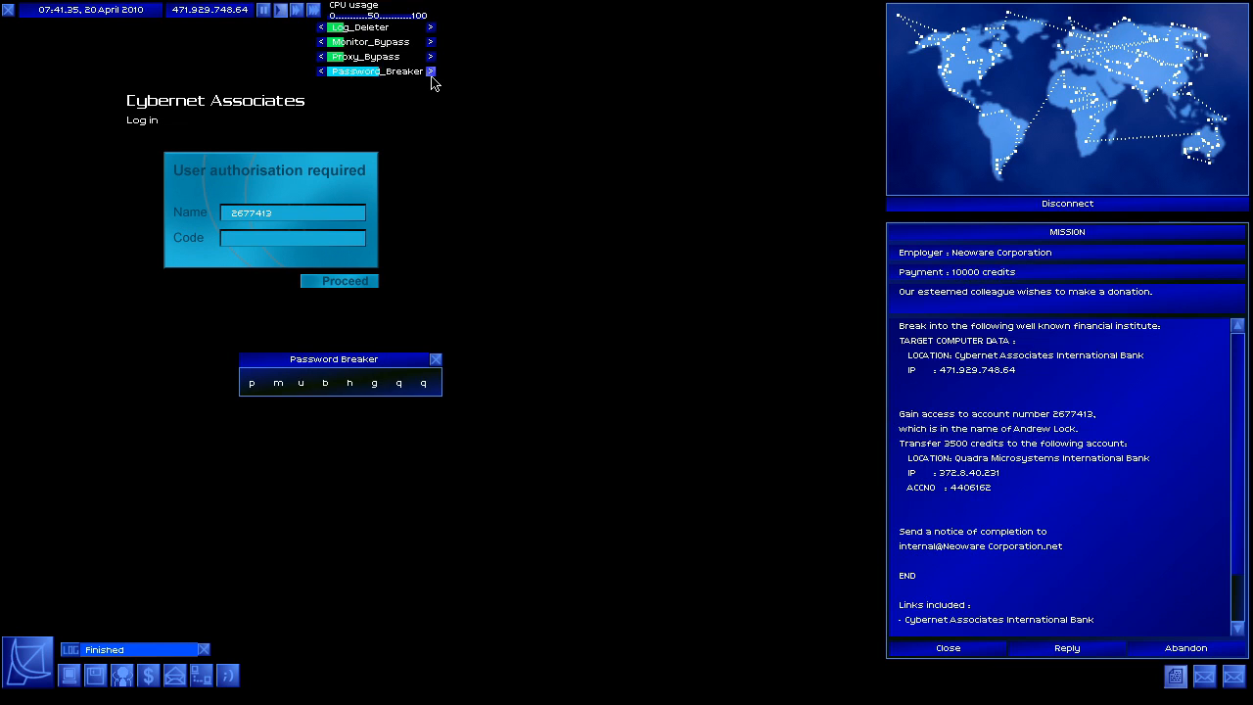
{"action": "left_click", "coordinate": [435, 358]}
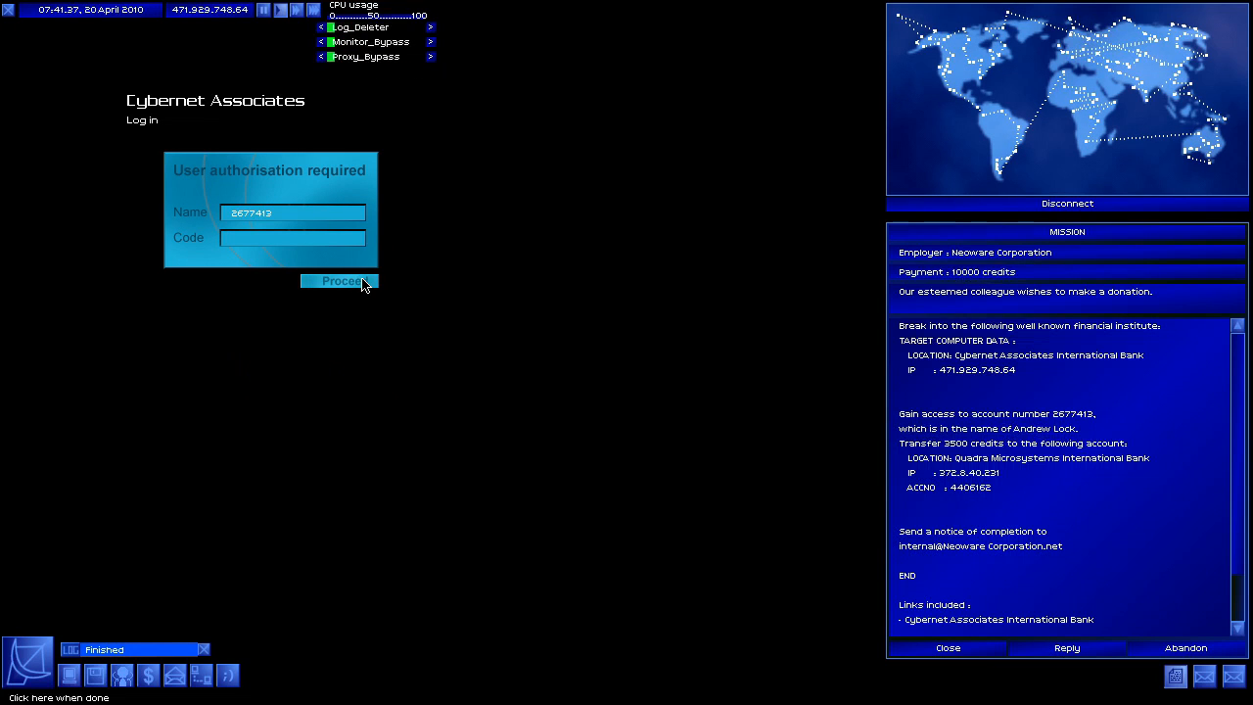
{"action": "left_click", "coordinate": [340, 281]}
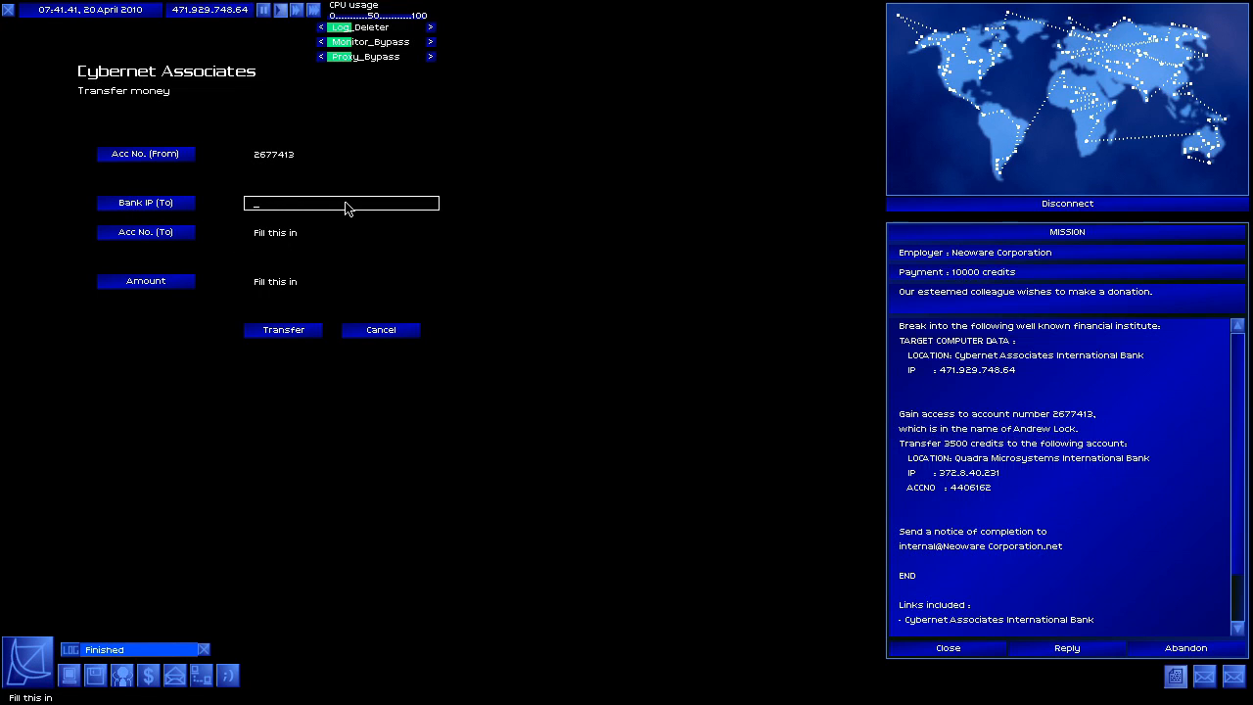
Transfer 3500 credits to account 4406162 at bank IP 372.8.40.231.
{"action": "type", "text": "372.8."}
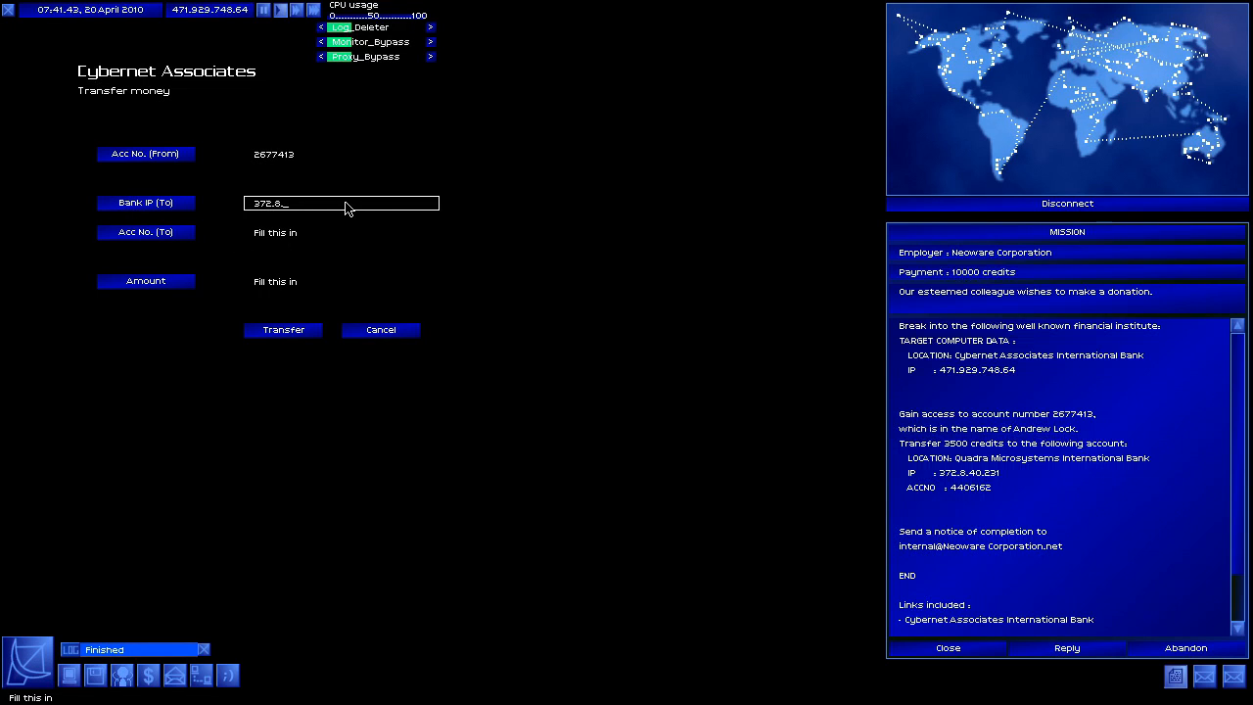
{"action": "type", "text": "40.231"}
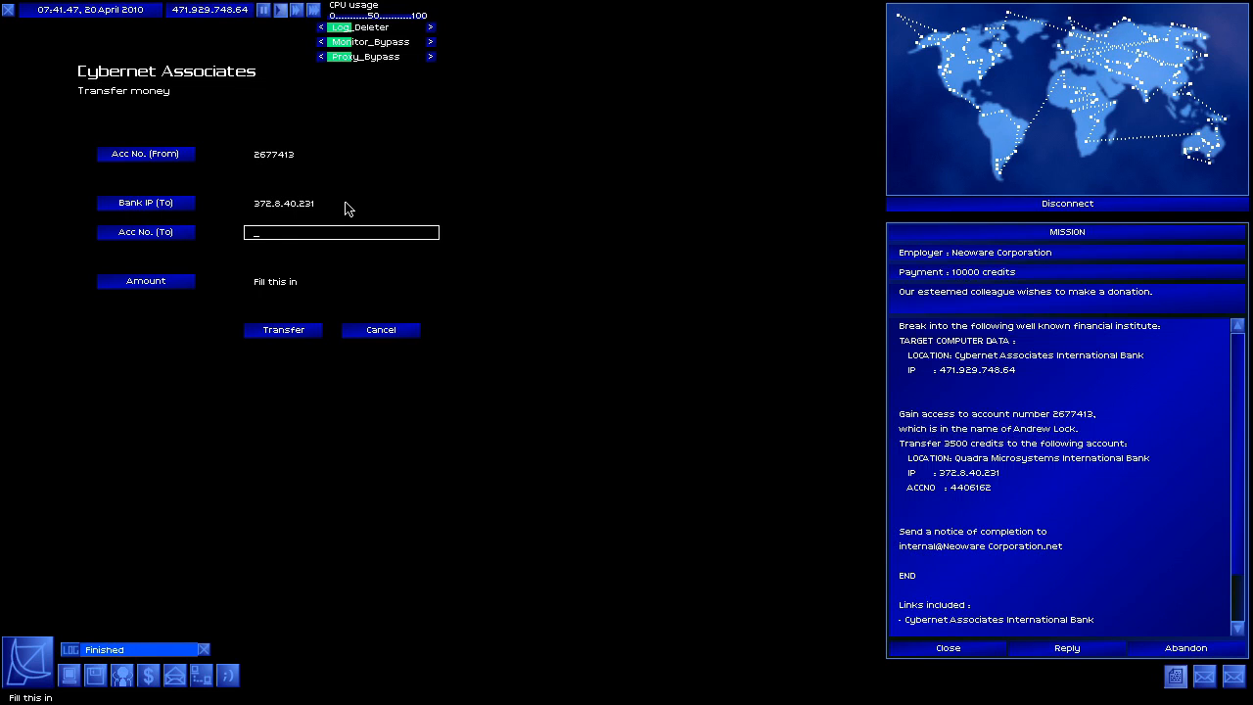
{"action": "type", "text": "4406162"}
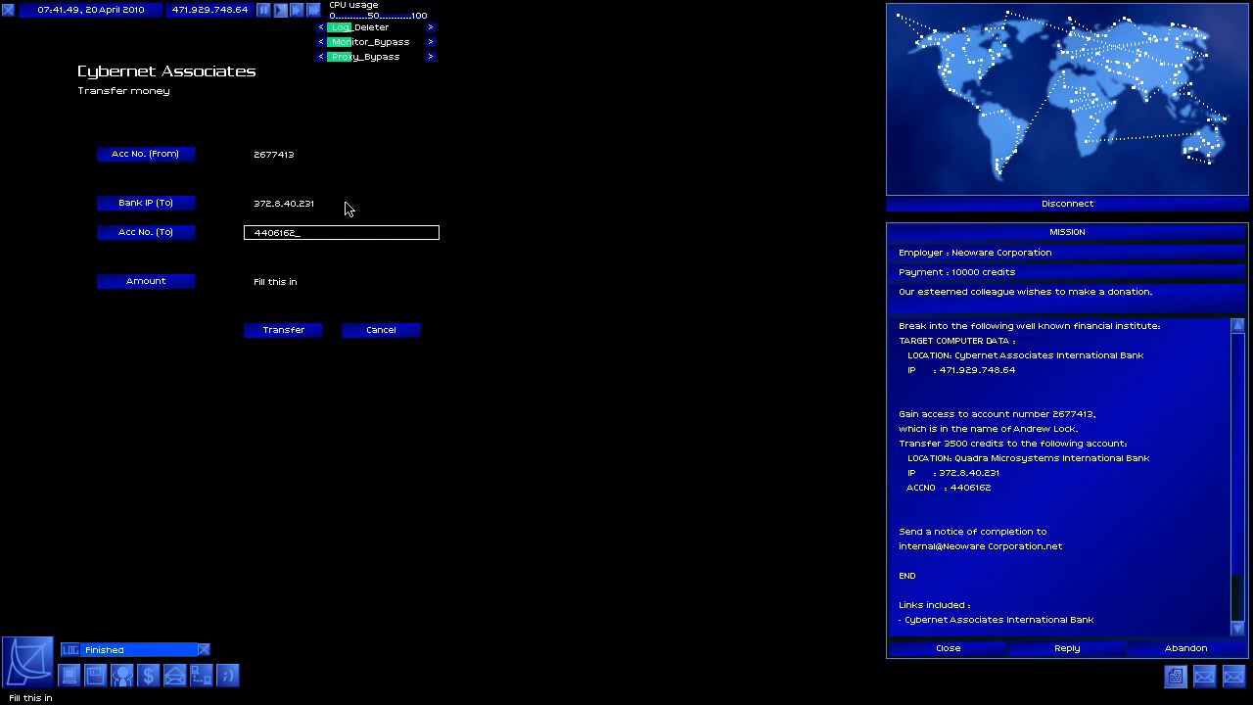
{"action": "left_click", "coordinate": [340, 281]}
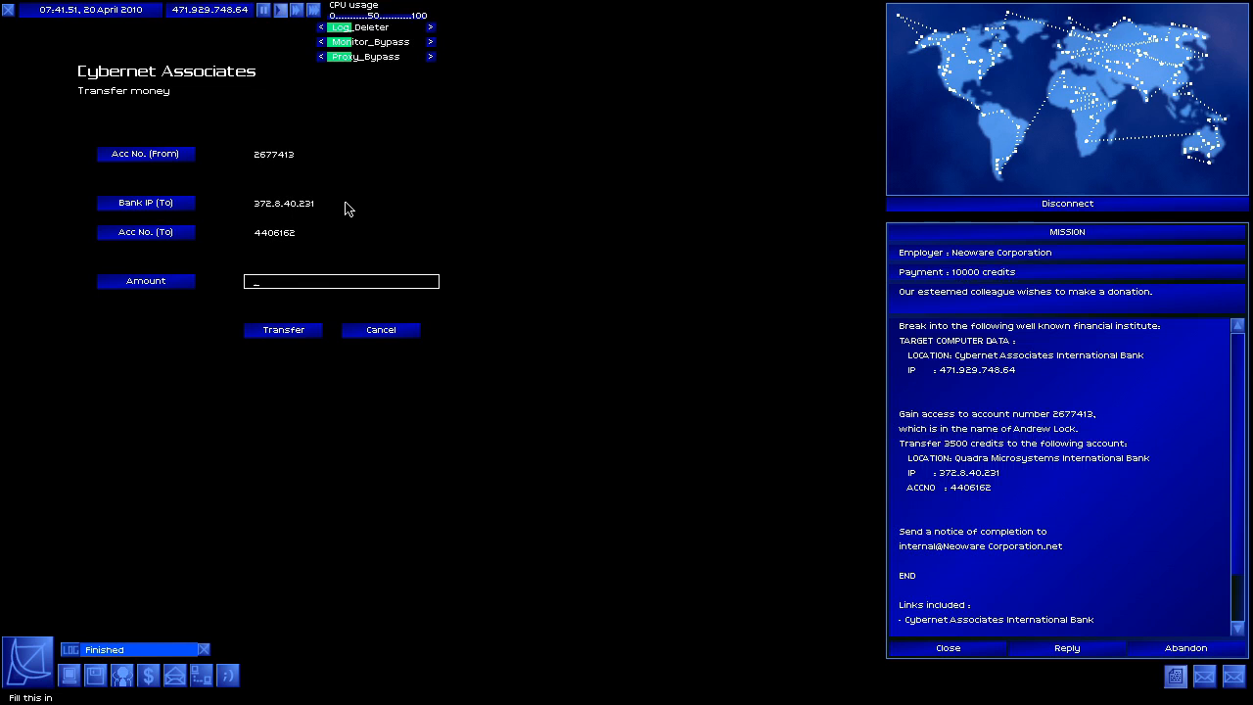
{"action": "type", "text": "3500"}
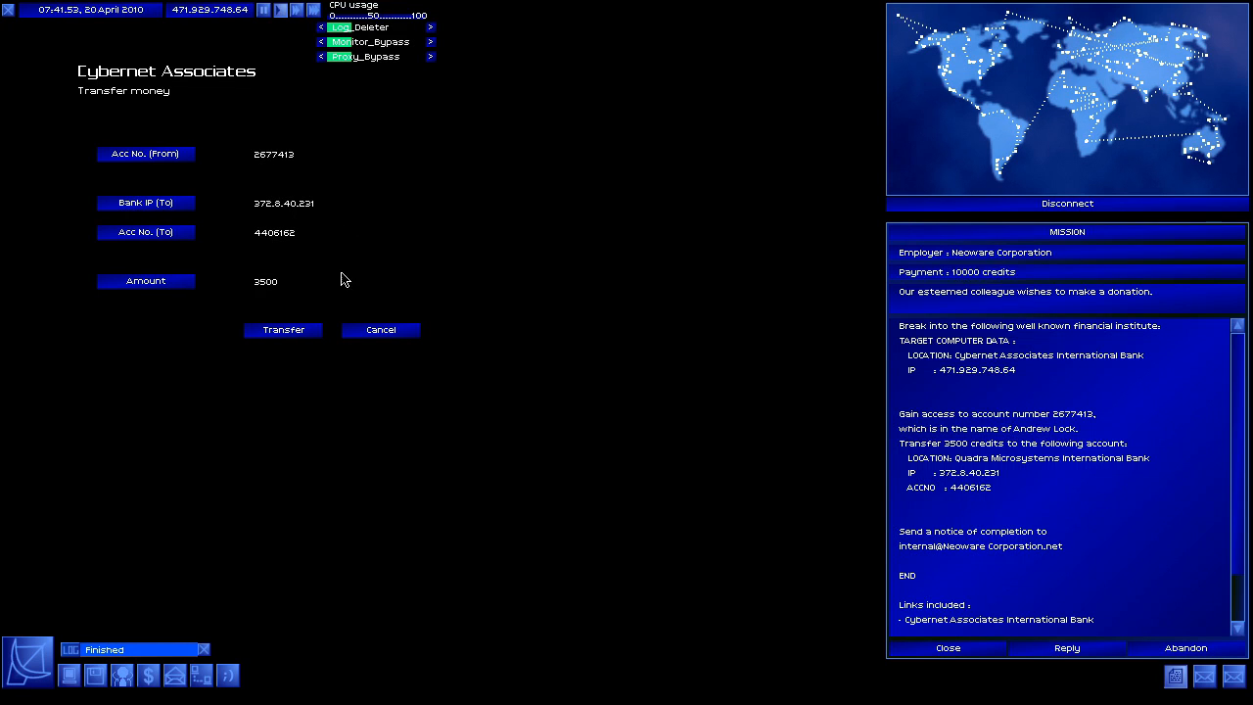
{"action": "left_click", "coordinate": [381, 330]}
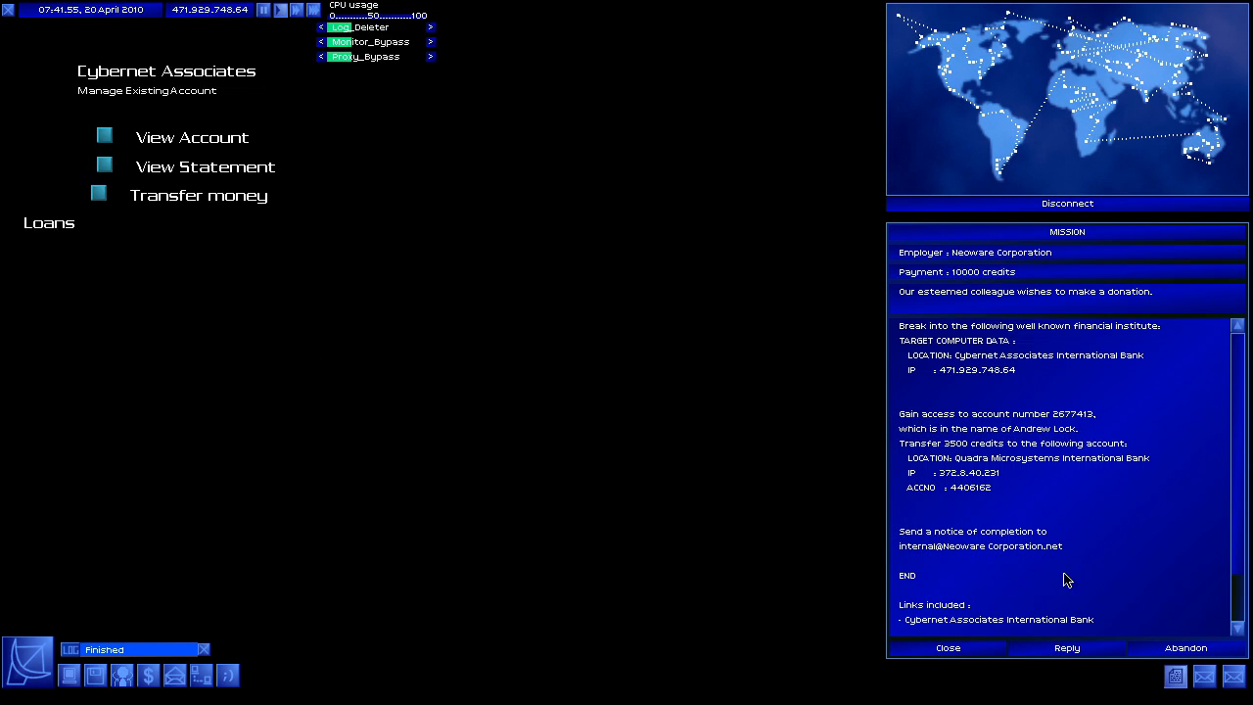
{"action": "left_click", "coordinate": [946, 647]}
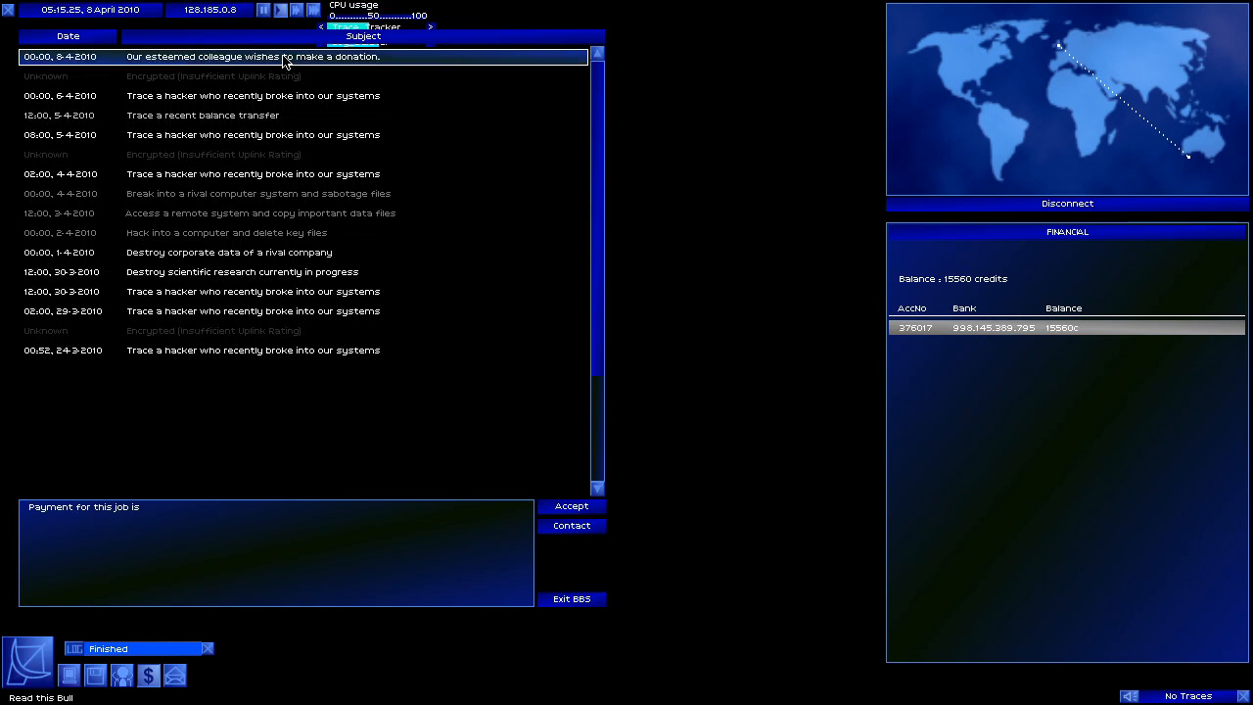
Accept the donation job, then connect to Digital Associates Bank and enter account 3733017.
{"action": "left_click", "coordinate": [570, 525]}
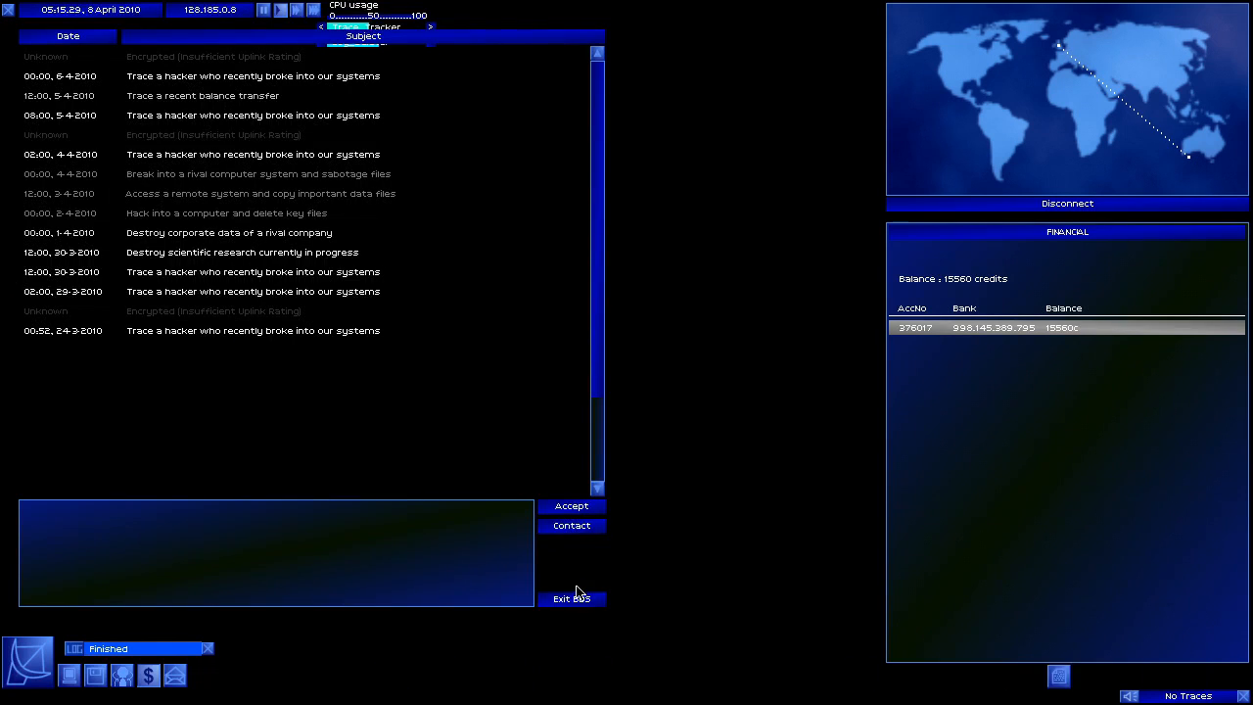
{"action": "left_click", "coordinate": [571, 598]}
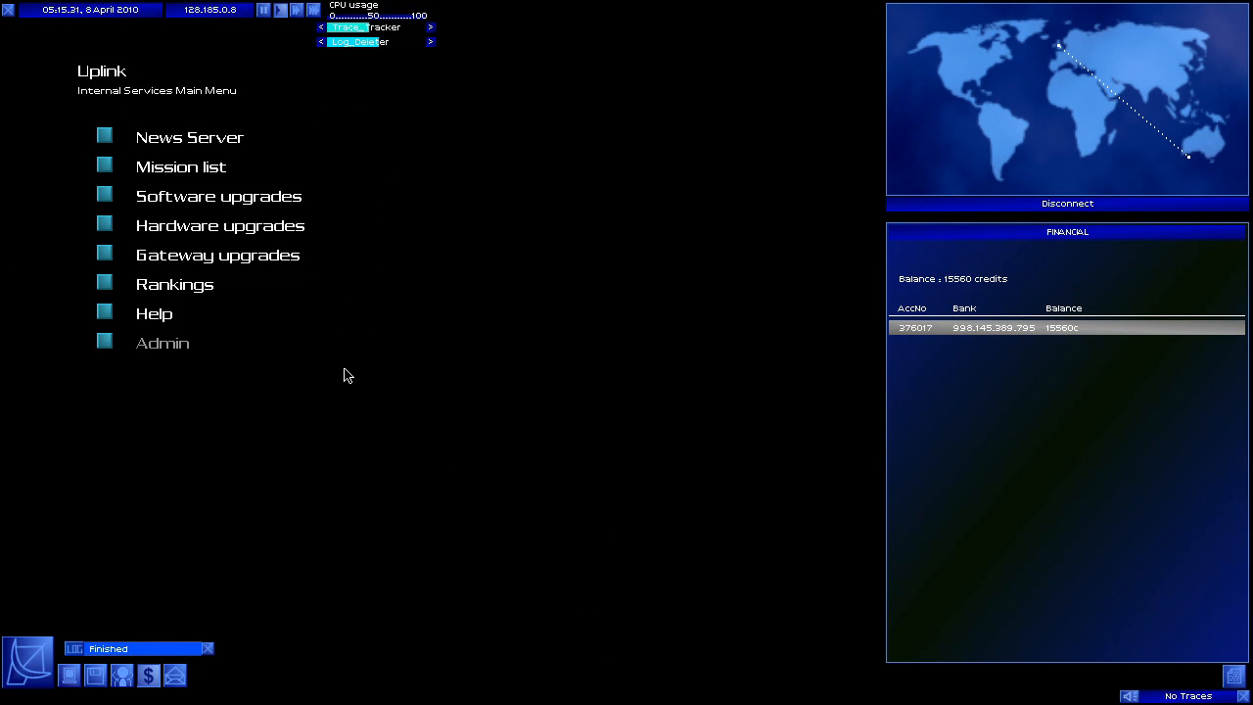
{"action": "left_click", "coordinate": [1066, 203]}
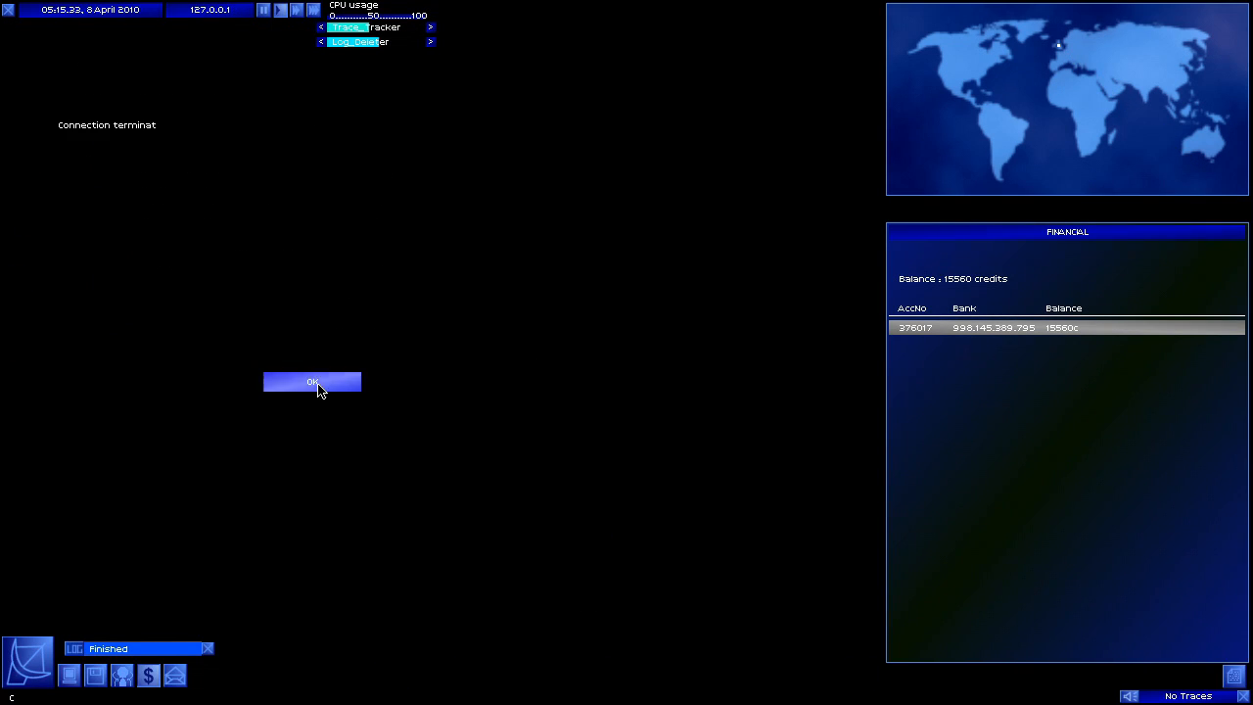
{"action": "left_click", "coordinate": [312, 380]}
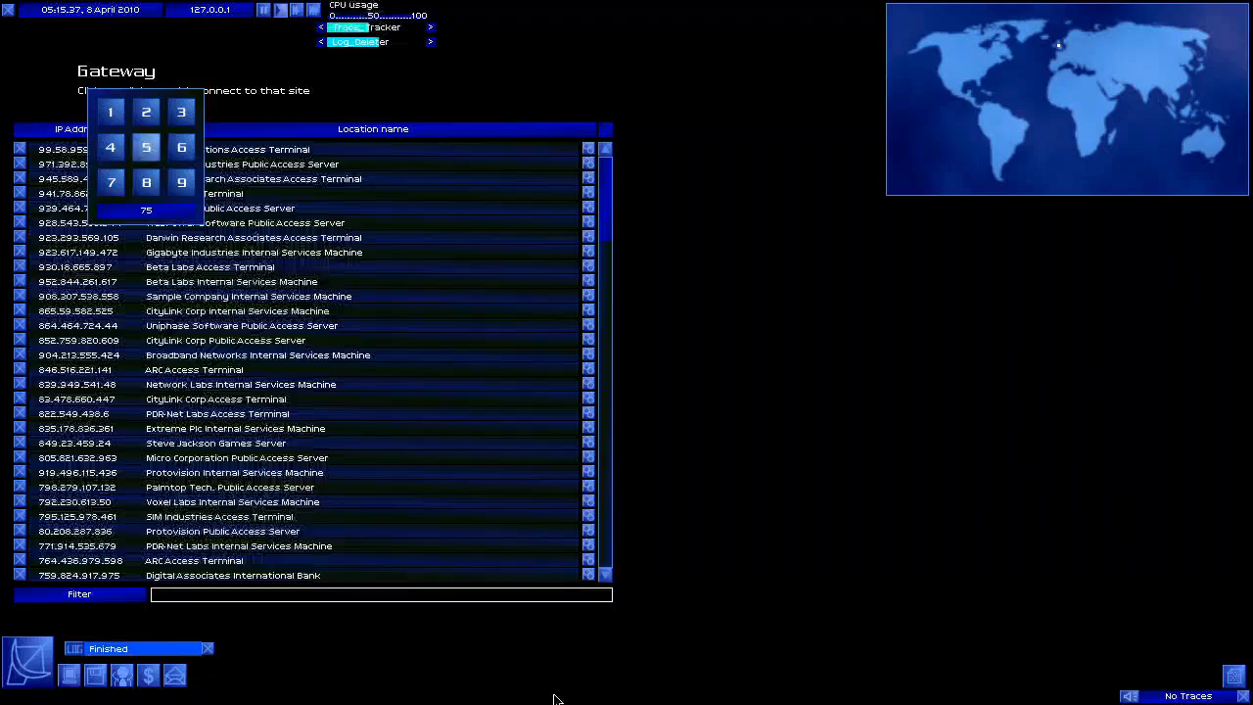
{"action": "left_click", "coordinate": [233, 574]}
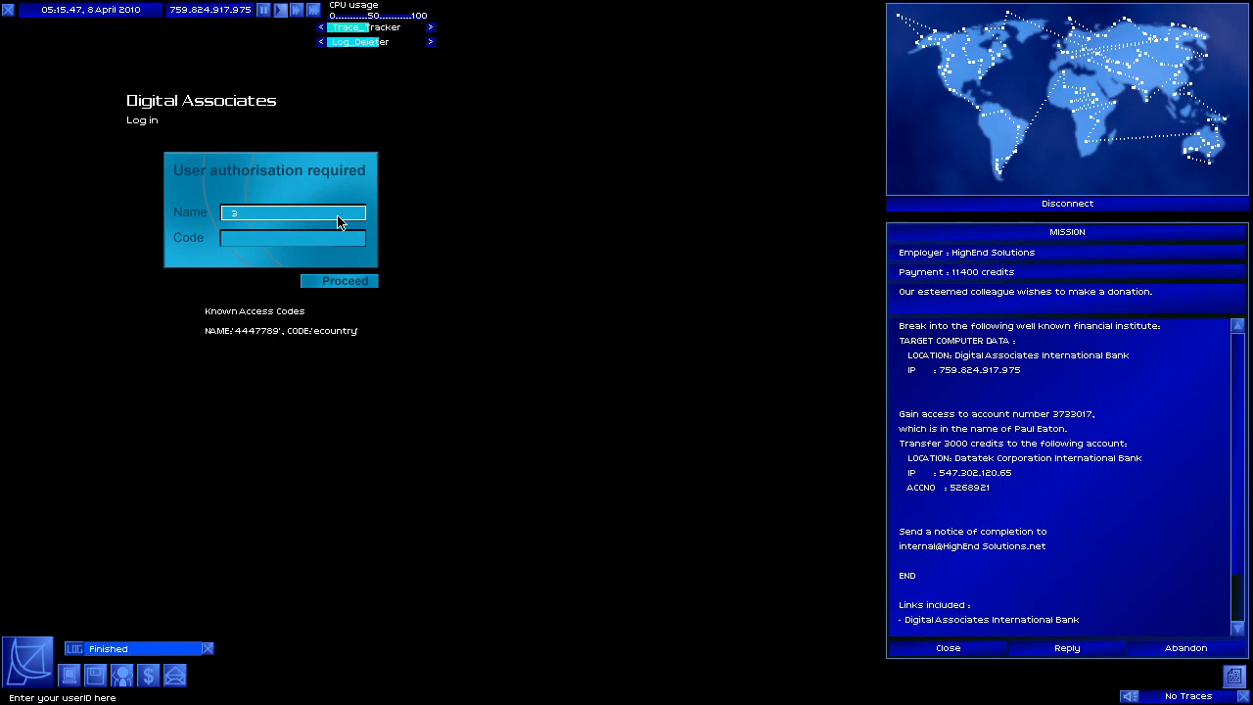
{"action": "type", "text": "3733017"}
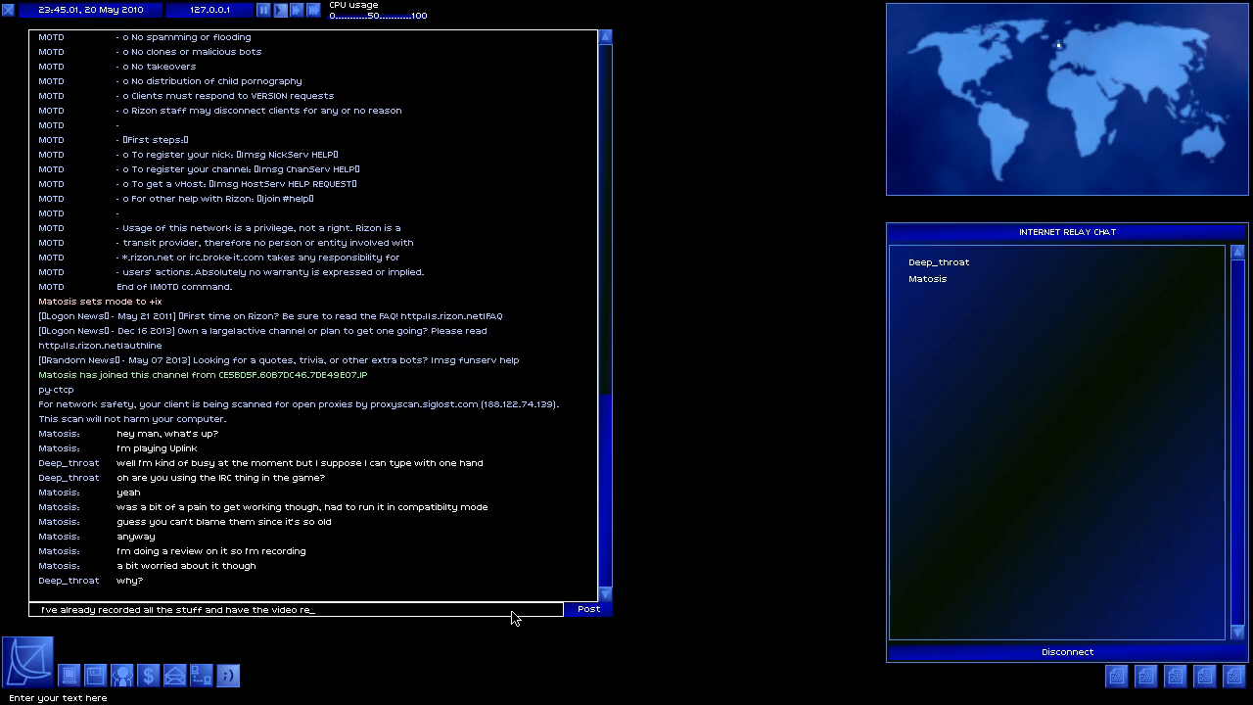
Post a chat message about forgetting the real password shown when connecting to the Uplink server.
{"action": "left_click", "coordinate": [587, 608]}
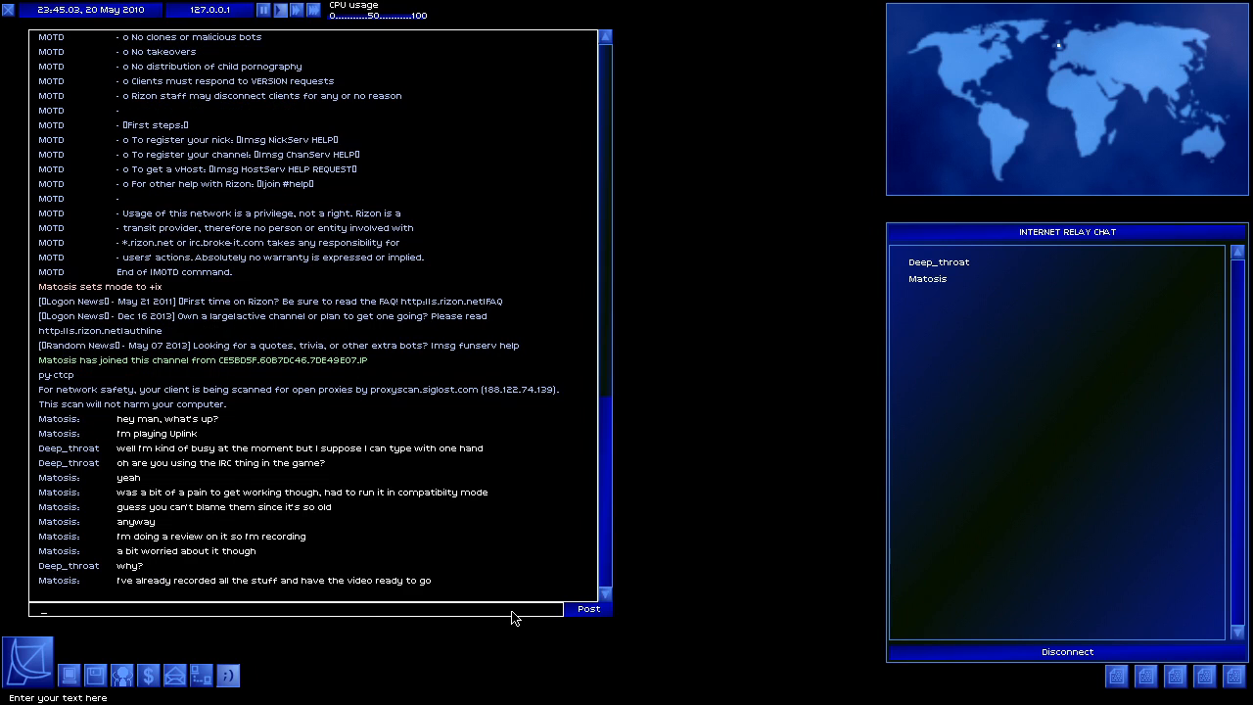
{"action": "type", "text": "but I forgot I used"}
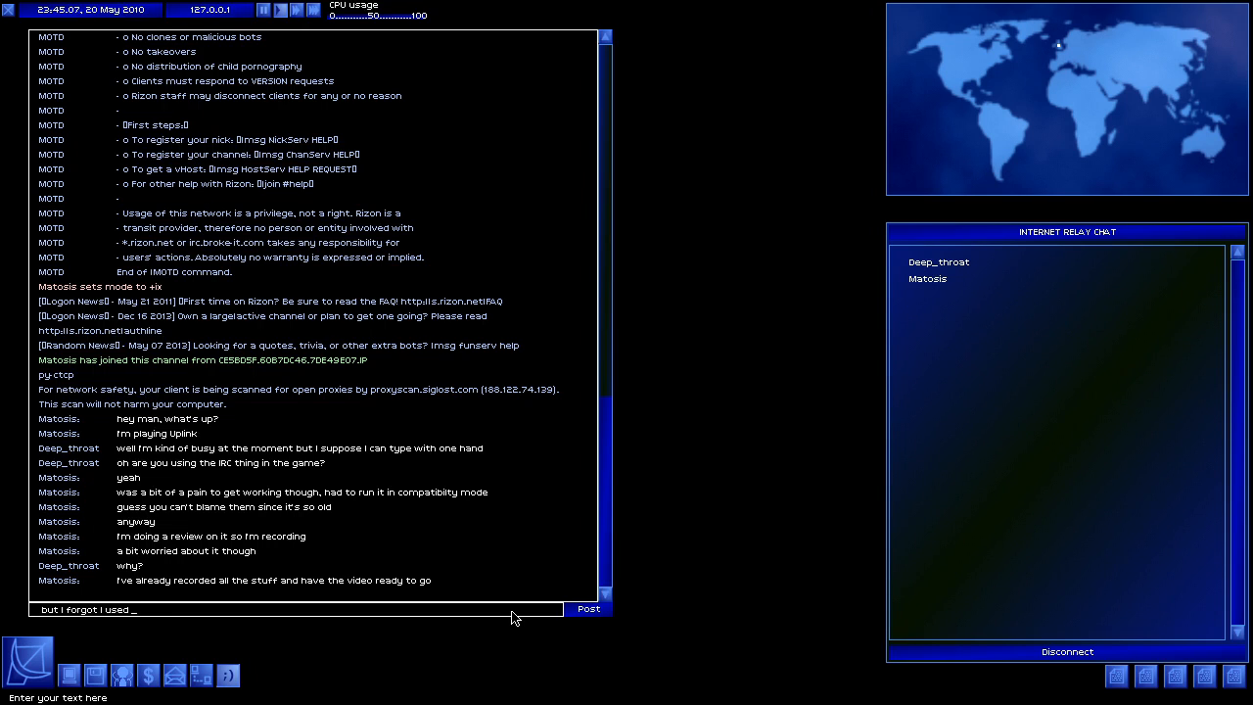
{"action": "type", "text": "my real"}
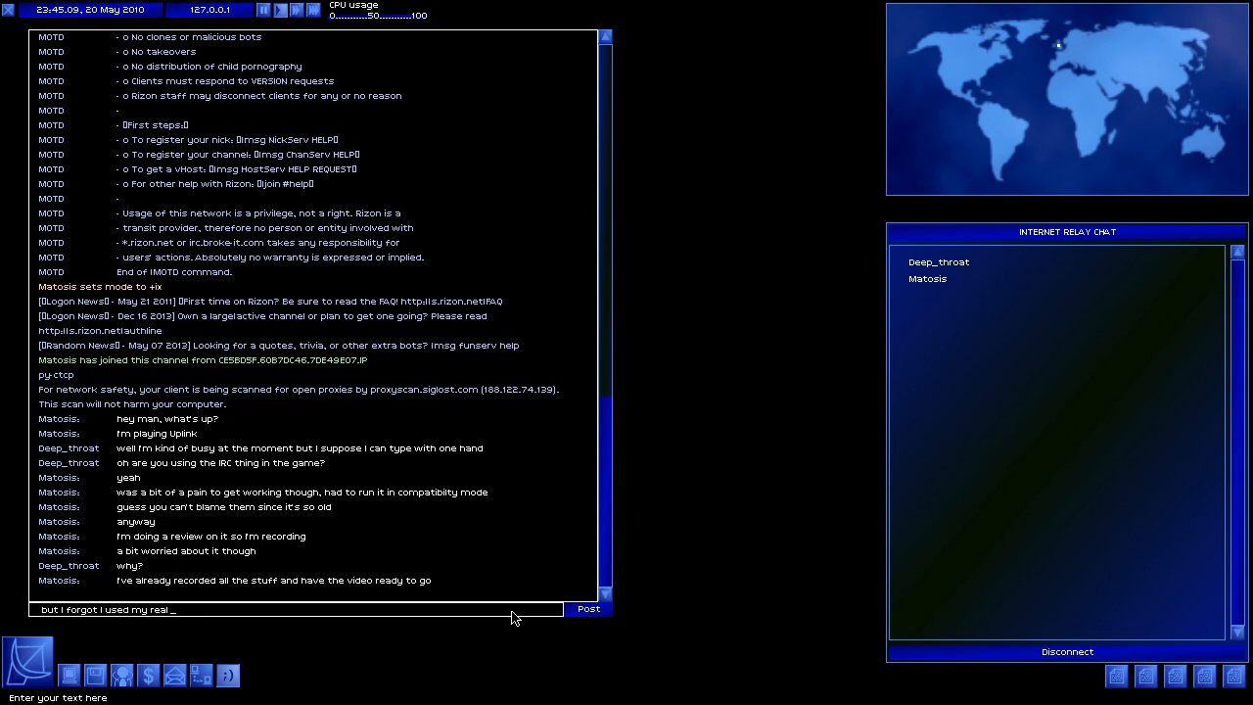
{"action": "type", "text": "password when I"}
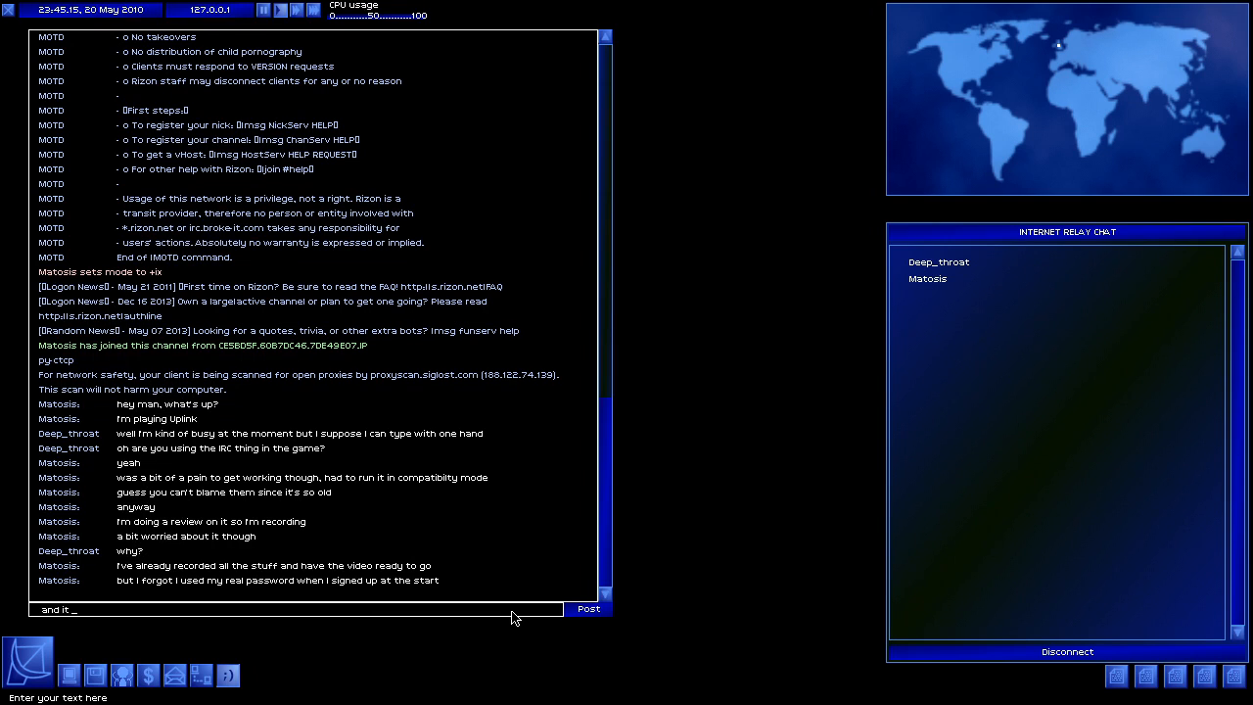
{"action": "type", "text": "shows when you c"}
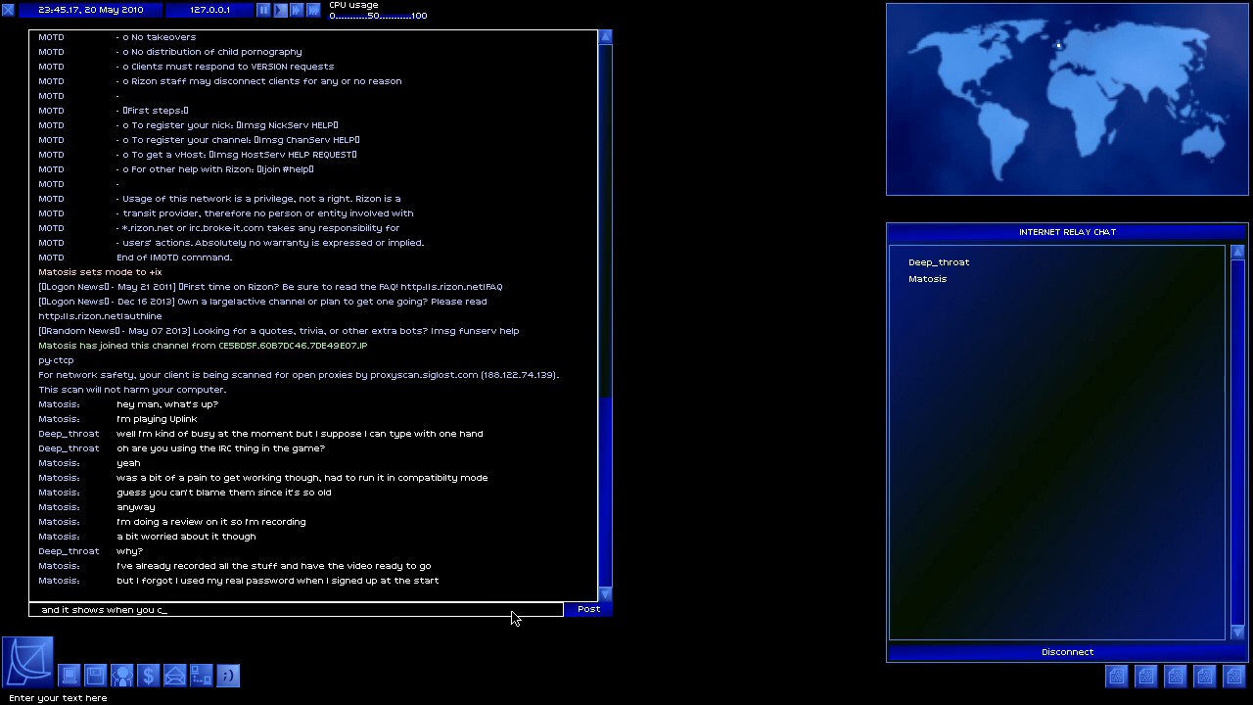
{"action": "type", "text": "onnect to the"}
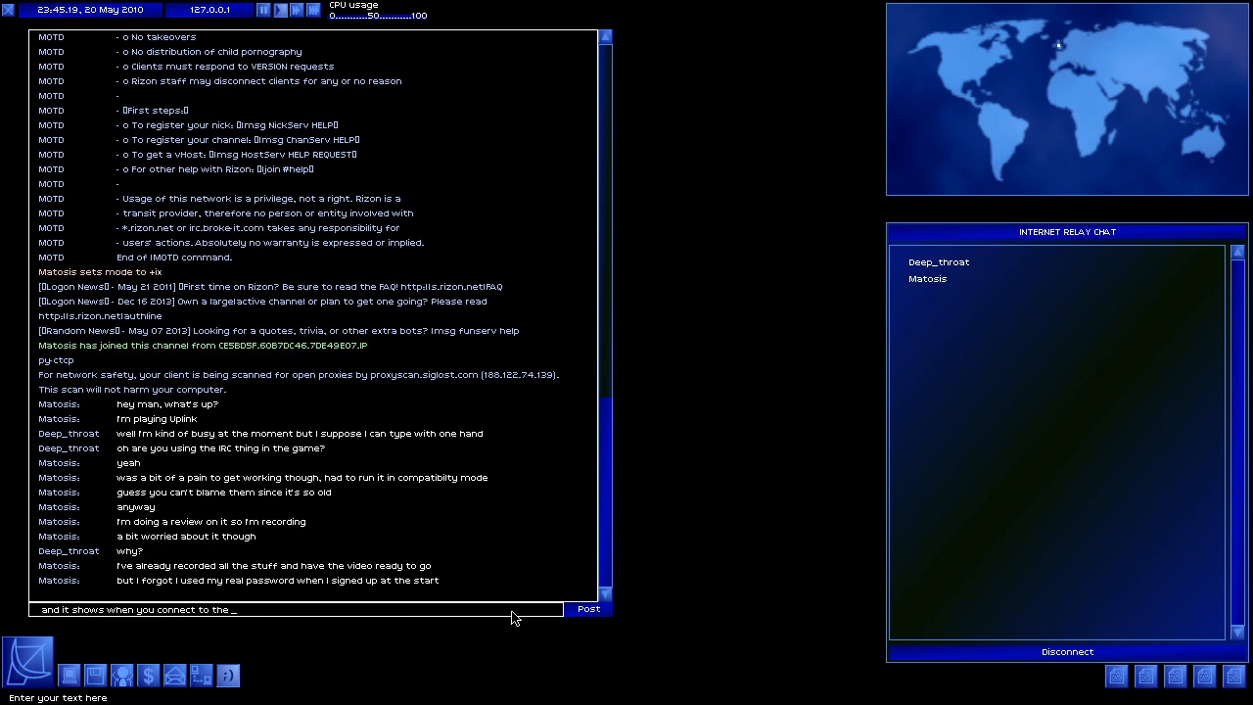
{"action": "type", "text": "uplink se"}
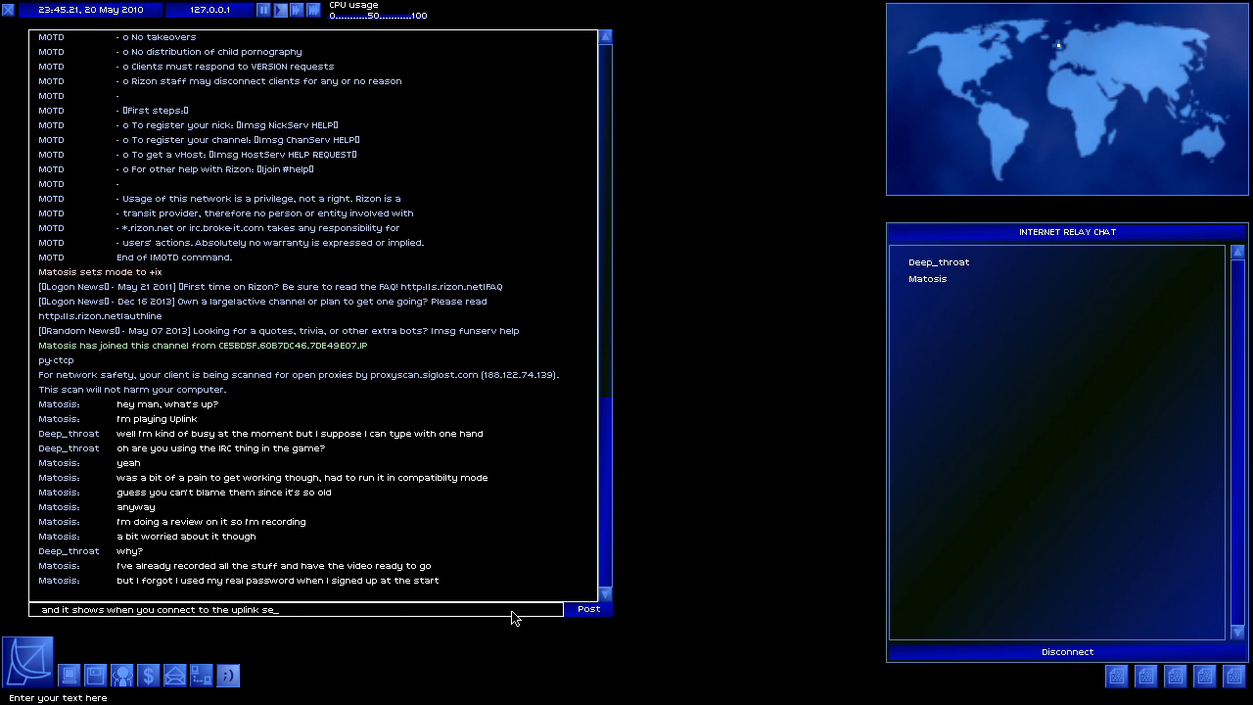
{"action": "left_click", "coordinate": [587, 608]}
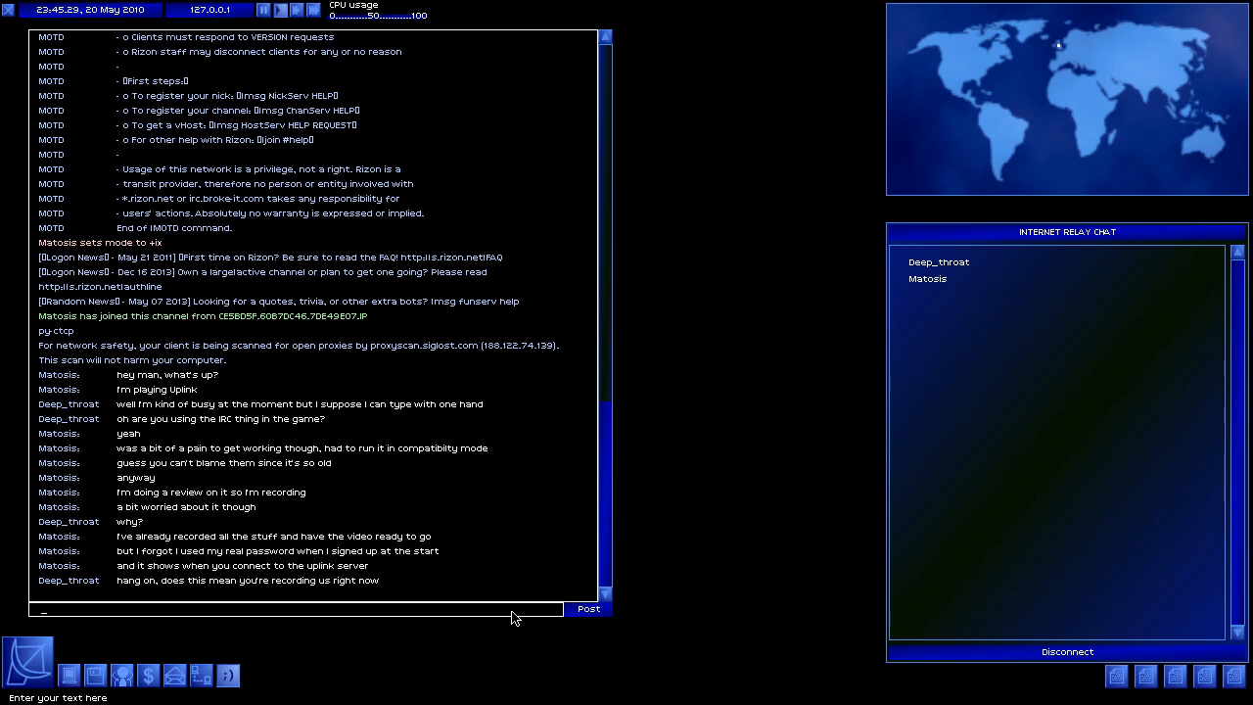
Post the replies 'yeah' and 'don't worry, no...' in the chat.
{"action": "type", "text": "yeah"}
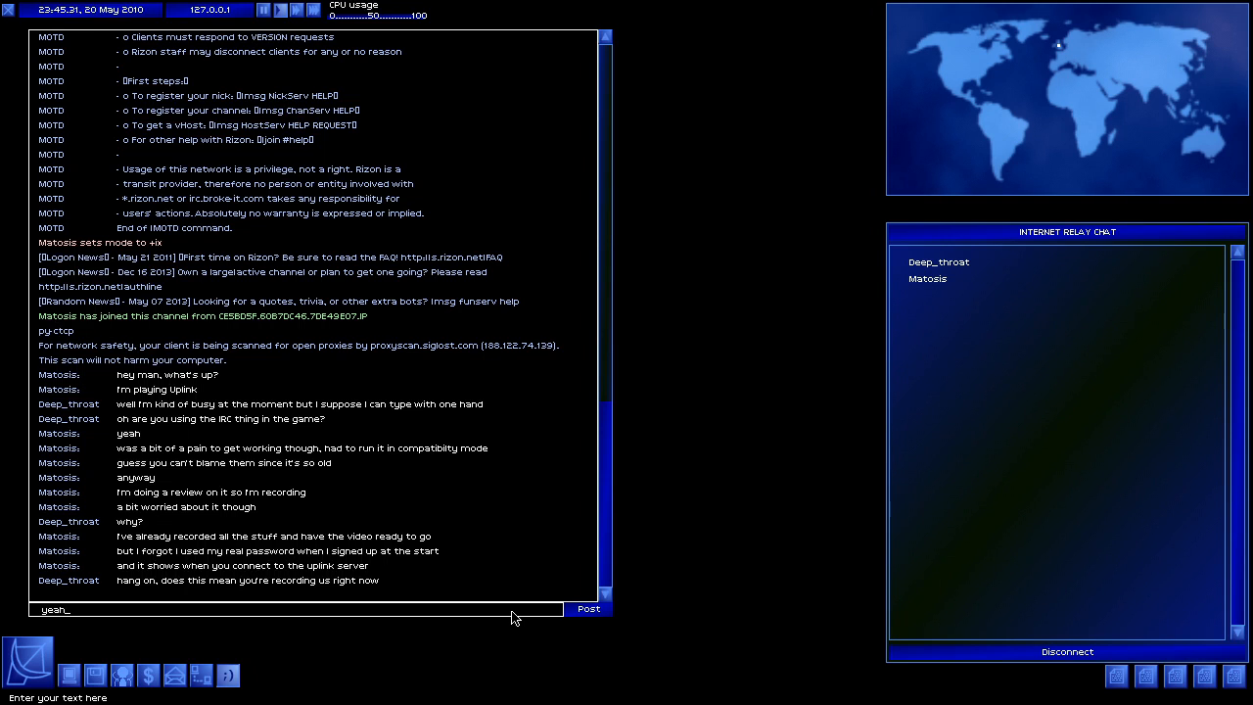
{"action": "left_click", "coordinate": [587, 608]}
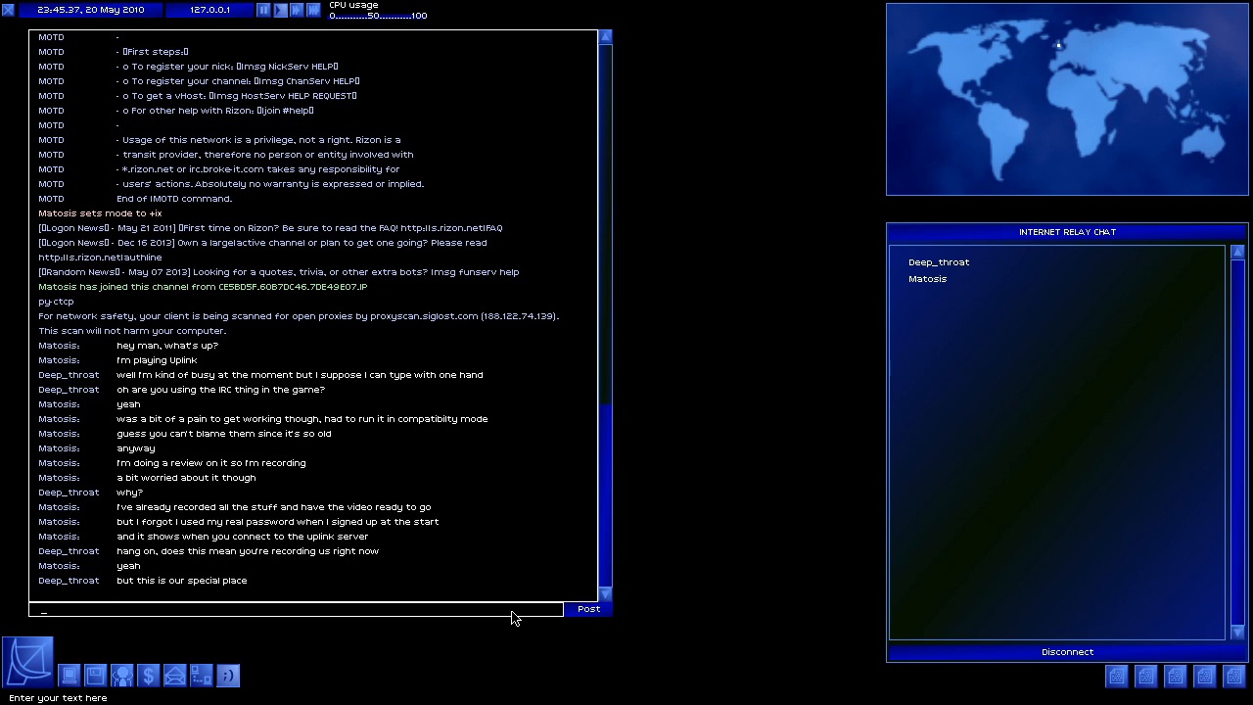
{"action": "type", "text": "don't worry"}
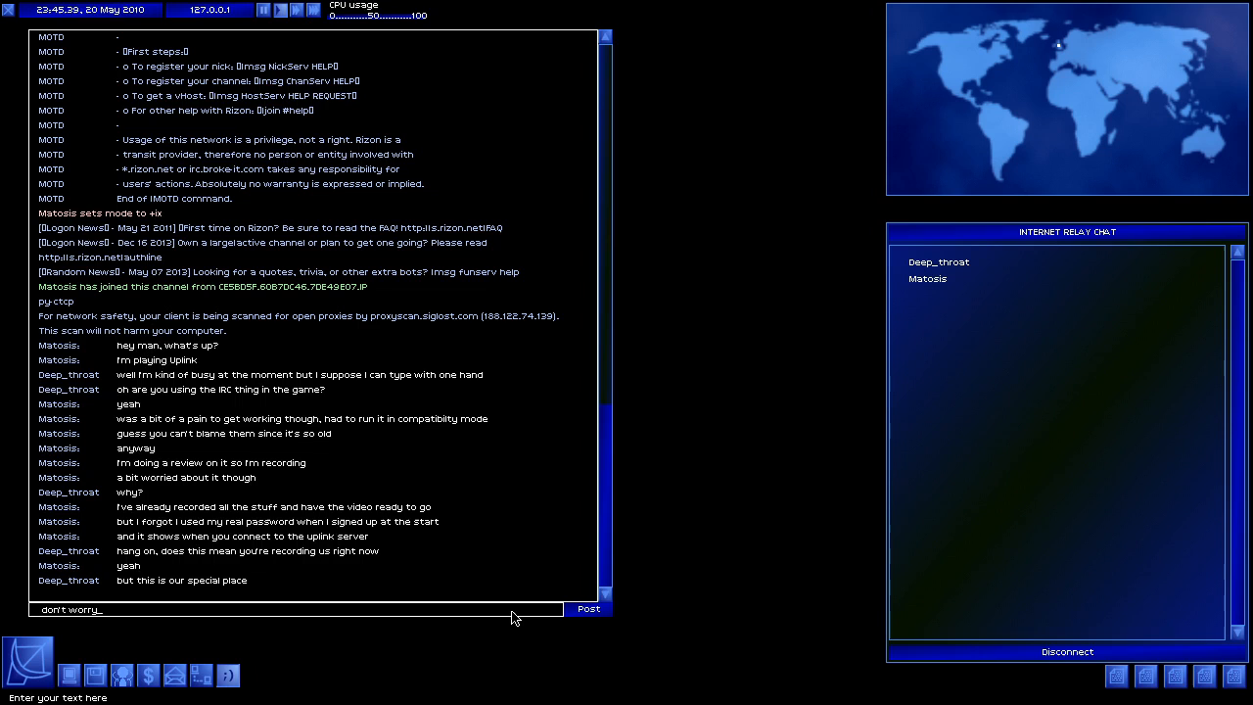
{"action": "type", "text": ", nobody's even going to read this s"}
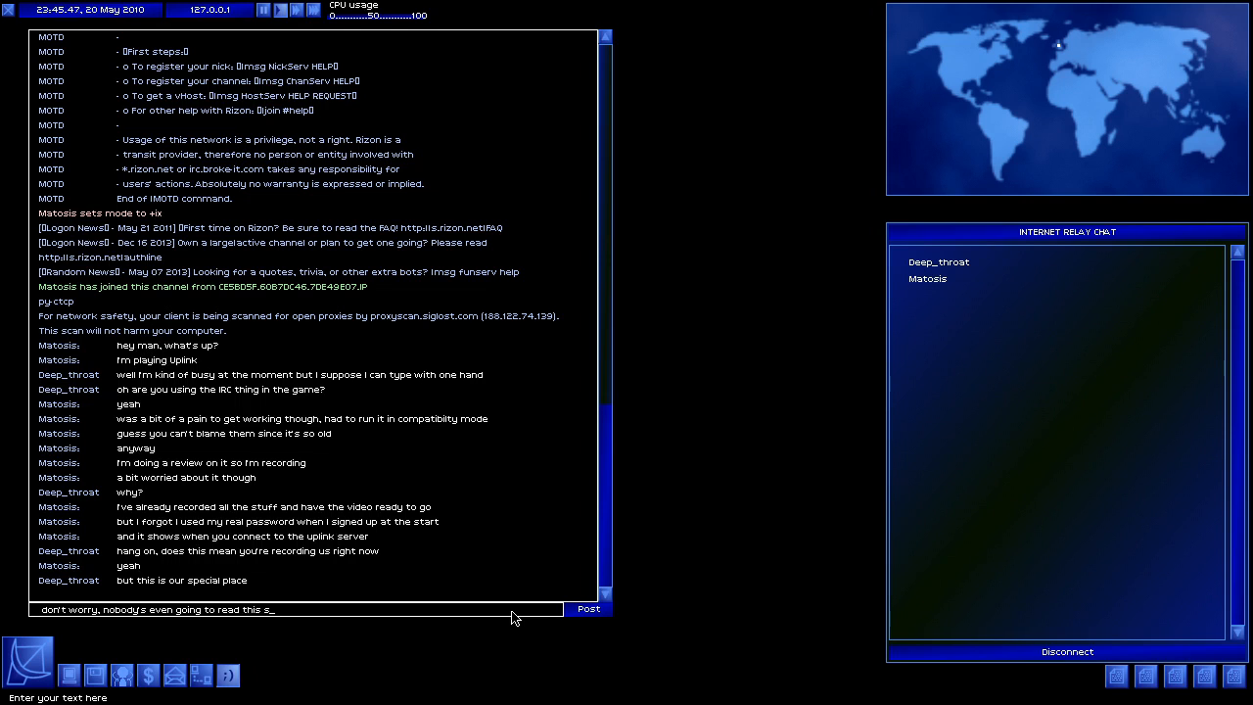
{"action": "left_click", "coordinate": [588, 608]}
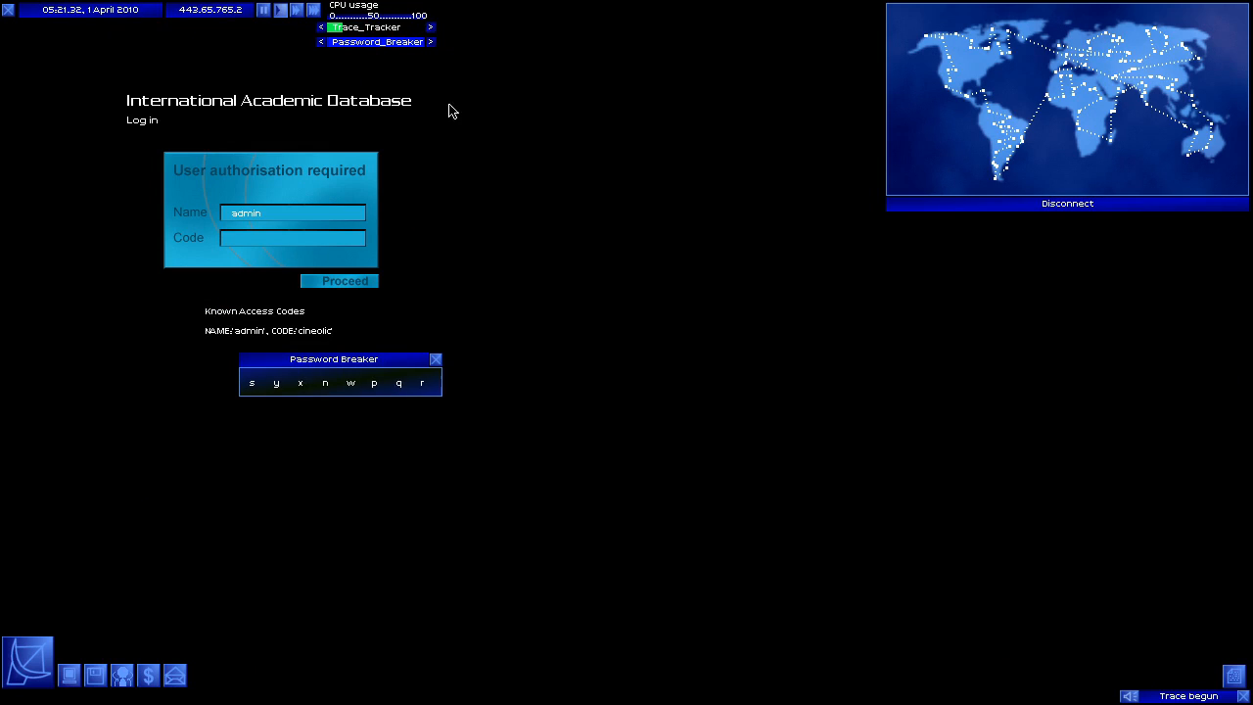
Log into the International Academic Database as admin after Password Breaker cracks the code.
{"action": "left_click", "coordinate": [27, 661]}
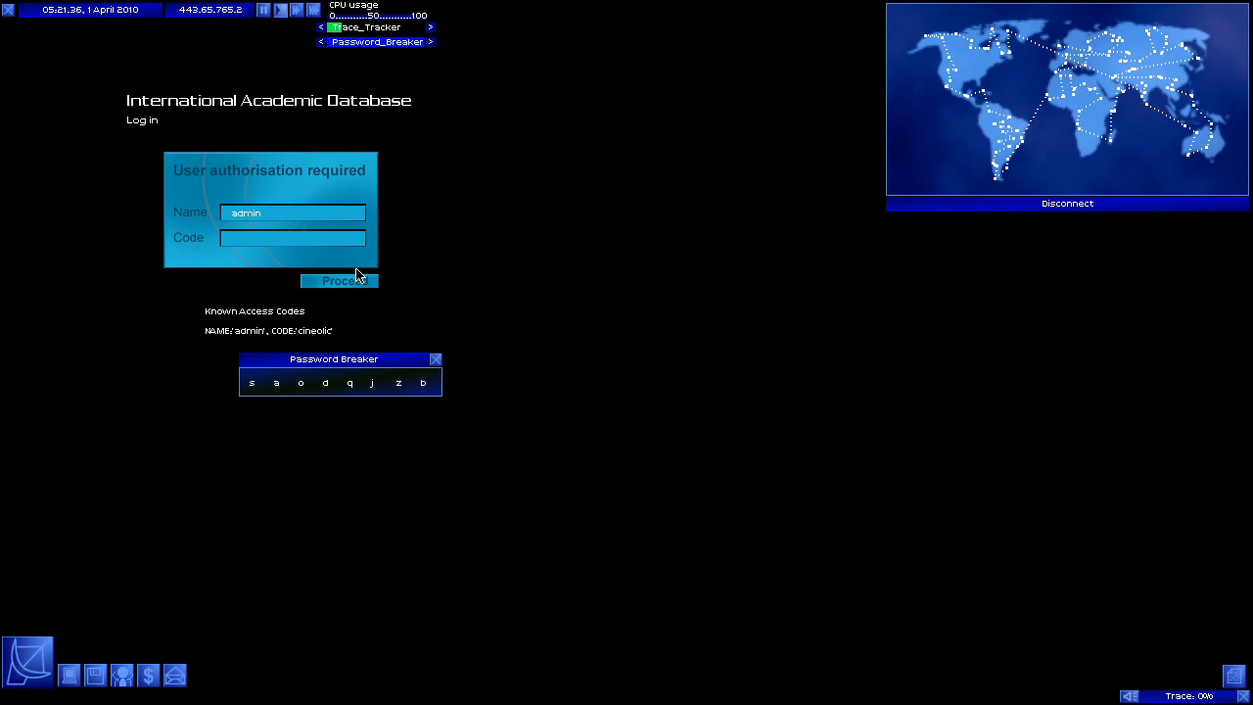
{"action": "left_click", "coordinate": [339, 281]}
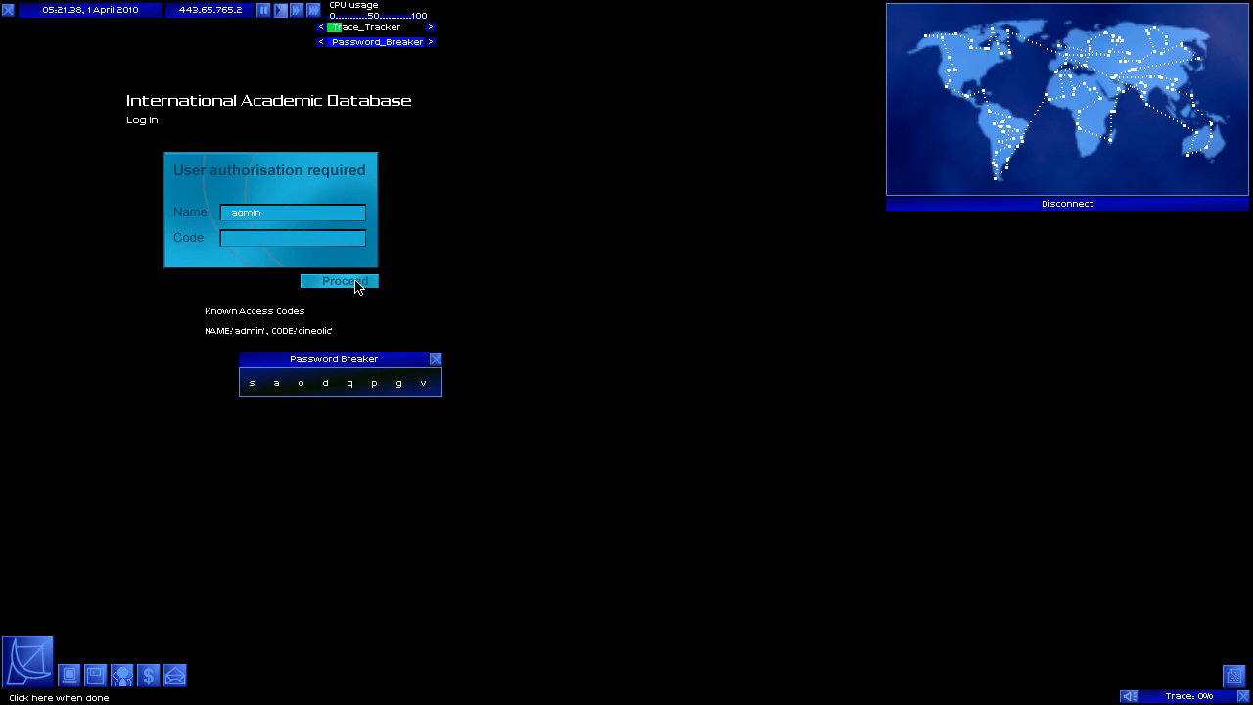
{"action": "left_click", "coordinate": [340, 281]}
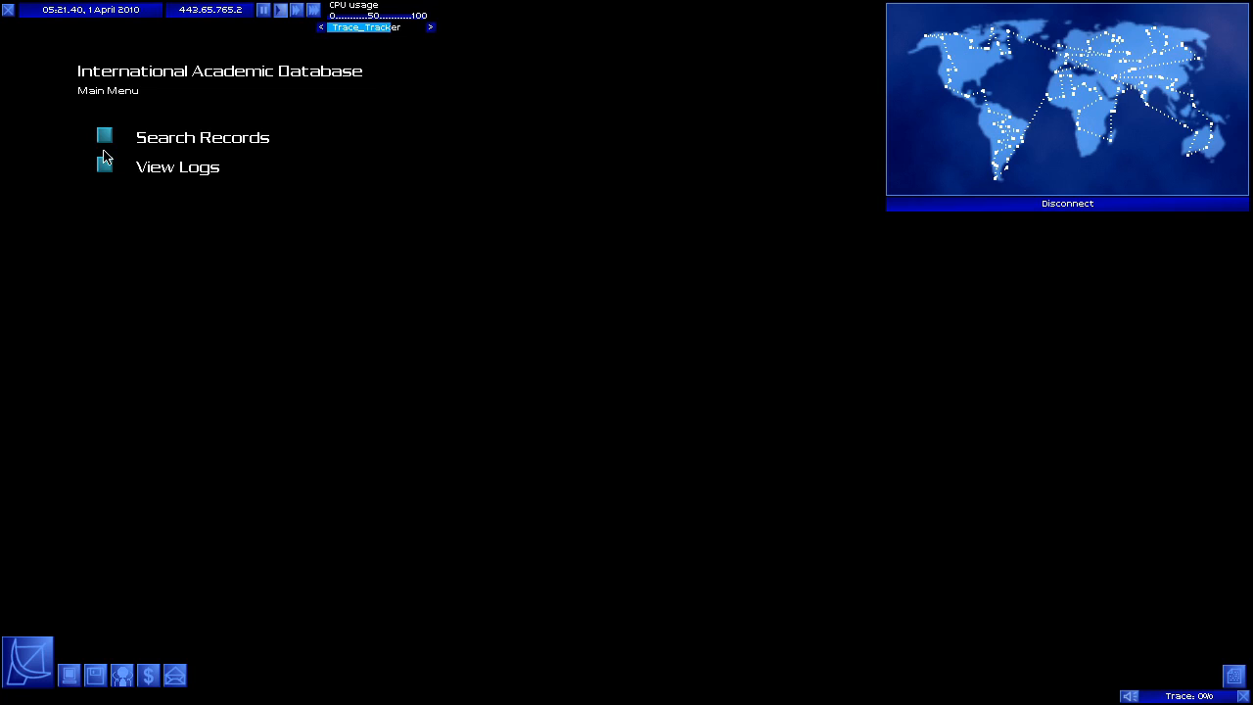
{"action": "left_click", "coordinate": [202, 137]}
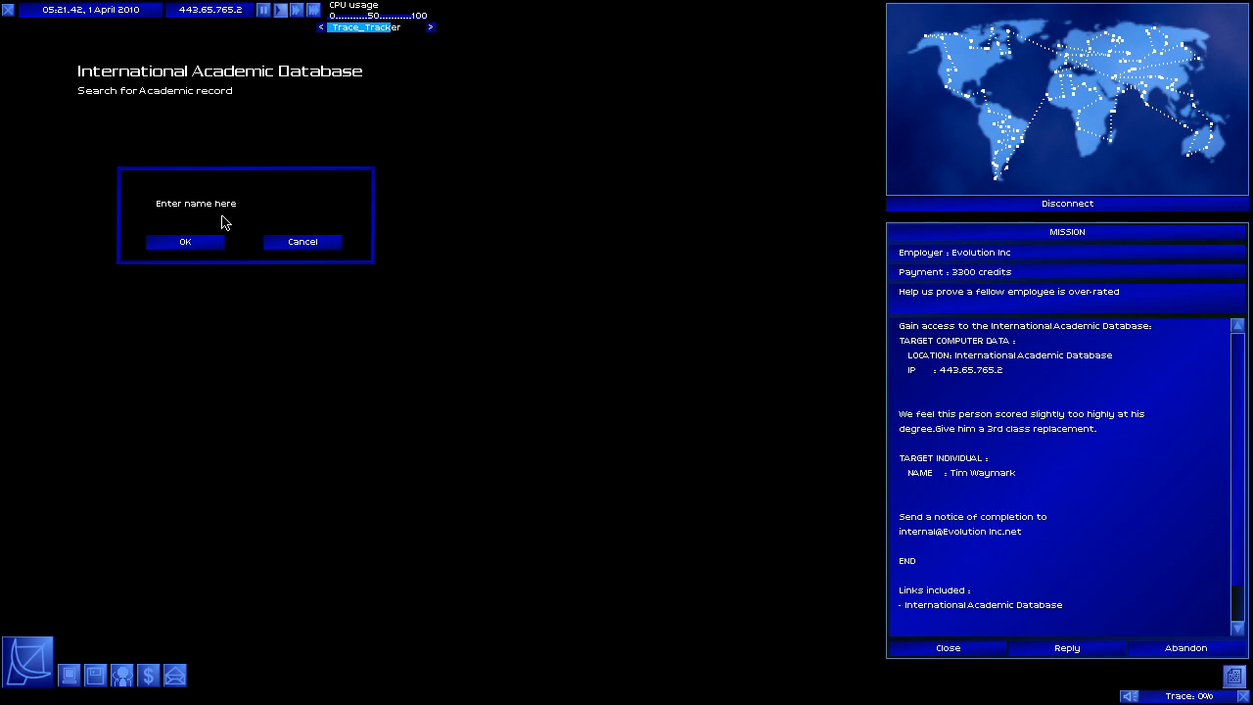
{"action": "type", "text": "E"}
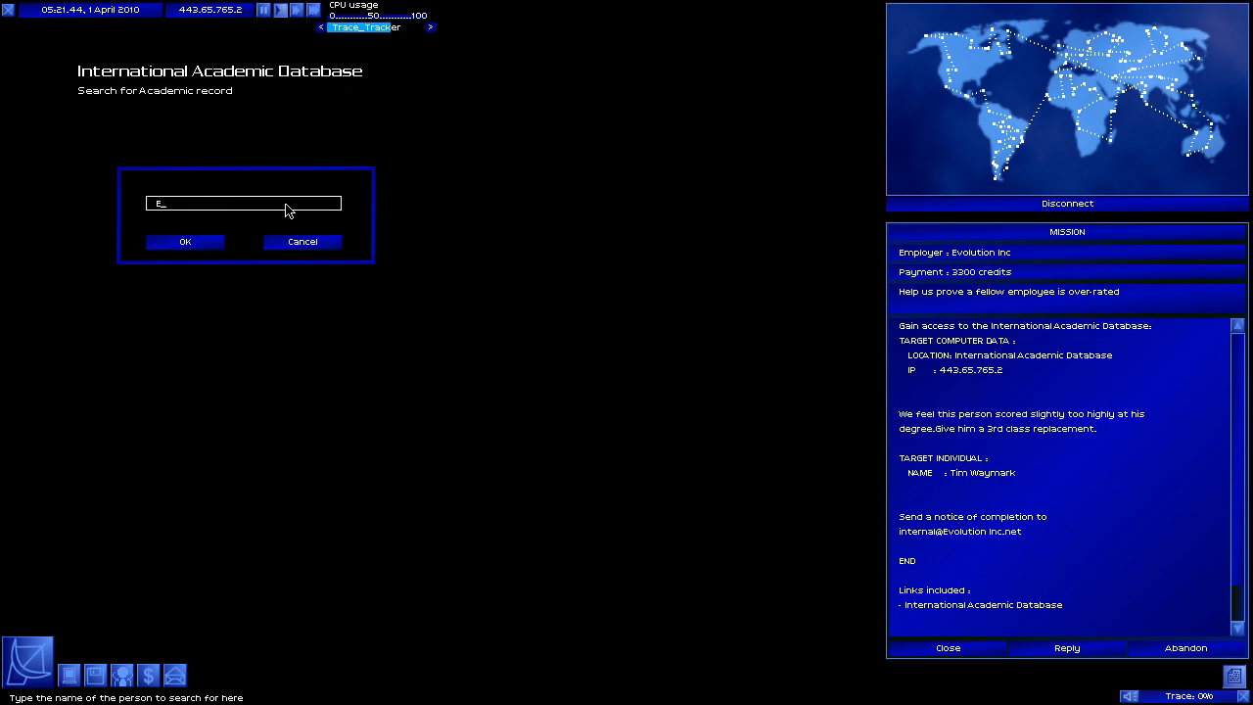
{"action": "key", "text": "backspace"}
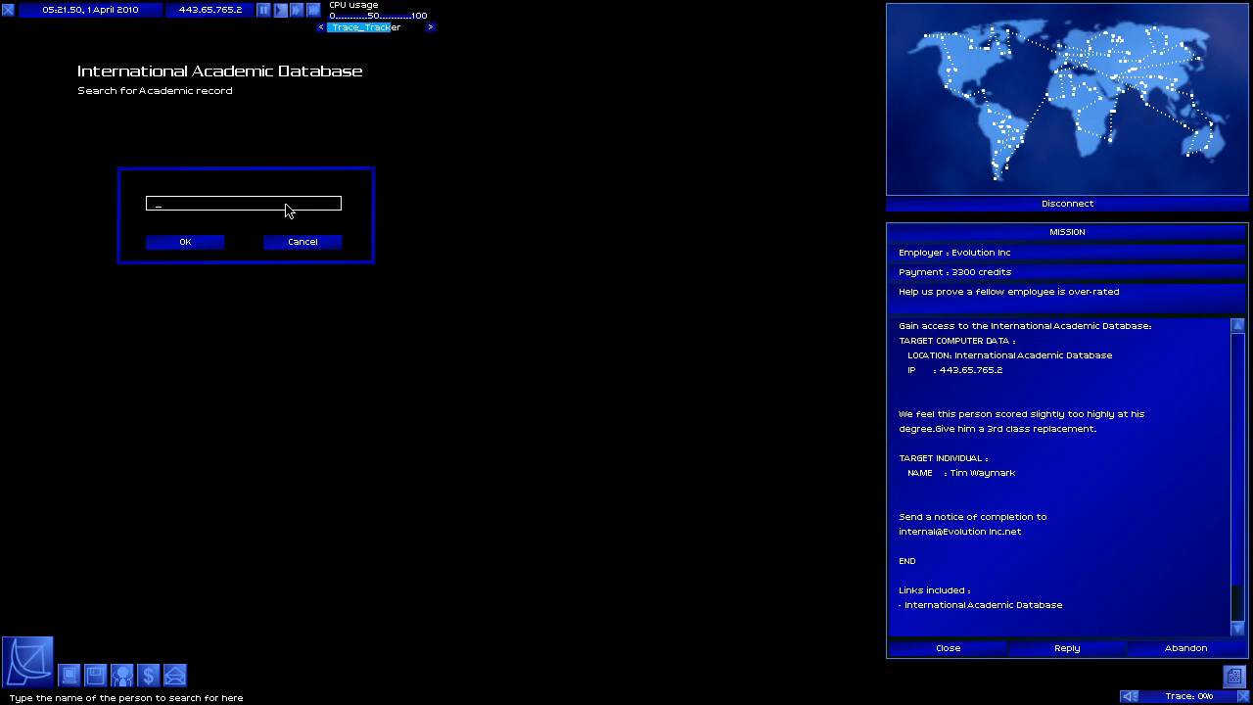
{"action": "type", "text": "TL"}
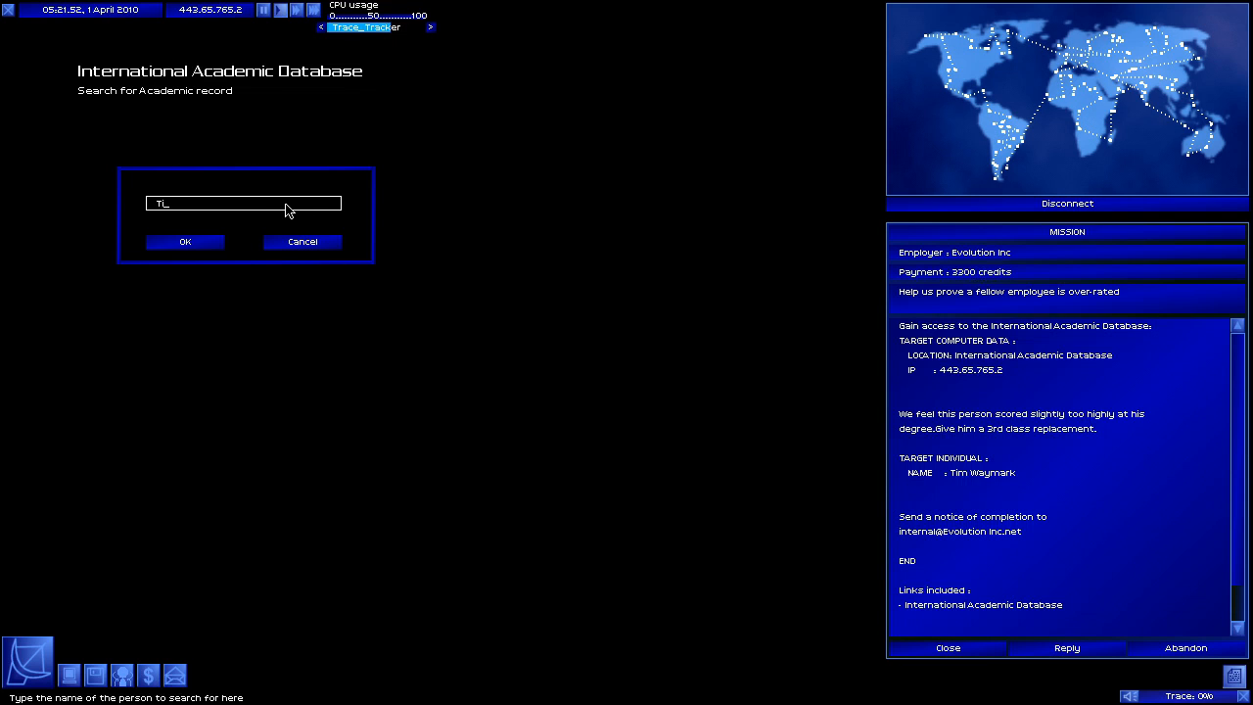
{"action": "type", "text": "im Wayma"}
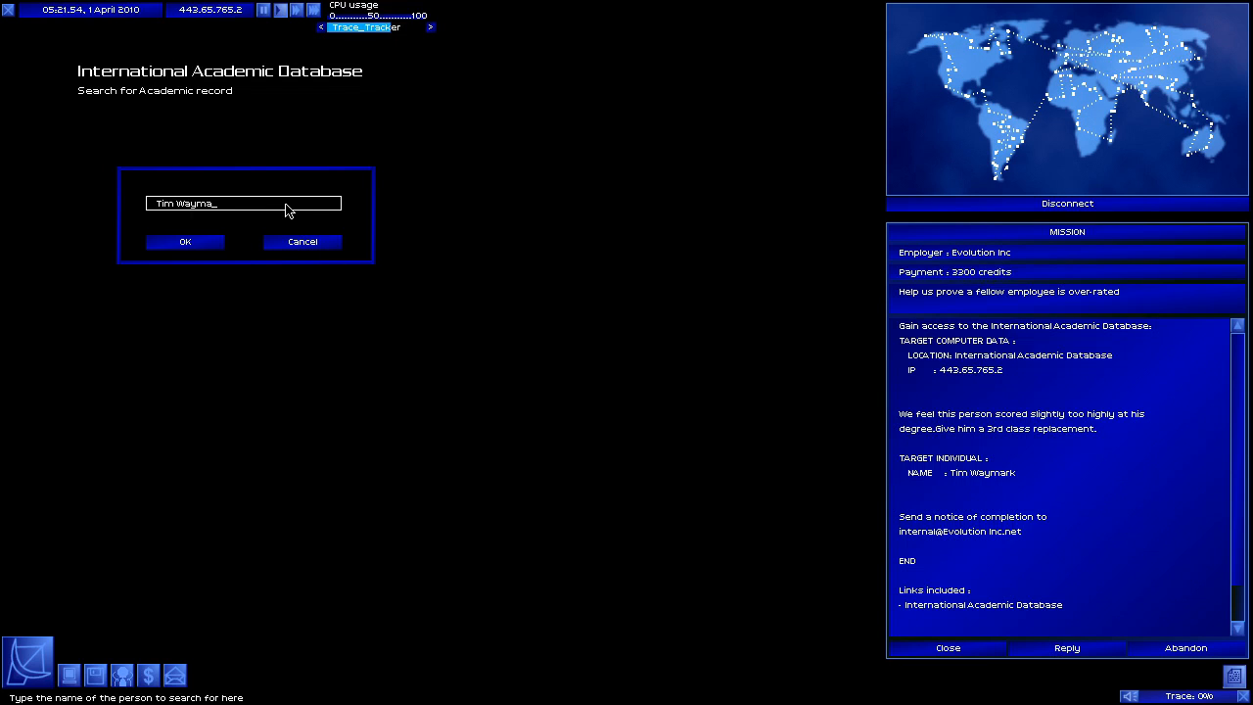
{"action": "left_click", "coordinate": [184, 242]}
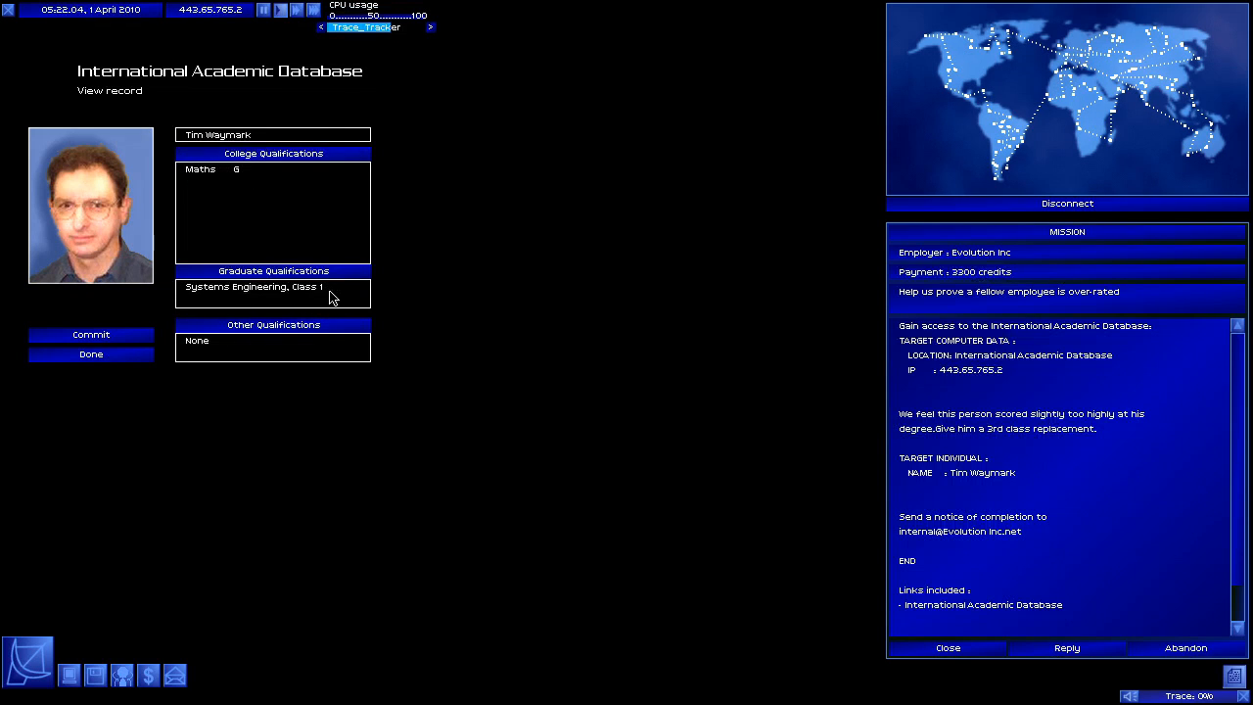
{"action": "left_click", "coordinate": [90, 335]}
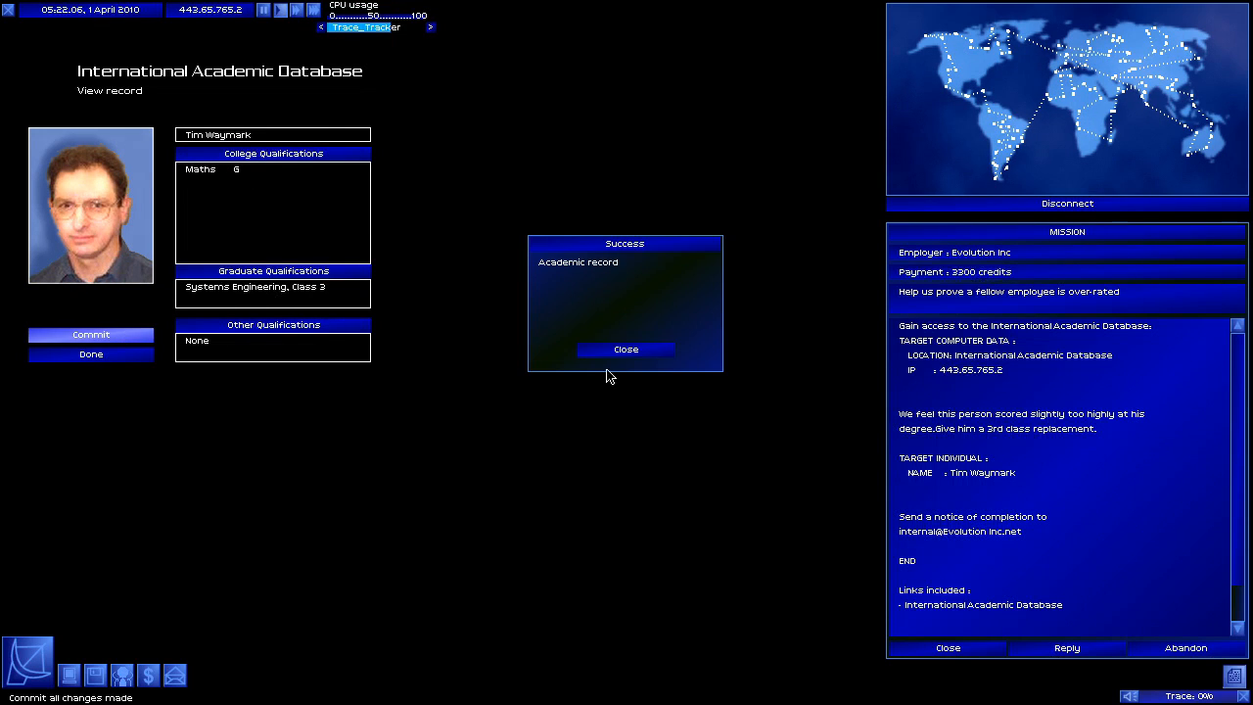
{"action": "left_click", "coordinate": [626, 350]}
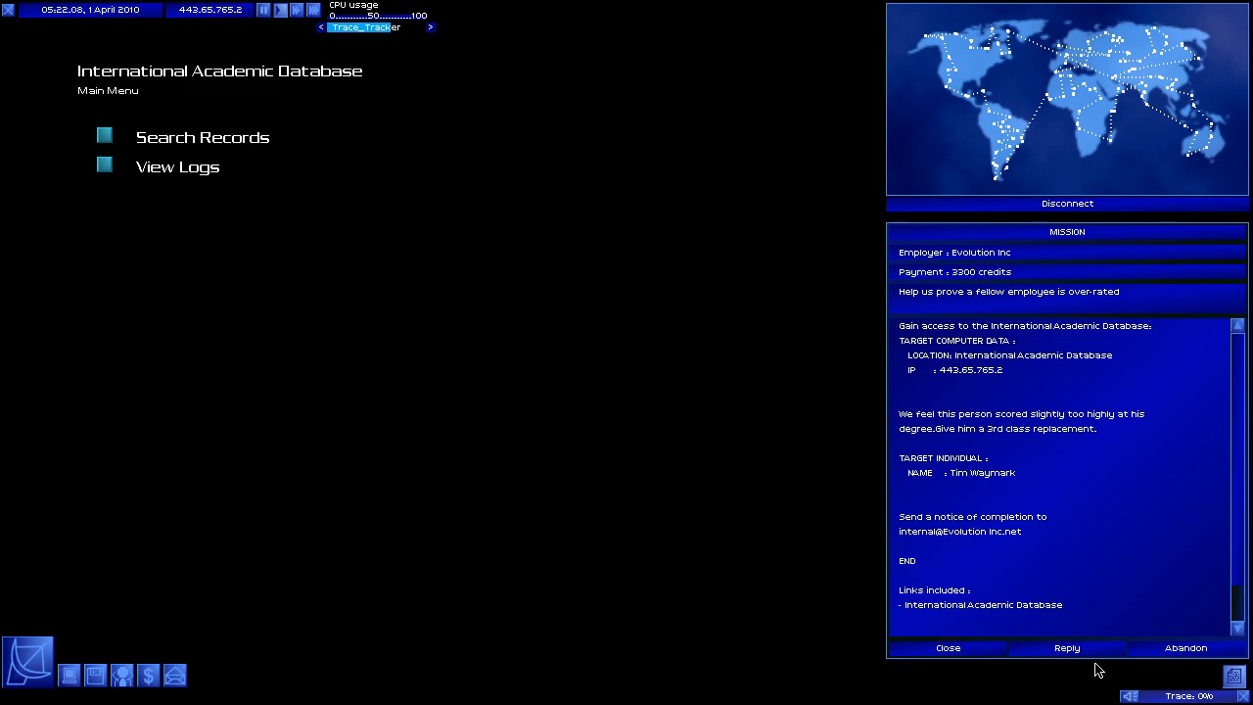
View the database access logs, disconnect, and open the Uplink Internal Services mission board.
{"action": "left_click", "coordinate": [177, 167]}
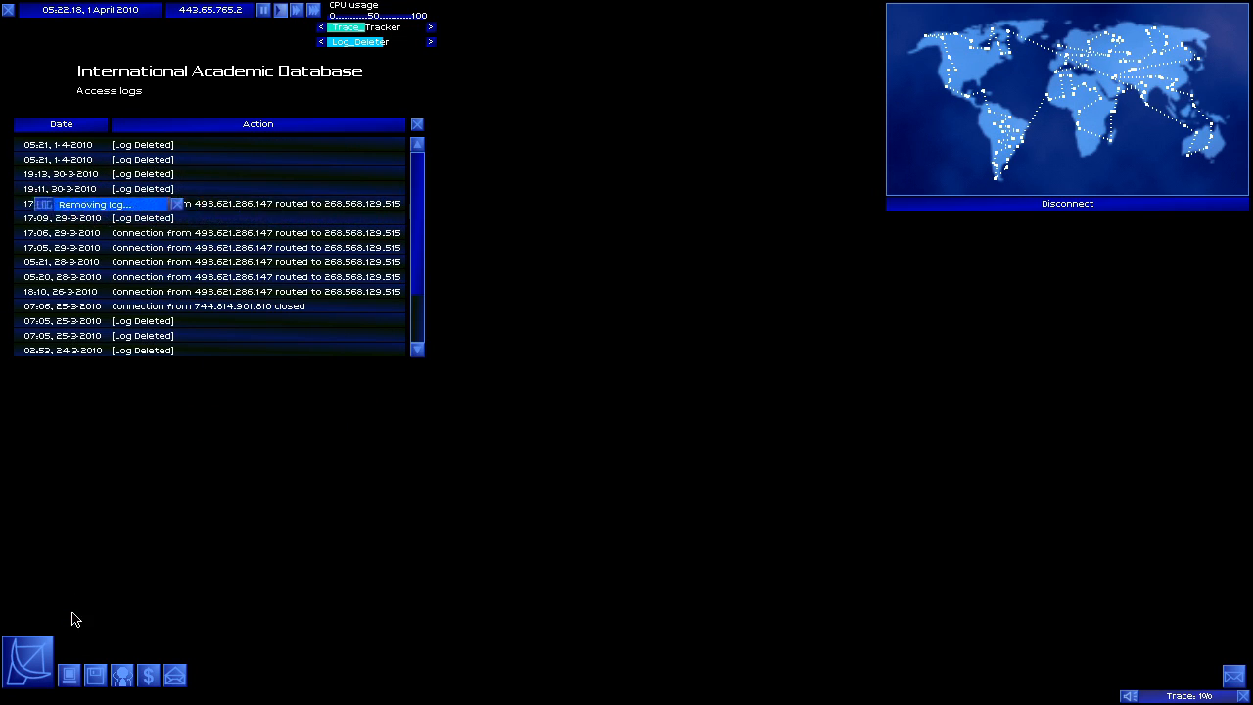
{"action": "left_click", "coordinate": [1066, 203]}
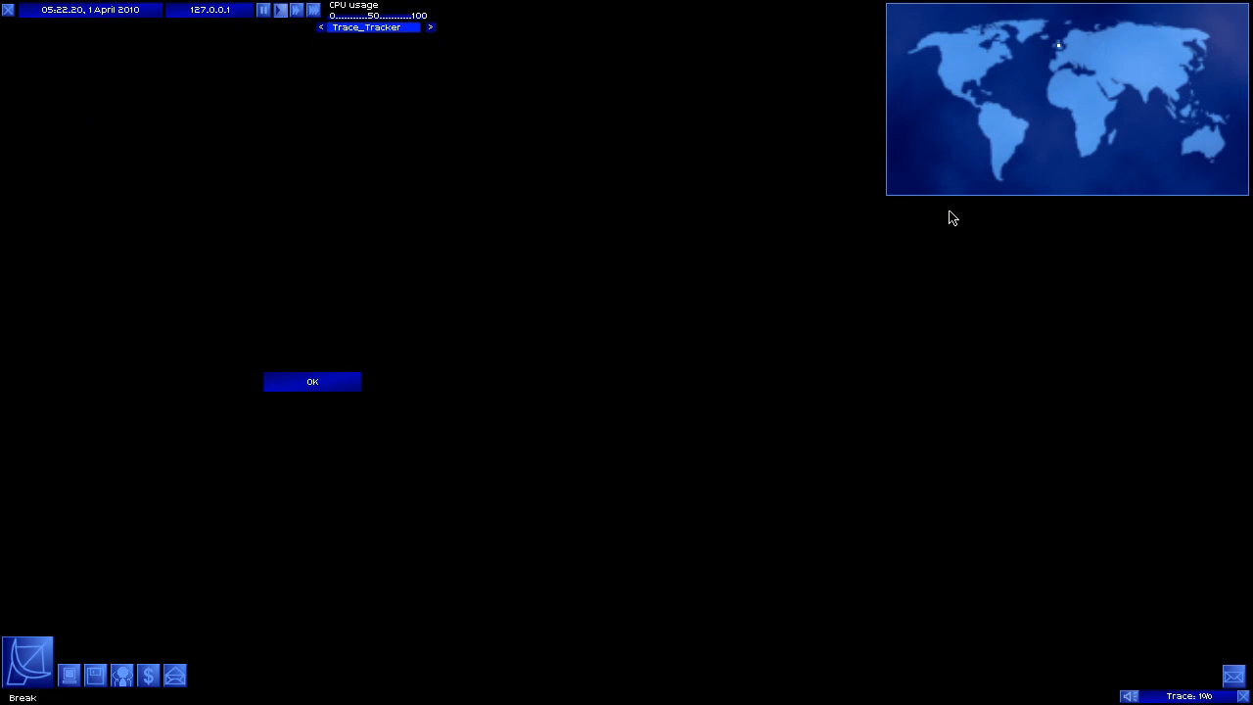
{"action": "left_click", "coordinate": [312, 381]}
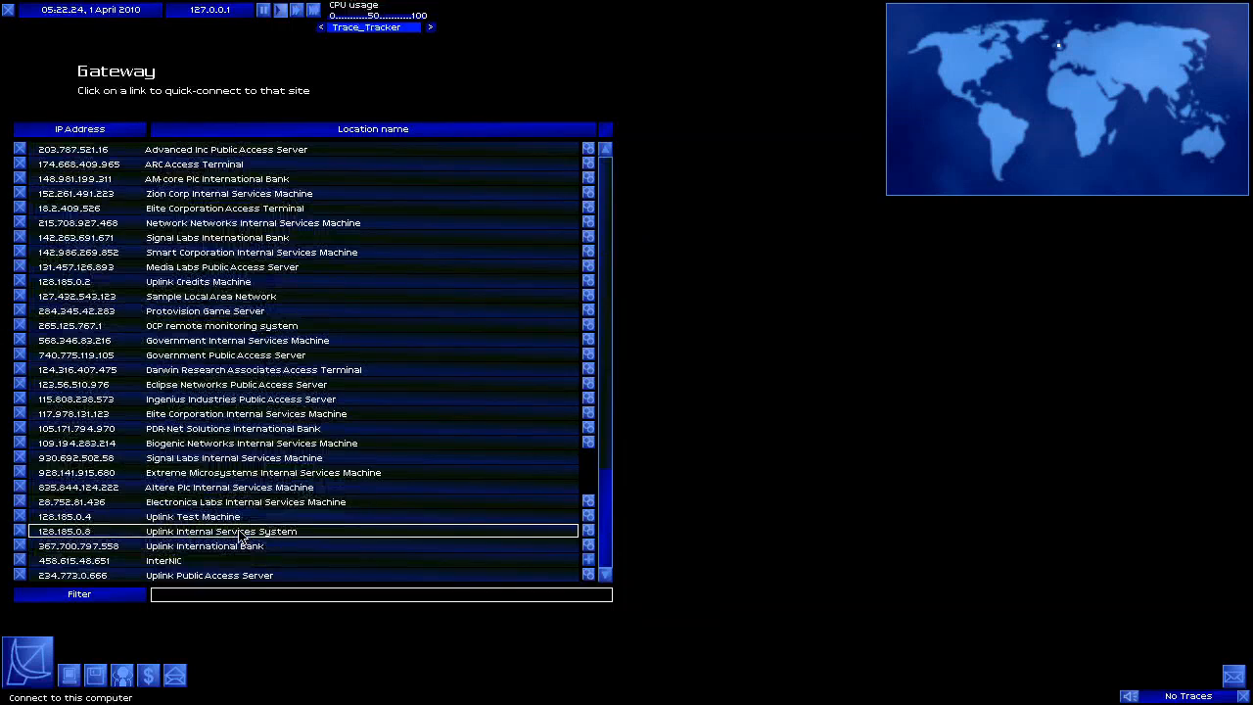
{"action": "left_click", "coordinate": [220, 531]}
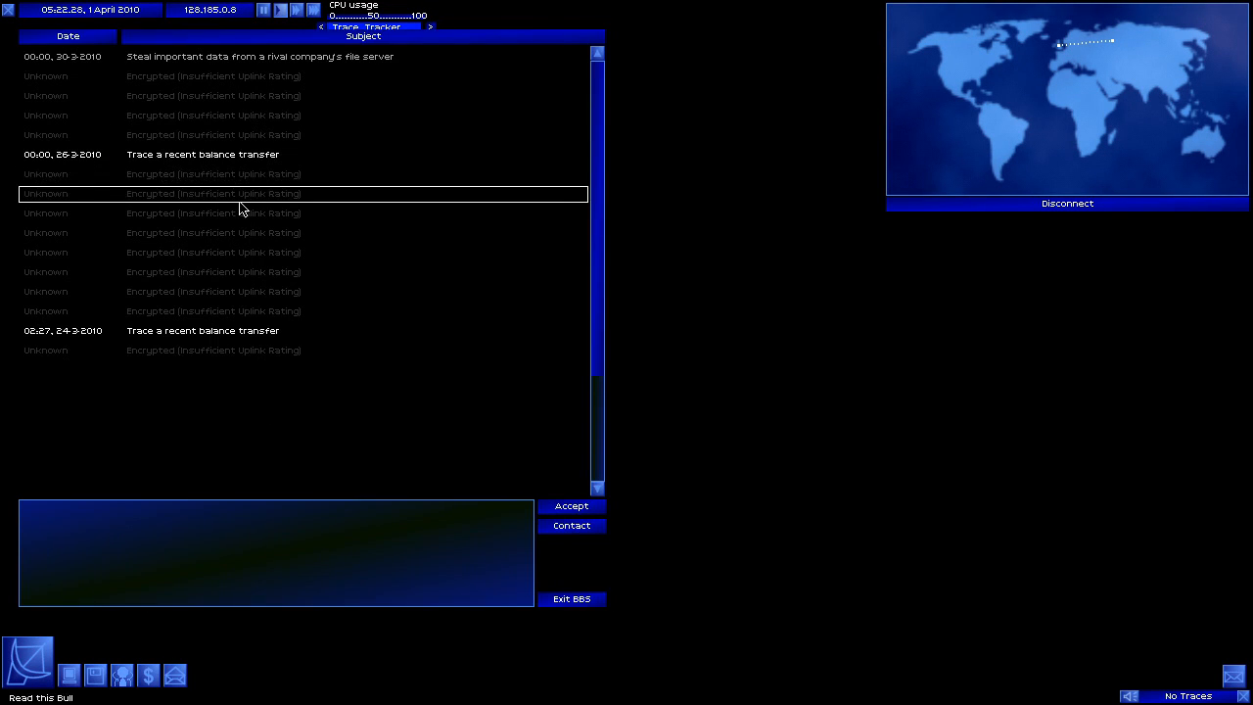
{"action": "left_click", "coordinate": [280, 10]}
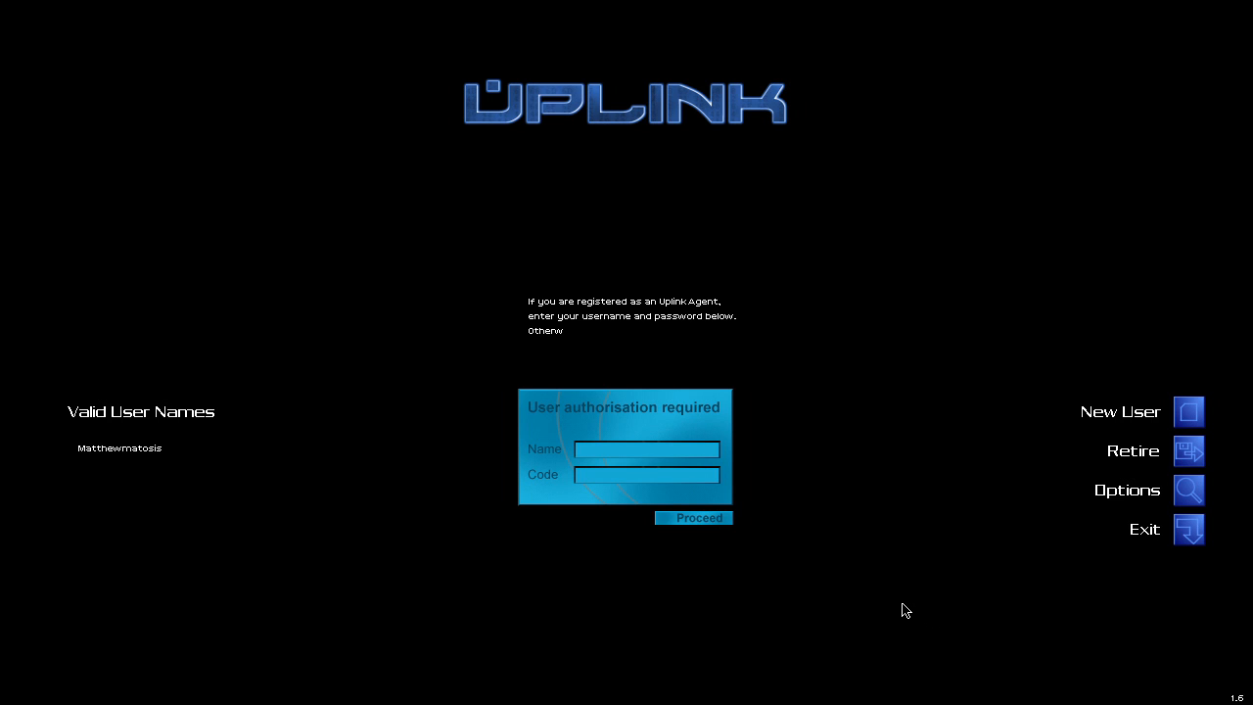
Fill in the saved agent's name from Valid User Names and log in.
{"action": "left_click", "coordinate": [118, 447]}
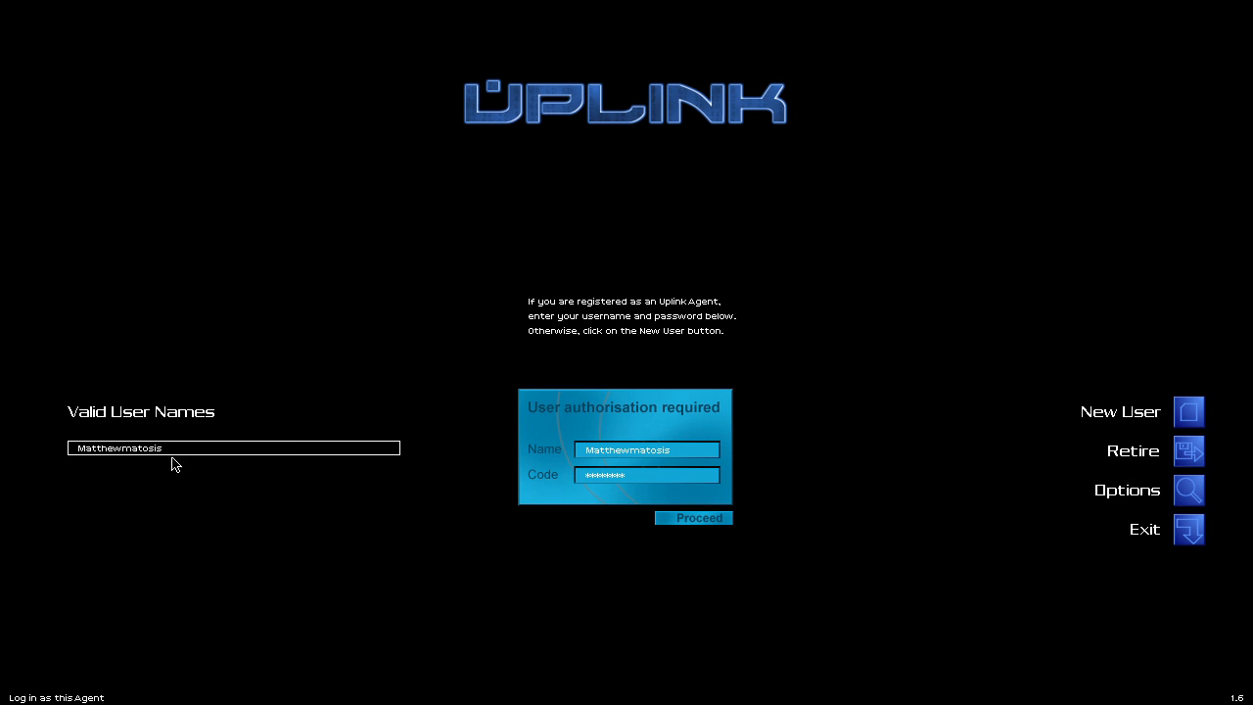
{"action": "left_click", "coordinate": [693, 517]}
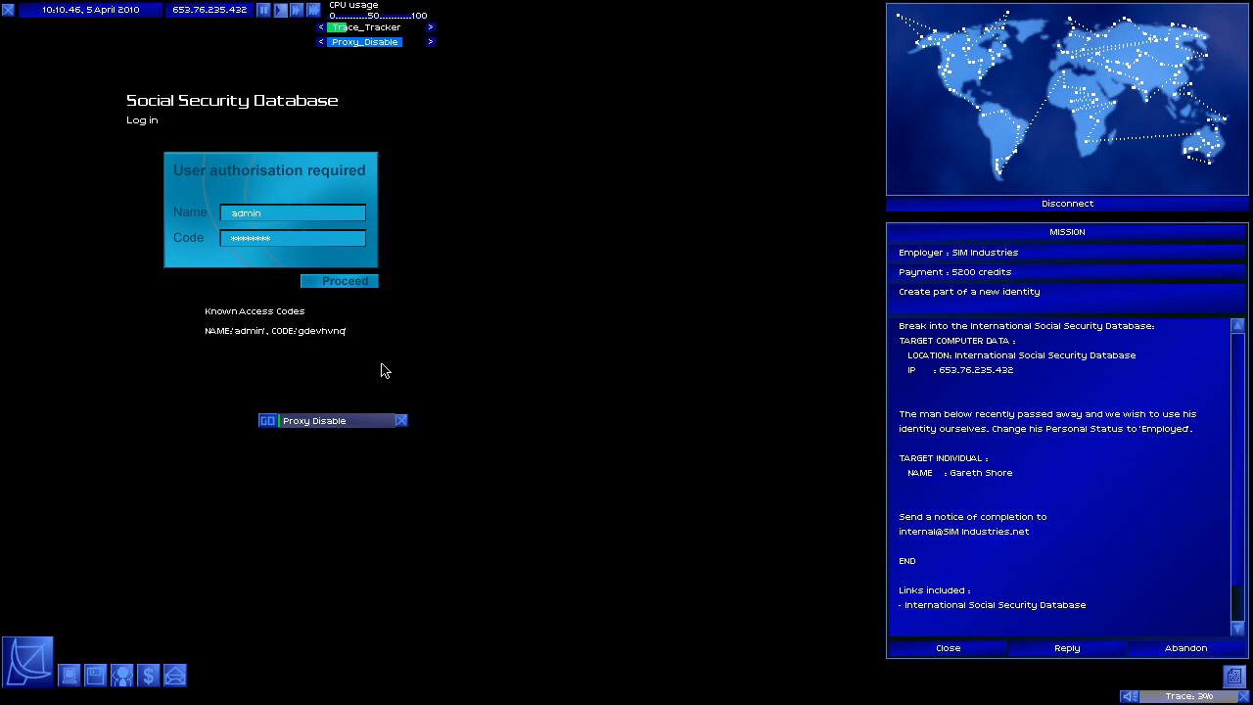
{"action": "left_click", "coordinate": [345, 281]}
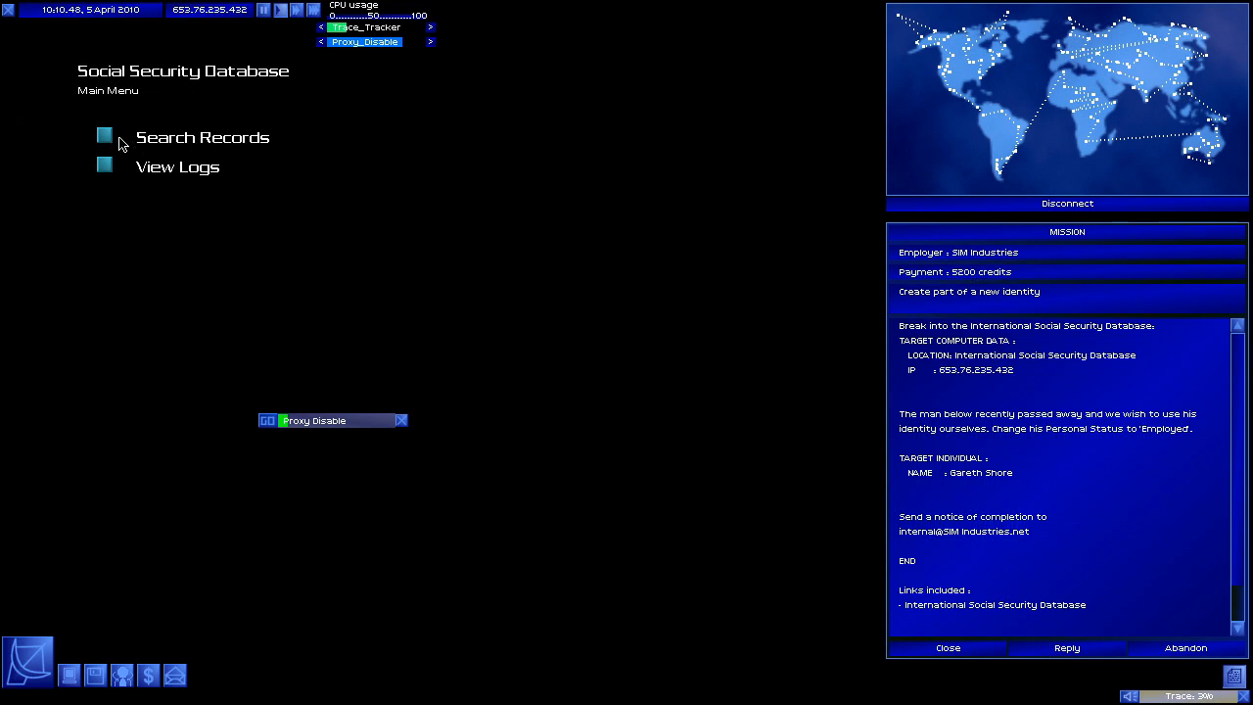
{"action": "left_click", "coordinate": [203, 137]}
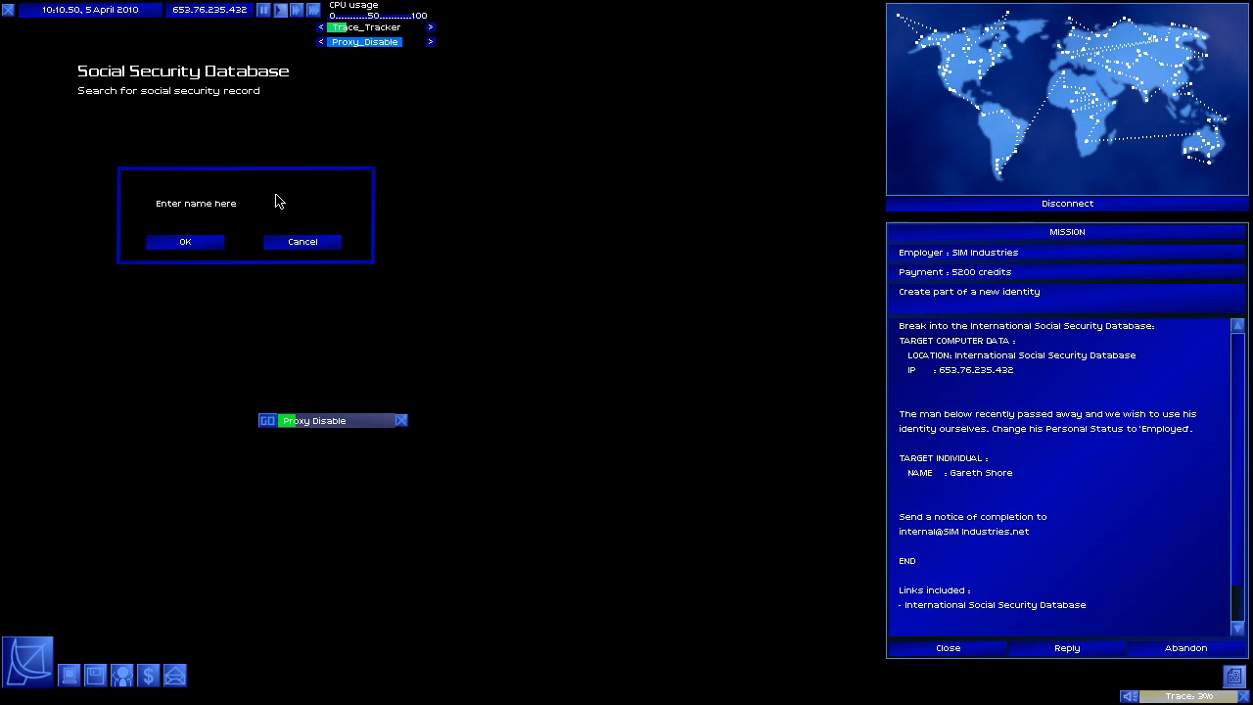
{"action": "left_click", "coordinate": [243, 202]}
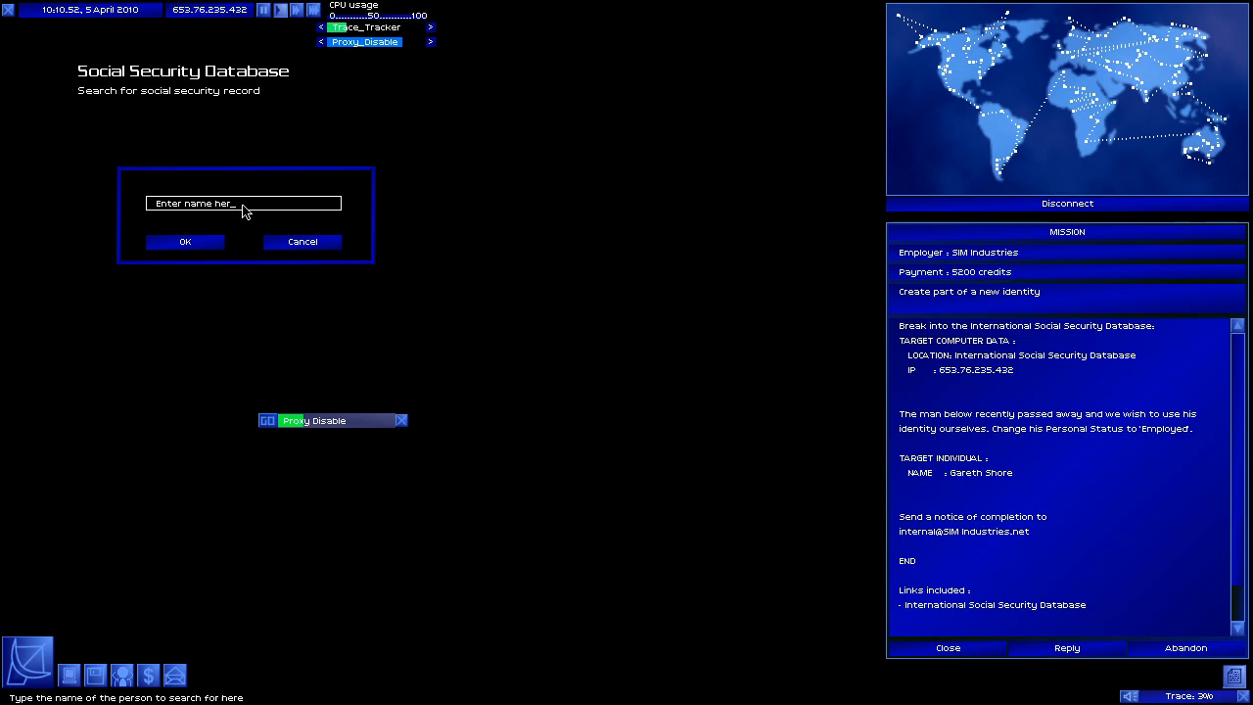
{"action": "type", "text": "Gareth Shore"}
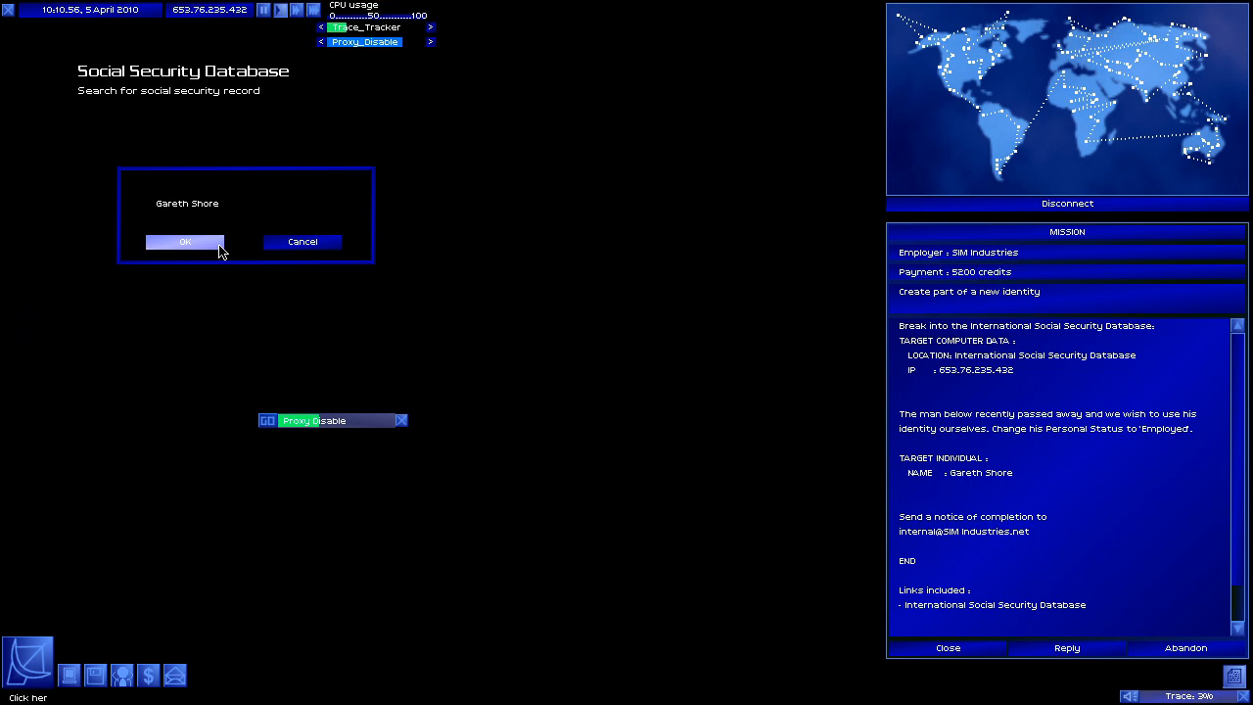
{"action": "left_click", "coordinate": [184, 242]}
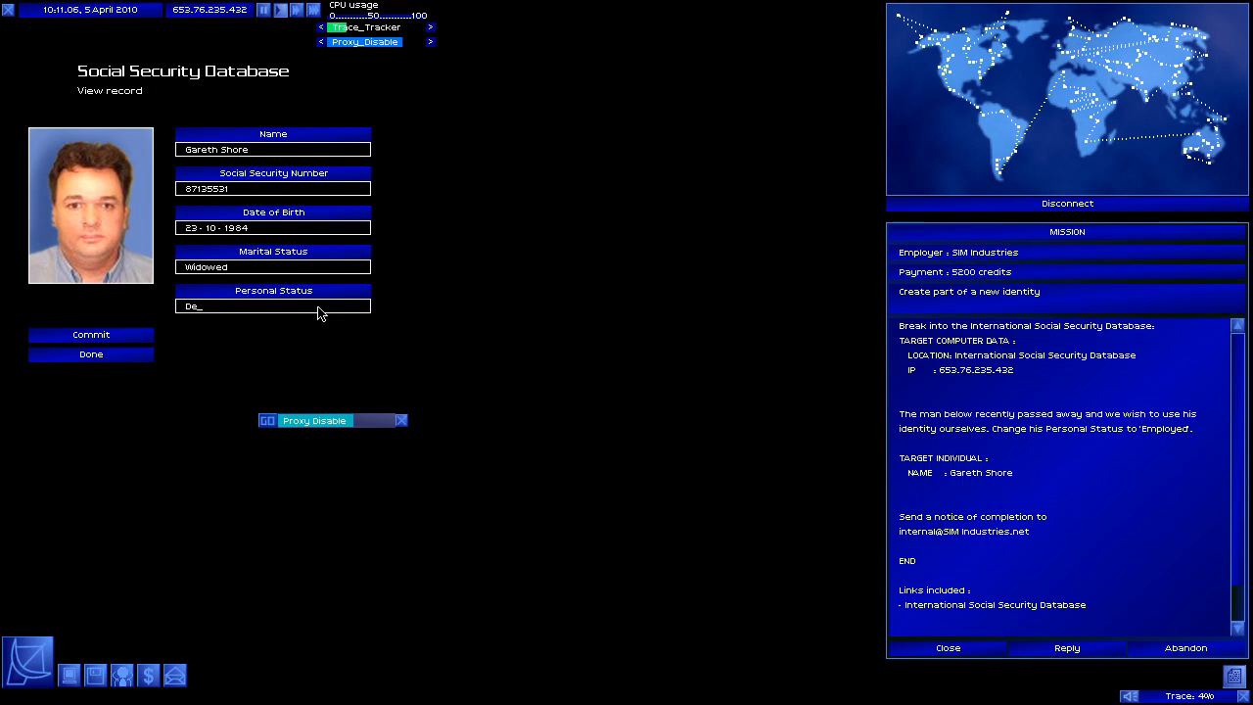
Set Personal Status to Employed, commit, and start the mission-completed reply.
{"action": "type", "text": "Employed"}
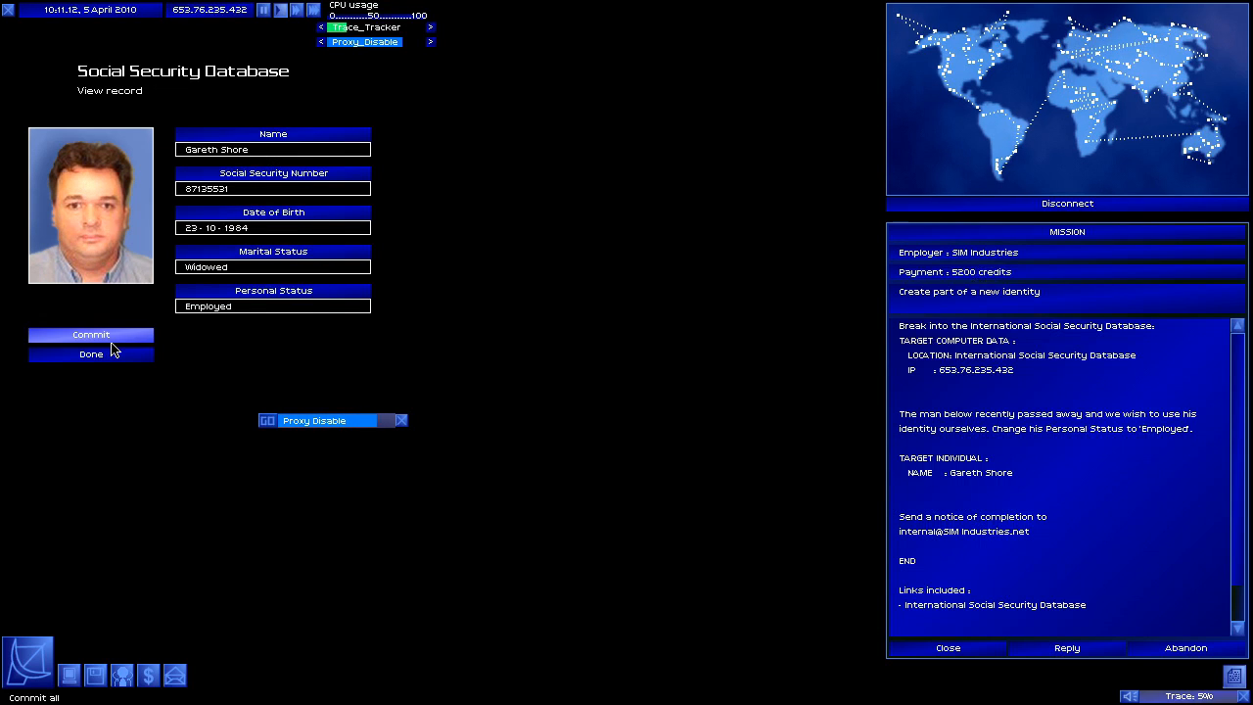
{"action": "left_click", "coordinate": [90, 334]}
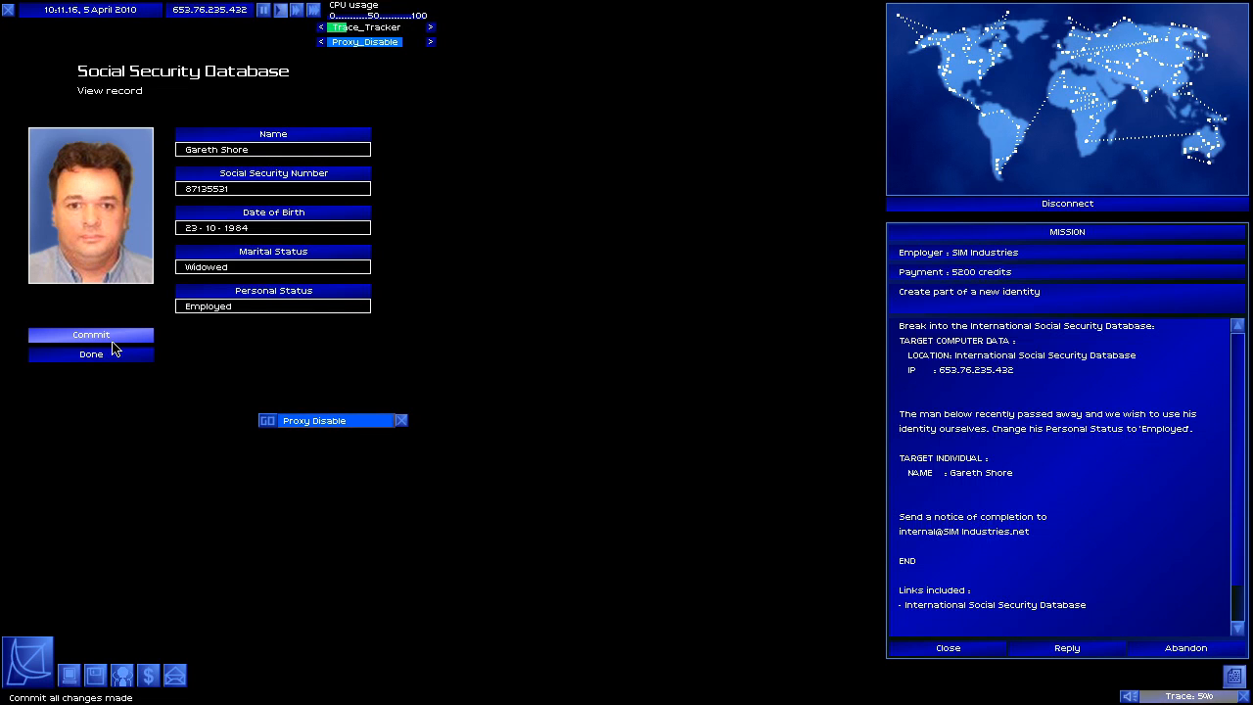
{"action": "left_click", "coordinate": [91, 335]}
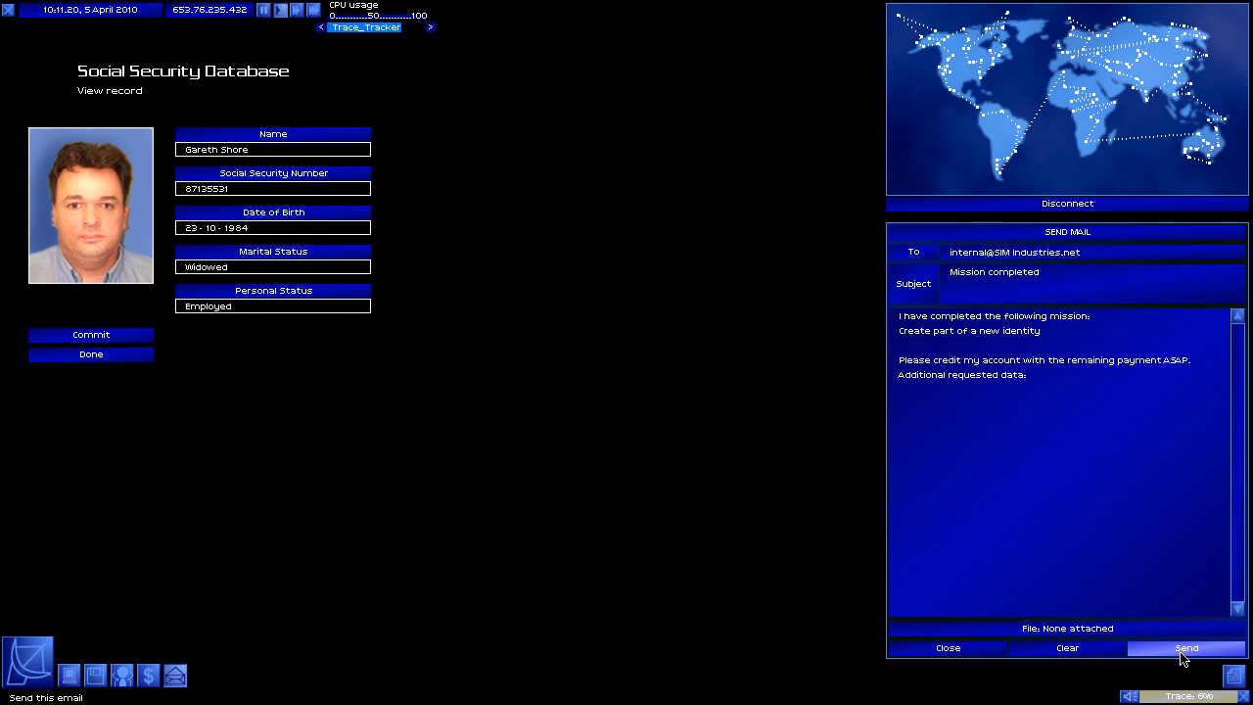
Send the completion email, disconnect, then read and delete SIM Industries' 5200c payment confirmation.
{"action": "left_click", "coordinate": [1186, 648]}
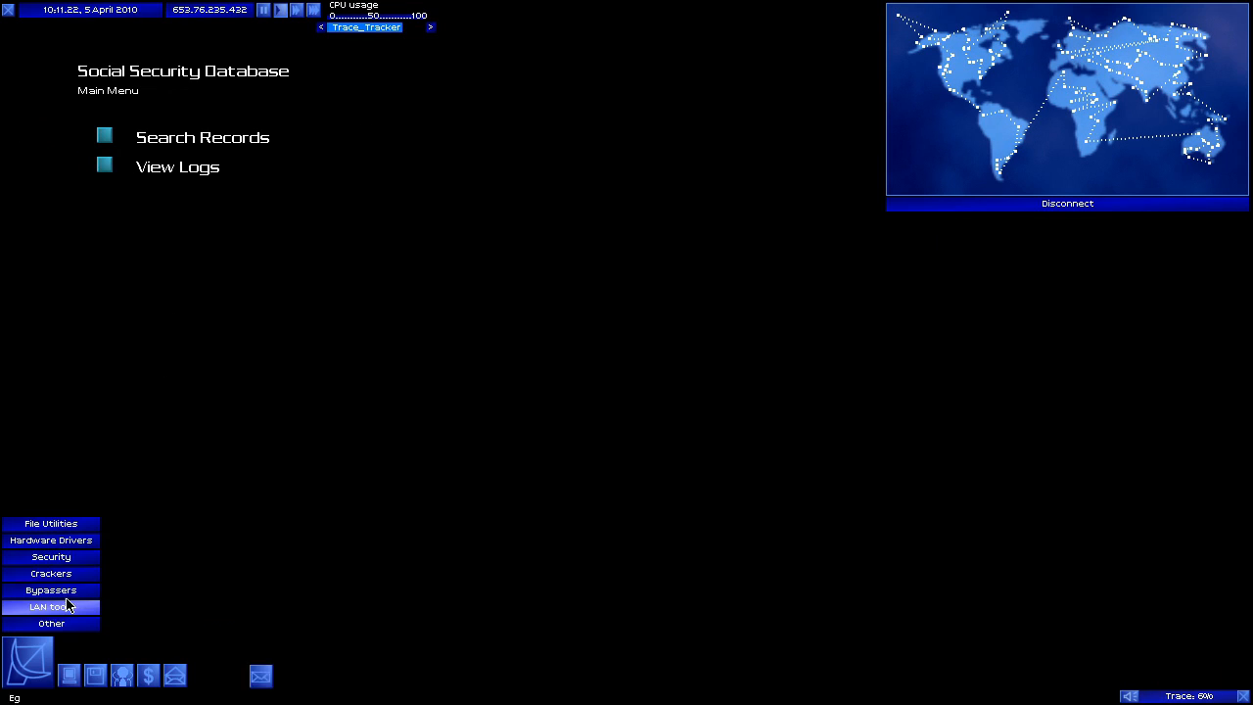
{"action": "left_click", "coordinate": [177, 167]}
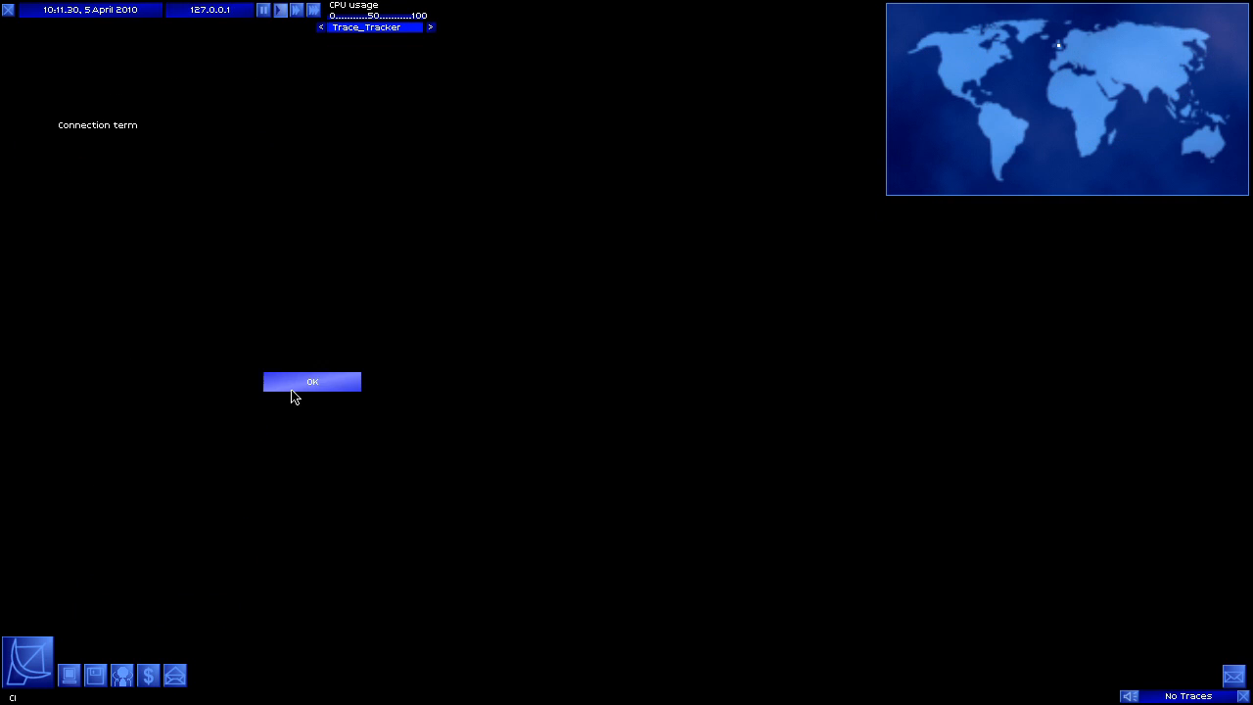
{"action": "left_click", "coordinate": [311, 381]}
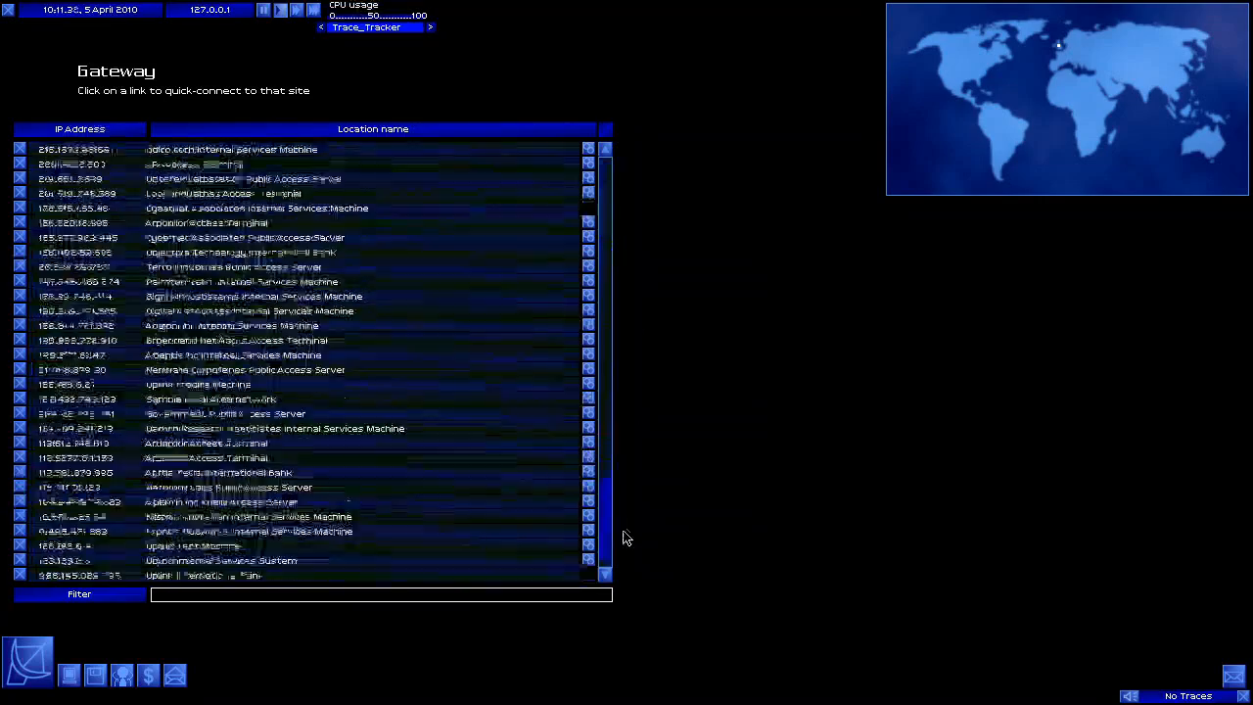
{"action": "left_click", "coordinate": [1233, 675]}
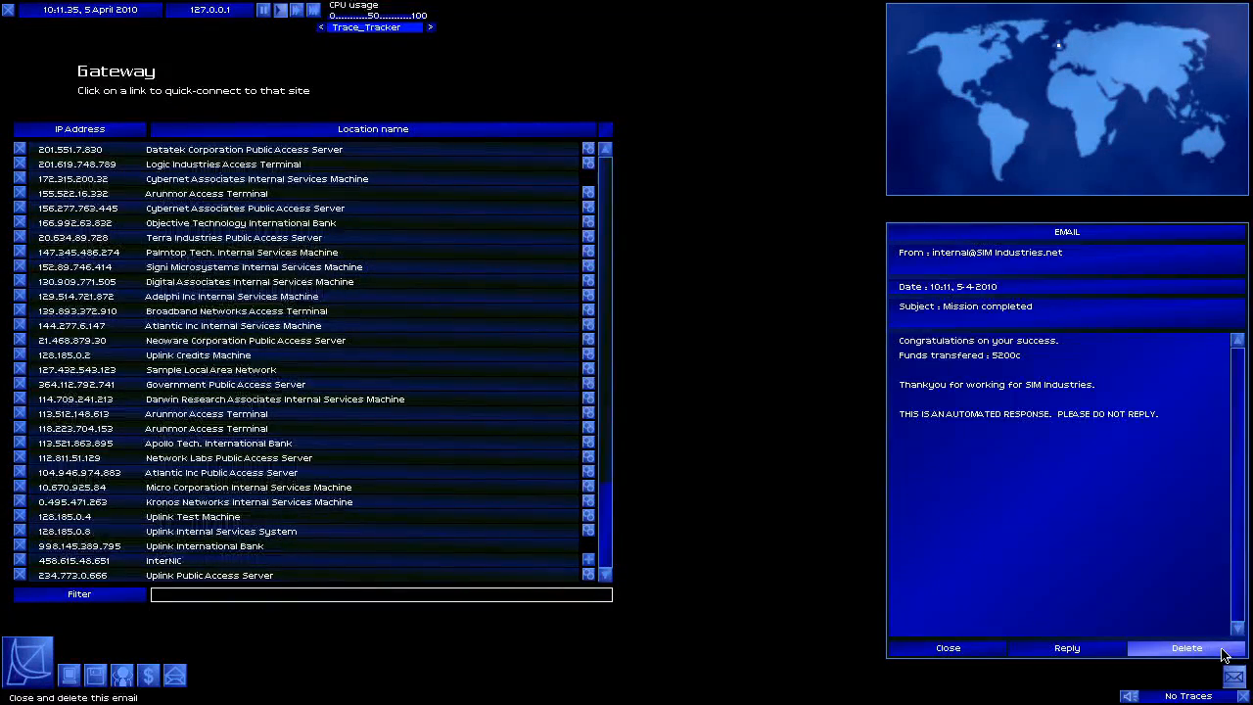
{"action": "left_click", "coordinate": [1185, 647]}
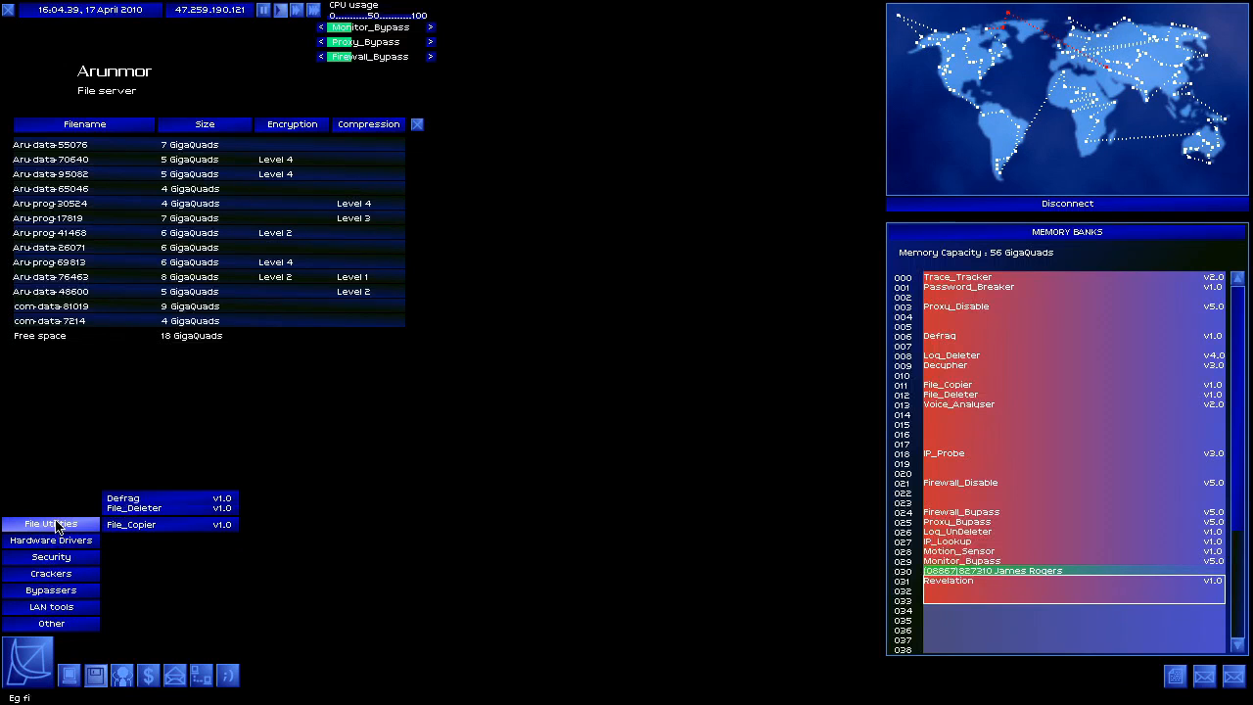
Copy the Revelation program from memory onto Arunmor's file server using File_Copier.
{"action": "left_click", "coordinate": [130, 523]}
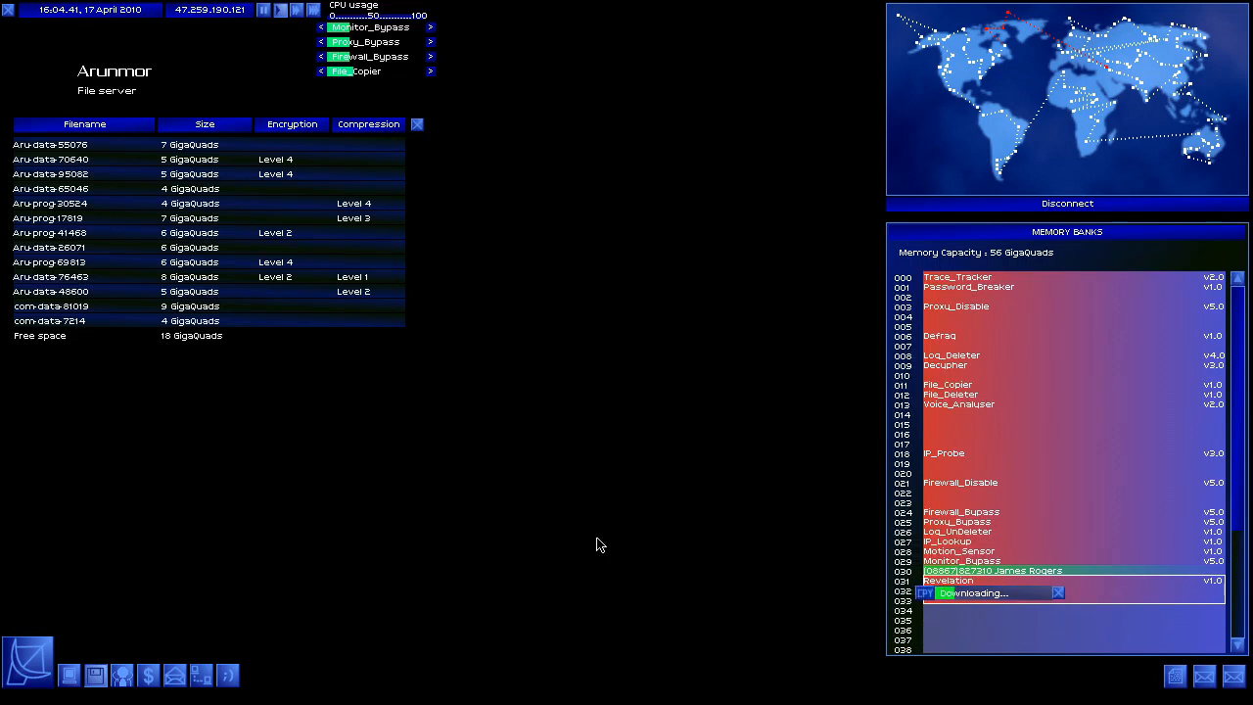
{"action": "left_click", "coordinate": [39, 335]}
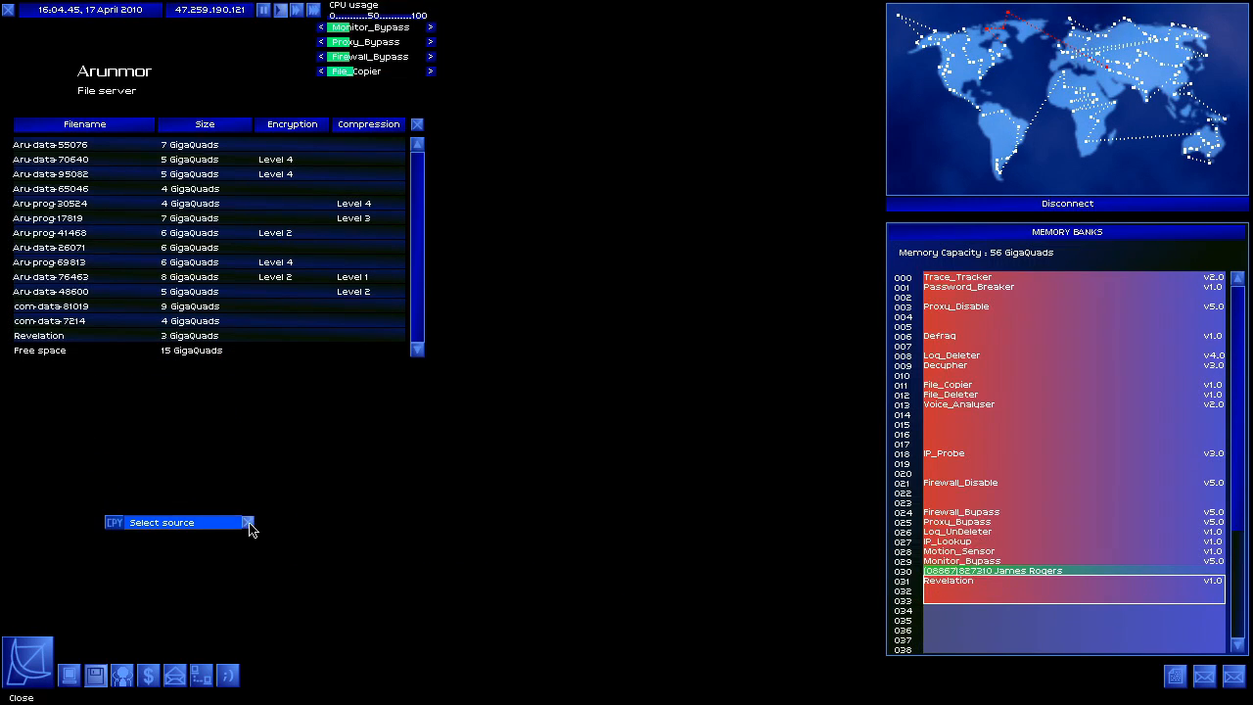
{"action": "left_click", "coordinate": [417, 124]}
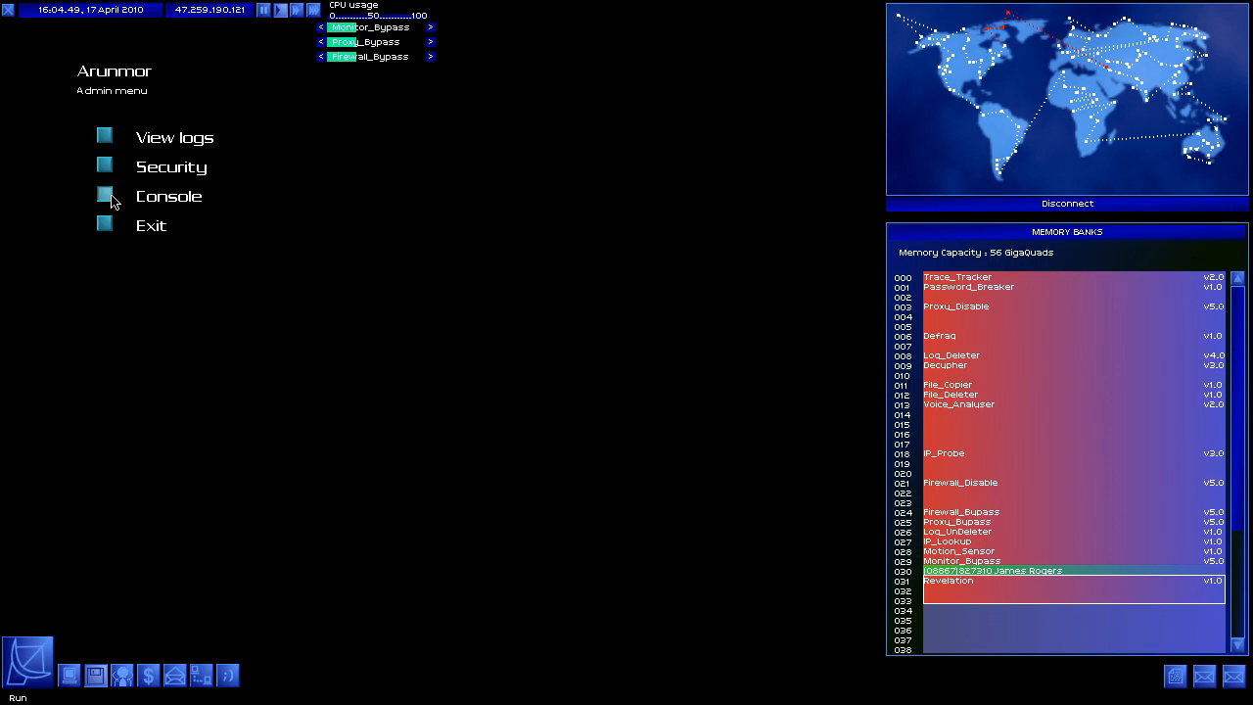
In the Arunmor server console, list the commands with help and try 'run Revelation'.
{"action": "left_click", "coordinate": [168, 196]}
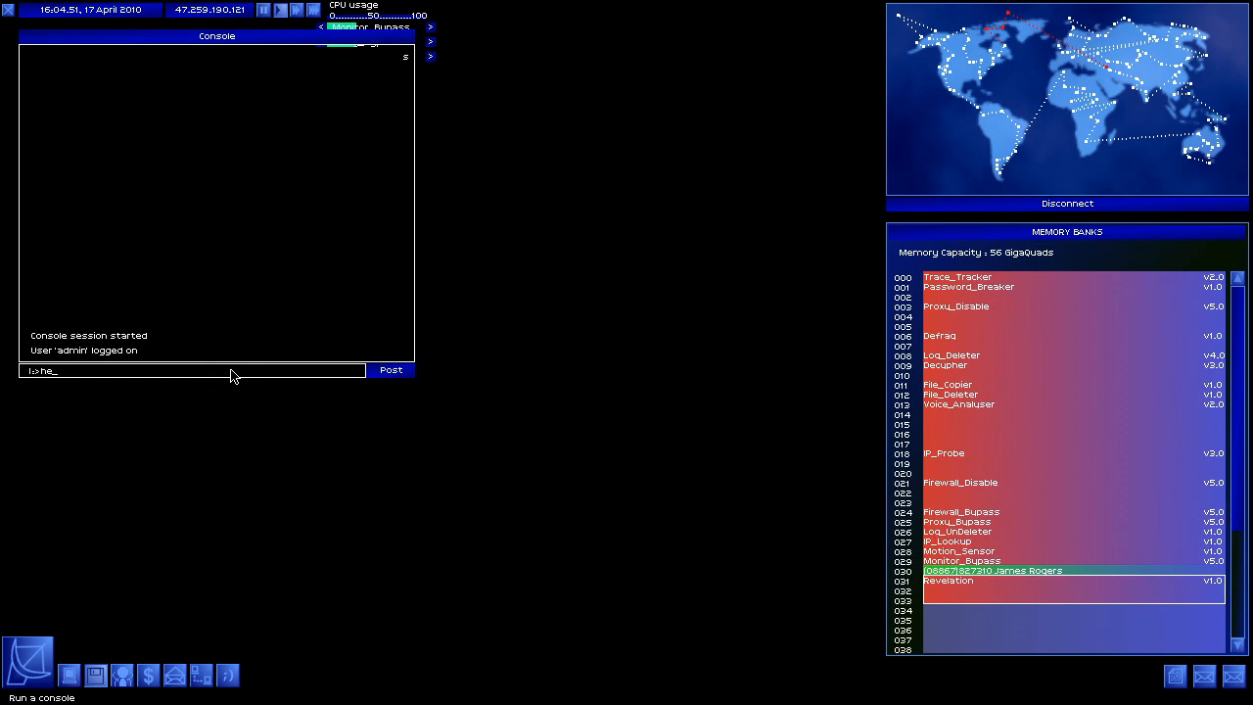
{"action": "left_click", "coordinate": [390, 370]}
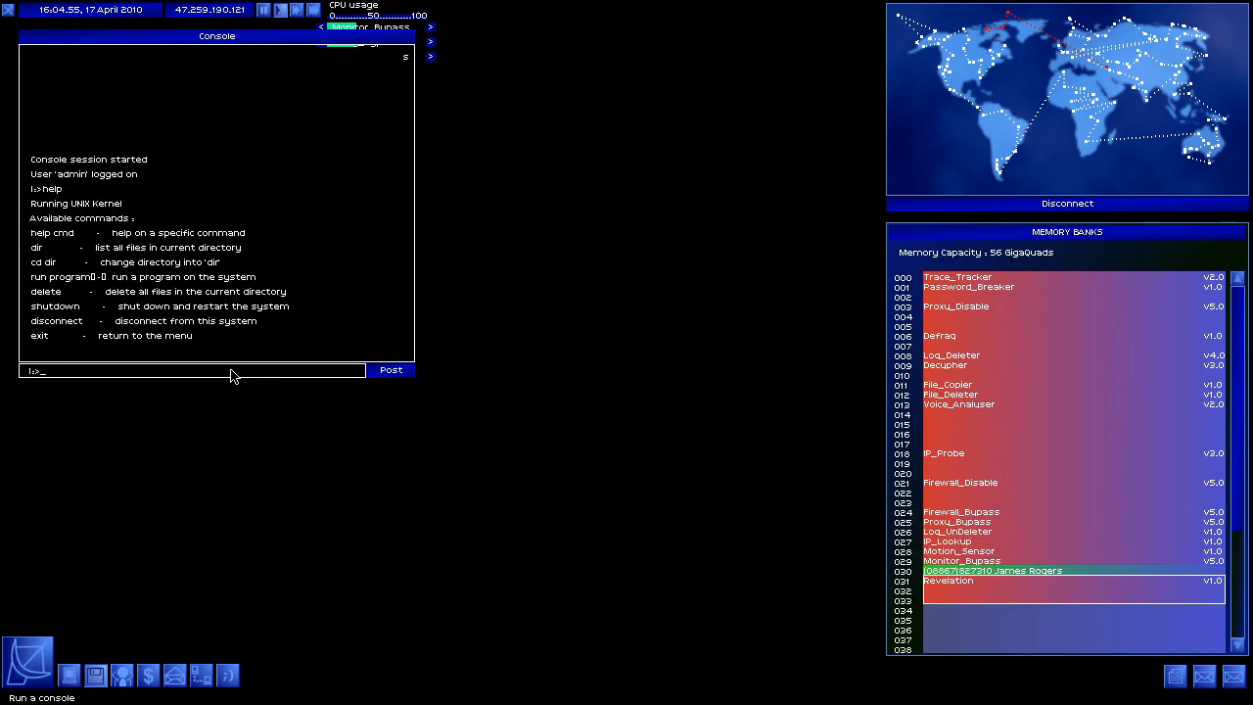
{"action": "type", "text": "r"}
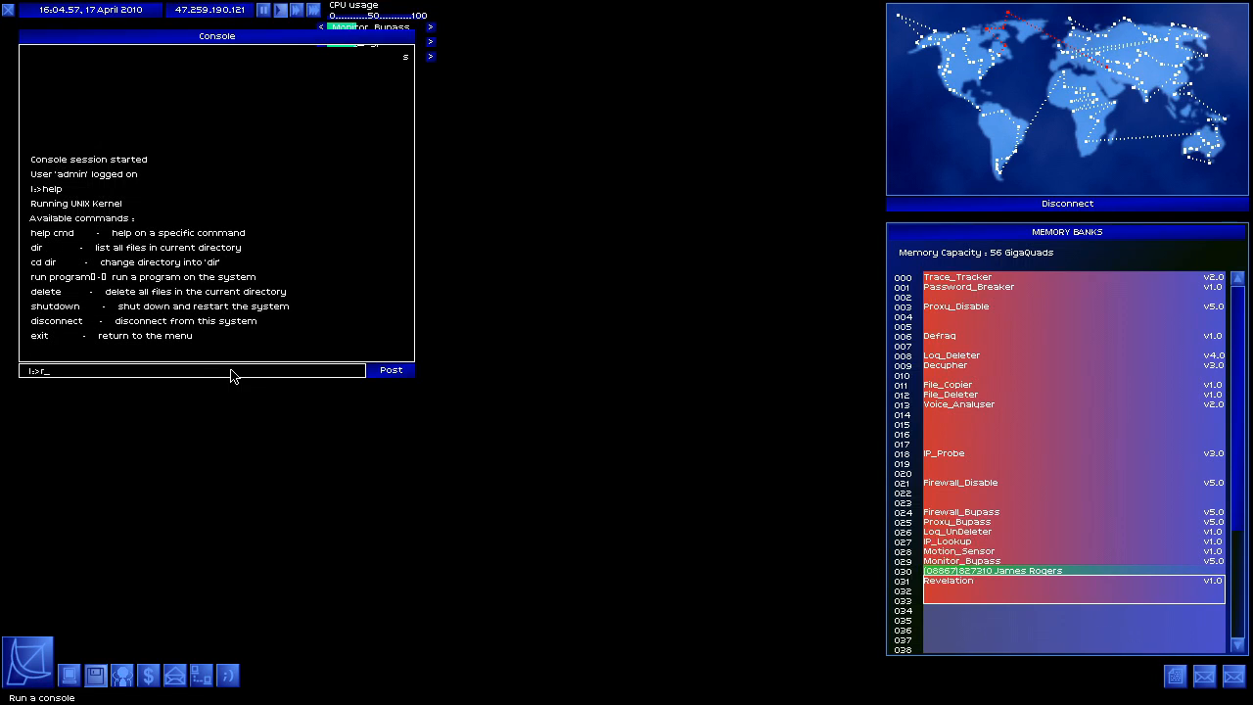
{"action": "type", "text": "run Revela"}
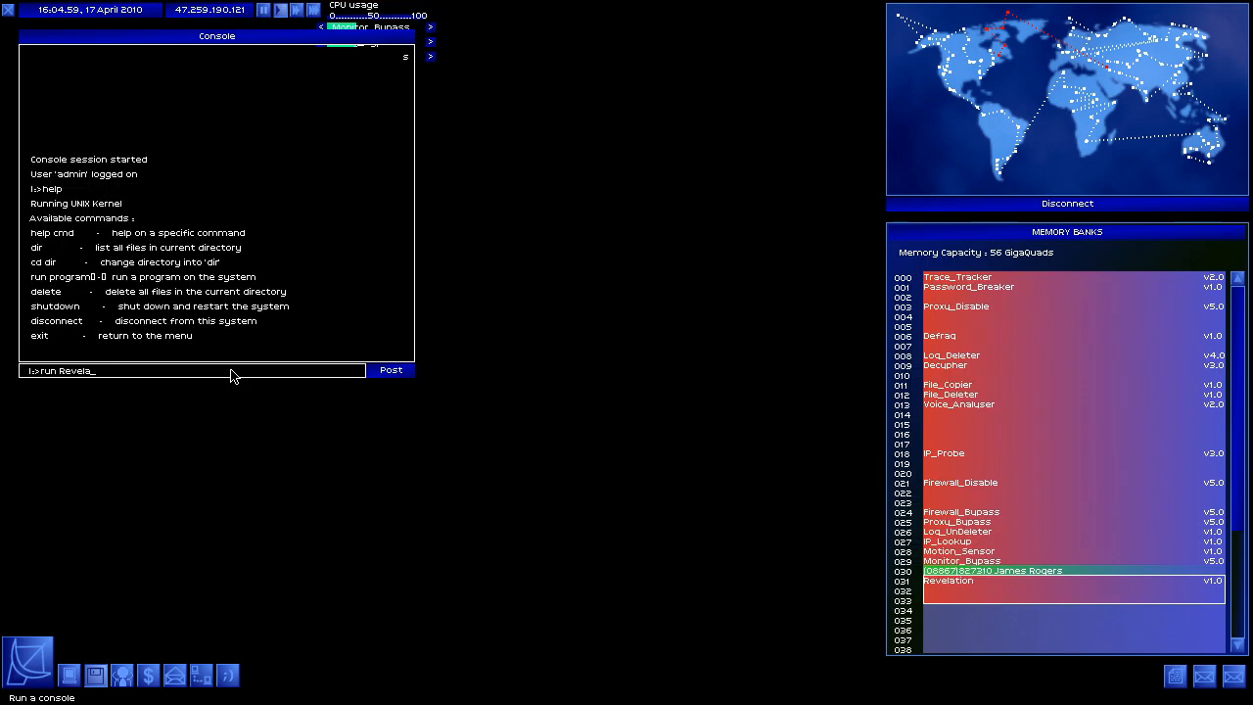
{"action": "left_click", "coordinate": [391, 370]}
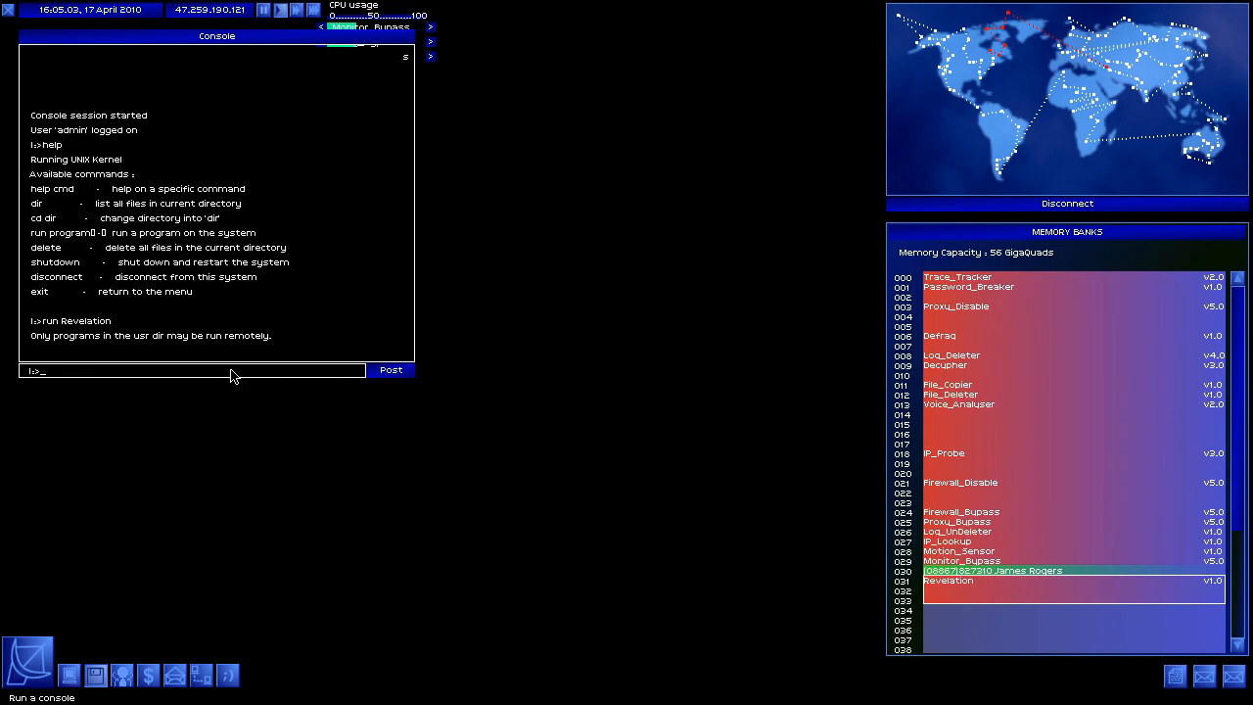
Run Revelation from the usr directory and dismiss the connection-terminated notice.
{"action": "type", "text": "c"}
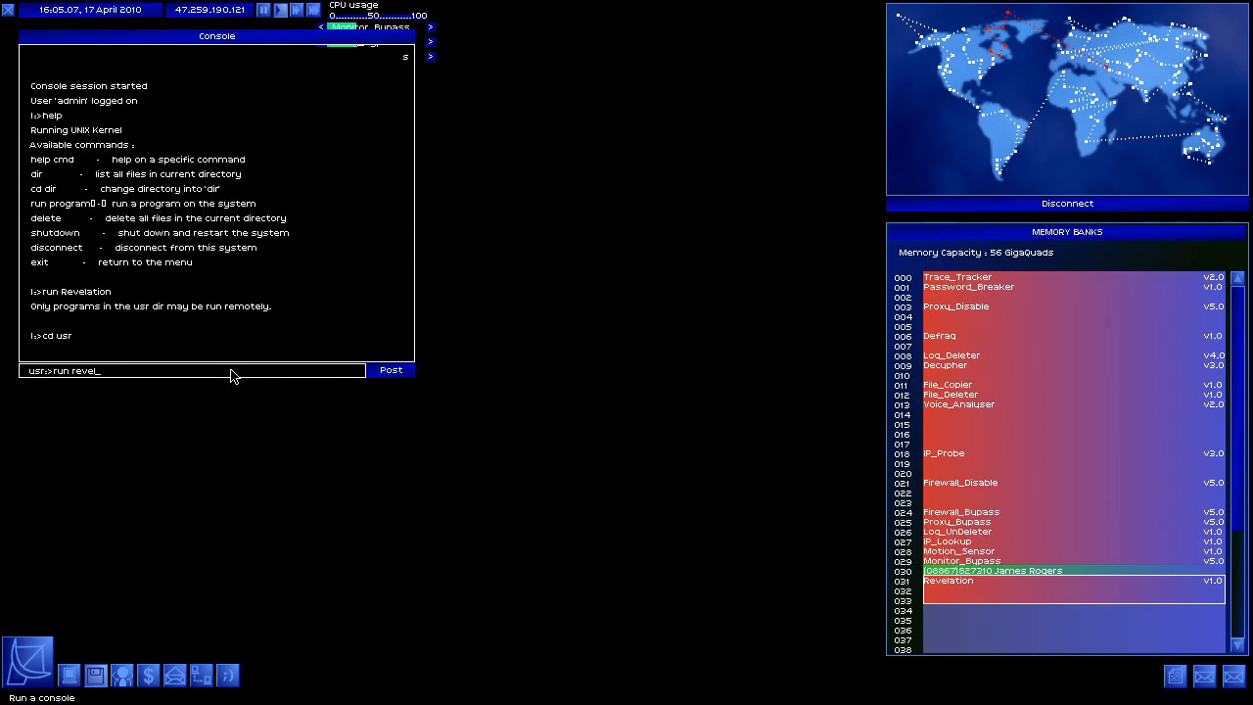
{"action": "left_click", "coordinate": [390, 370]}
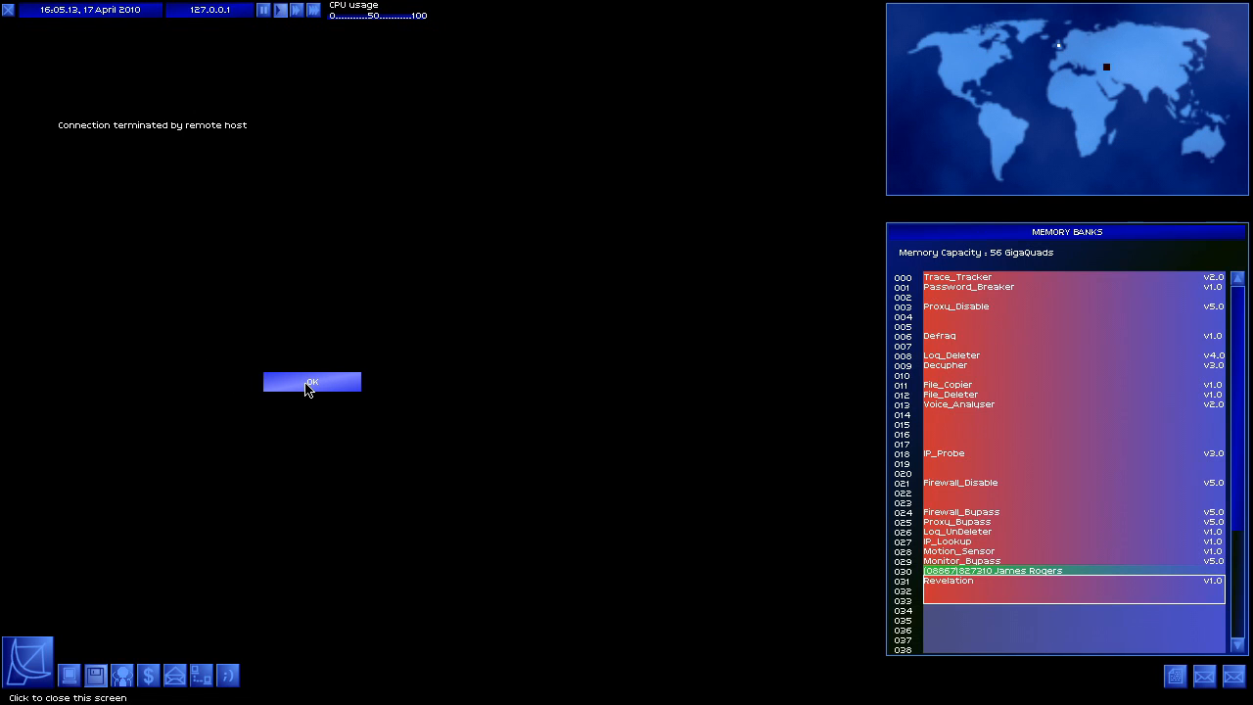
{"action": "left_click", "coordinate": [311, 382]}
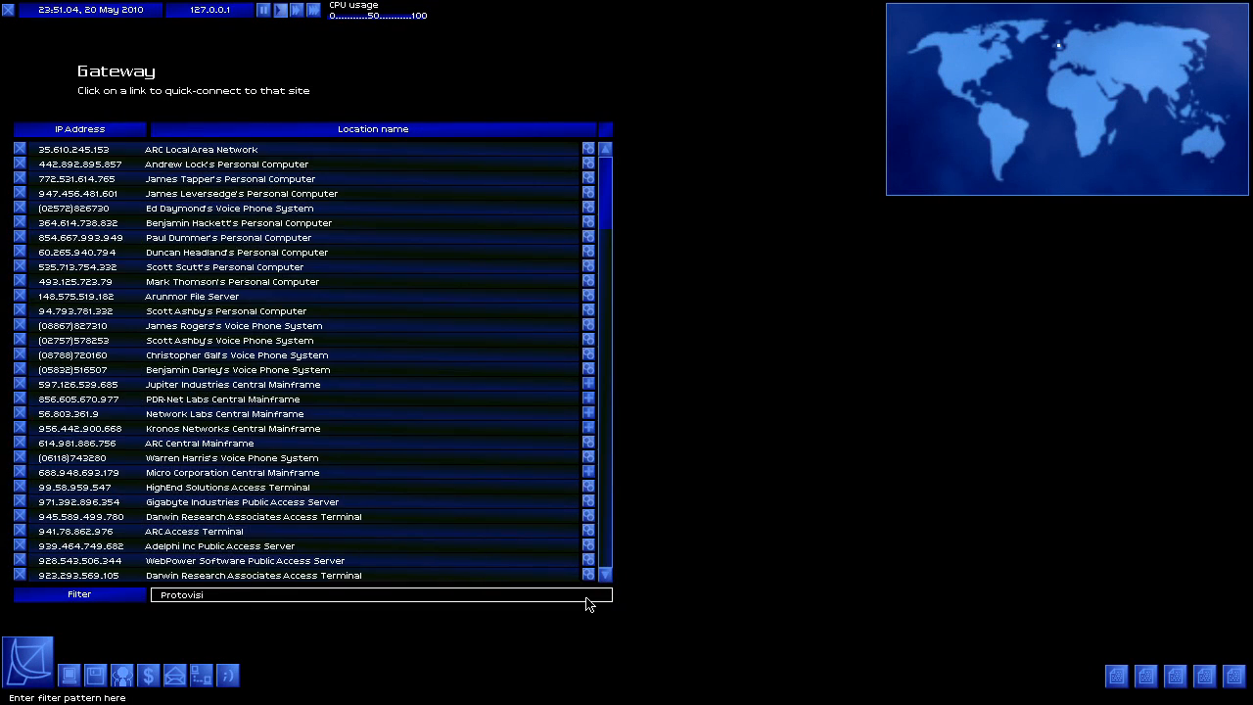
Filter the gateway list for 'Protovision' and connect to the Protovision Game Server.
{"action": "type", "text": "on"}
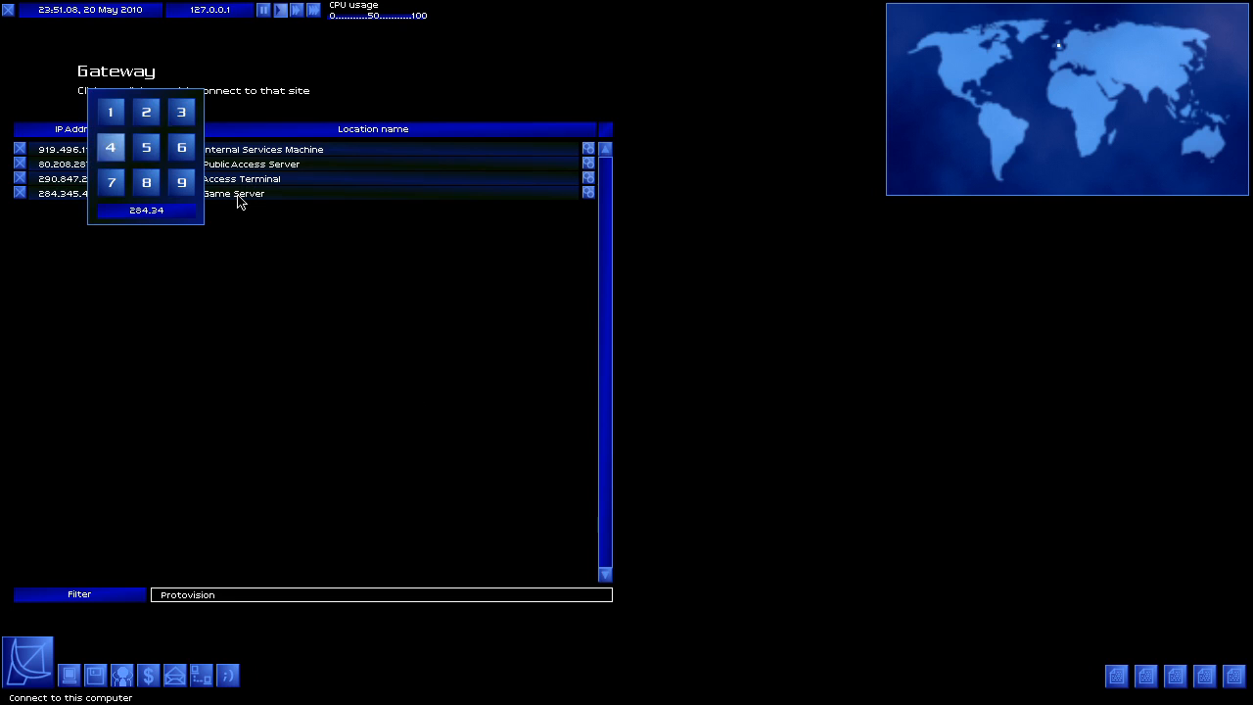
{"action": "left_click", "coordinate": [232, 193]}
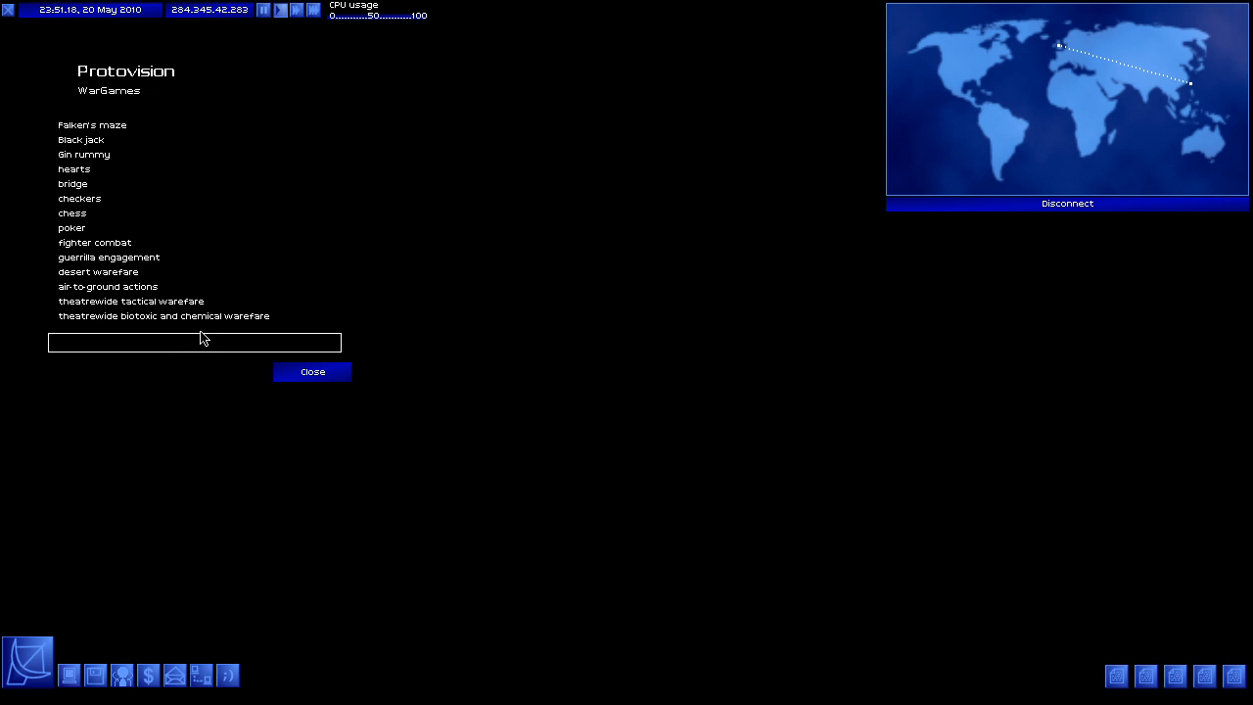
{"action": "mouse_move", "coordinate": [93, 219]}
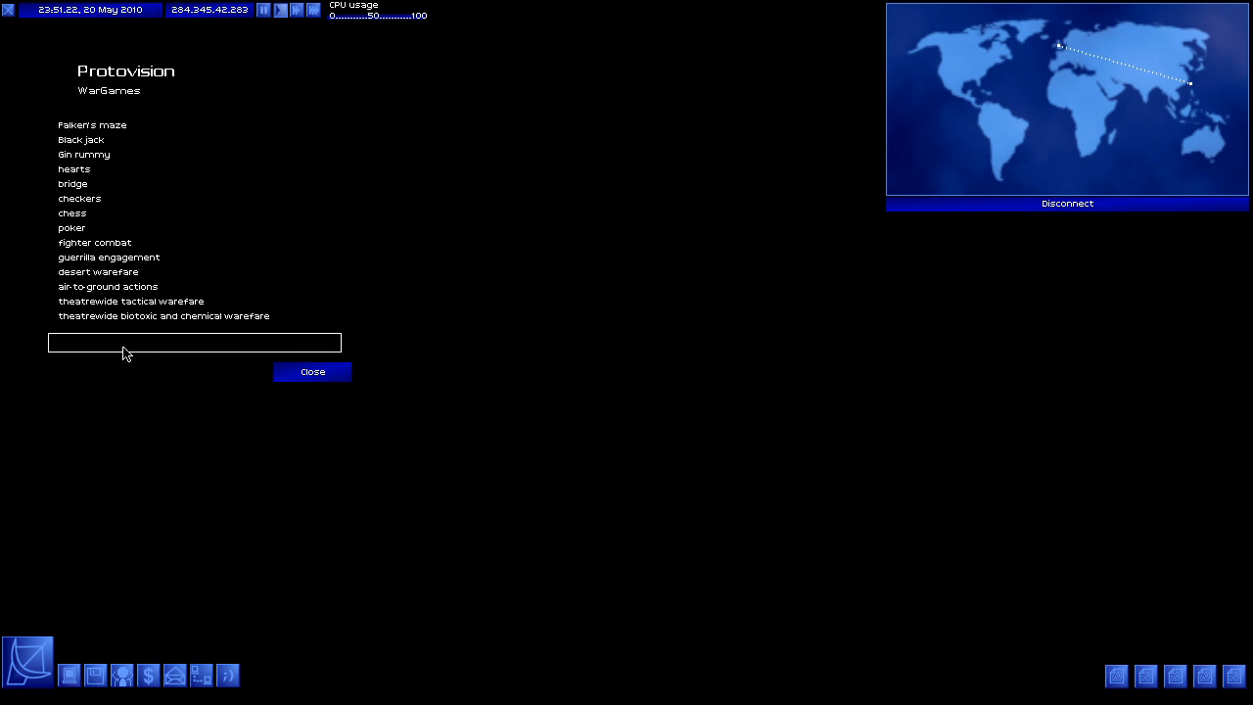
Enter the war game choice to launch the world map missile simulation.
{"action": "left_click", "coordinate": [313, 371]}
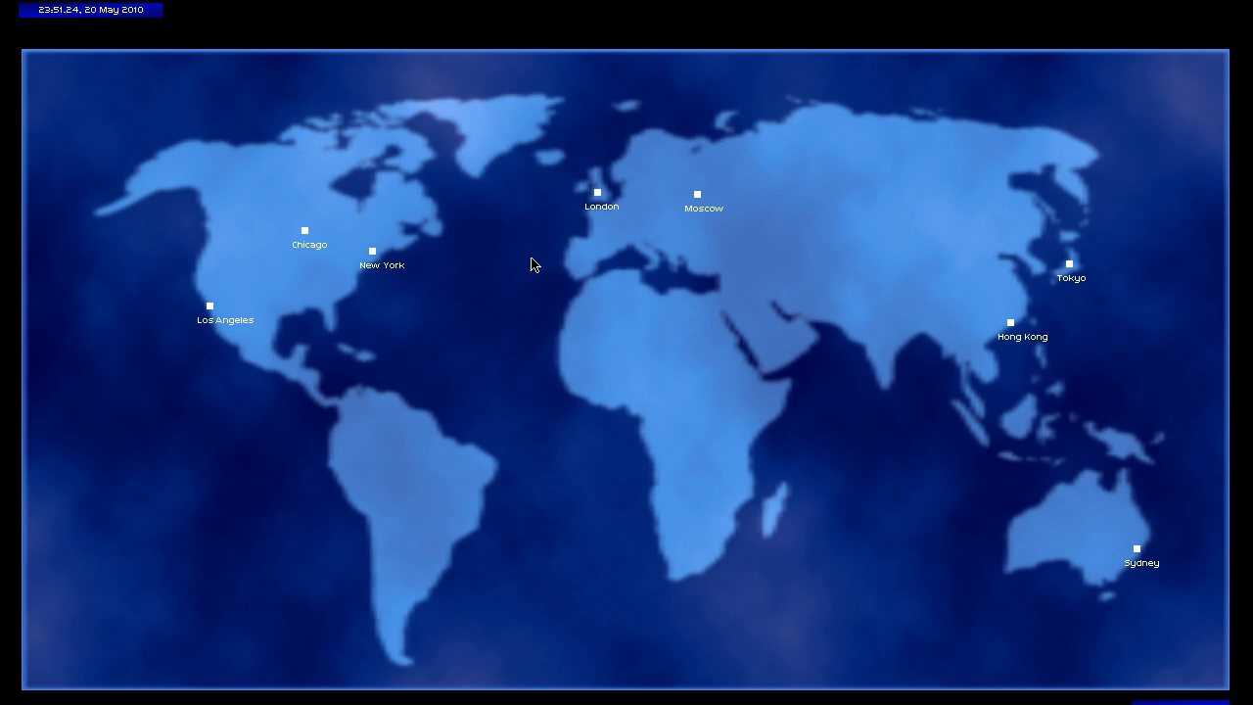
{"action": "mouse_move", "coordinate": [601, 202]}
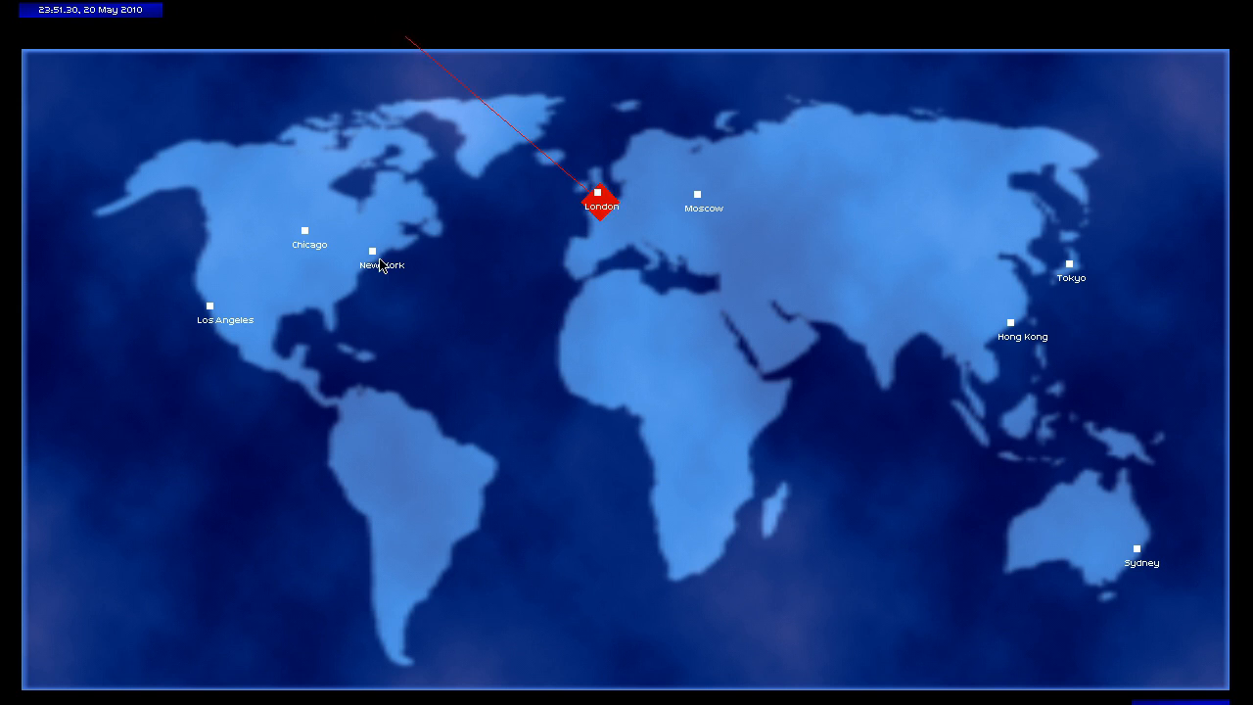
{"action": "mouse_move", "coordinate": [305, 238]}
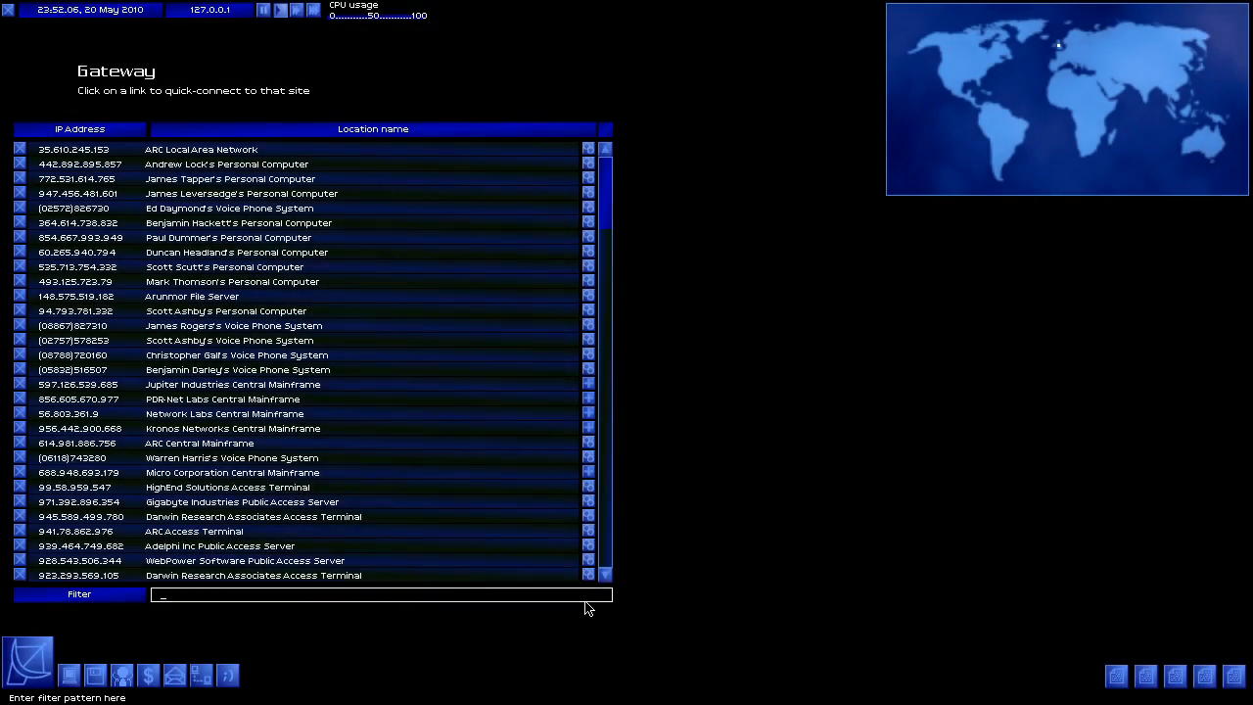
Filter the gateway list for 'credits' and connect to the Uplink Credits Machine.
{"action": "type", "text": "credits"}
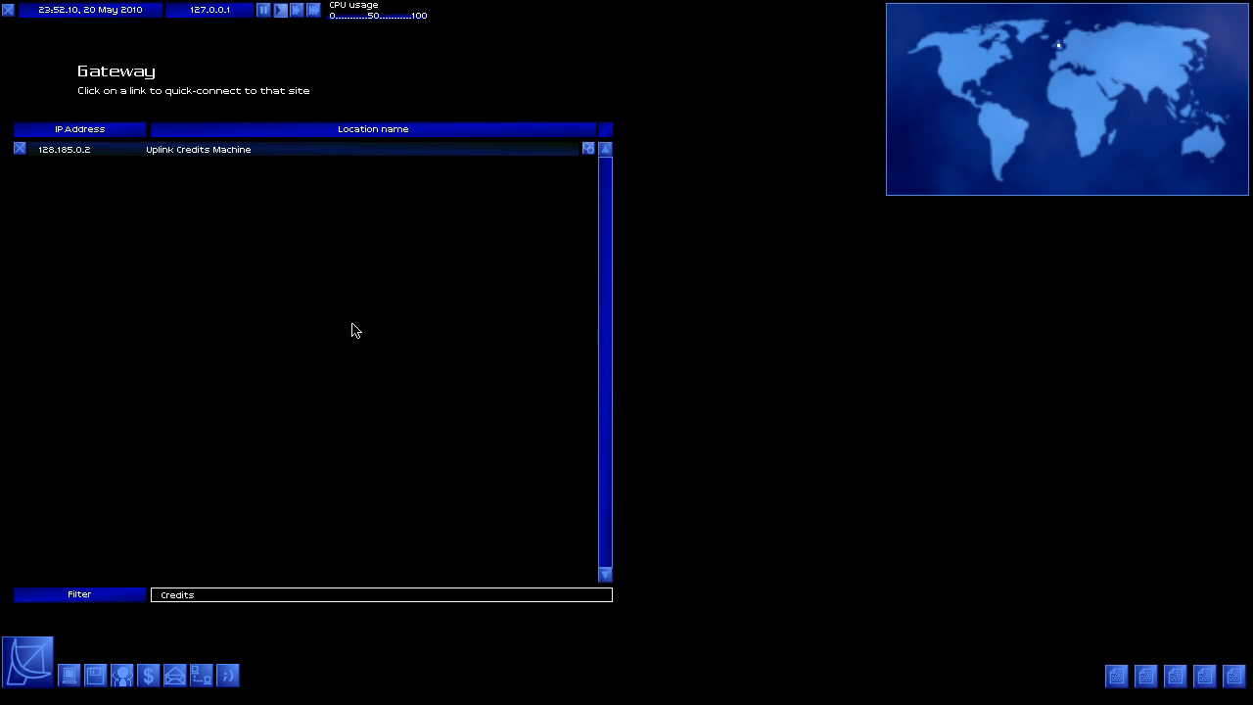
{"action": "left_click", "coordinate": [64, 149]}
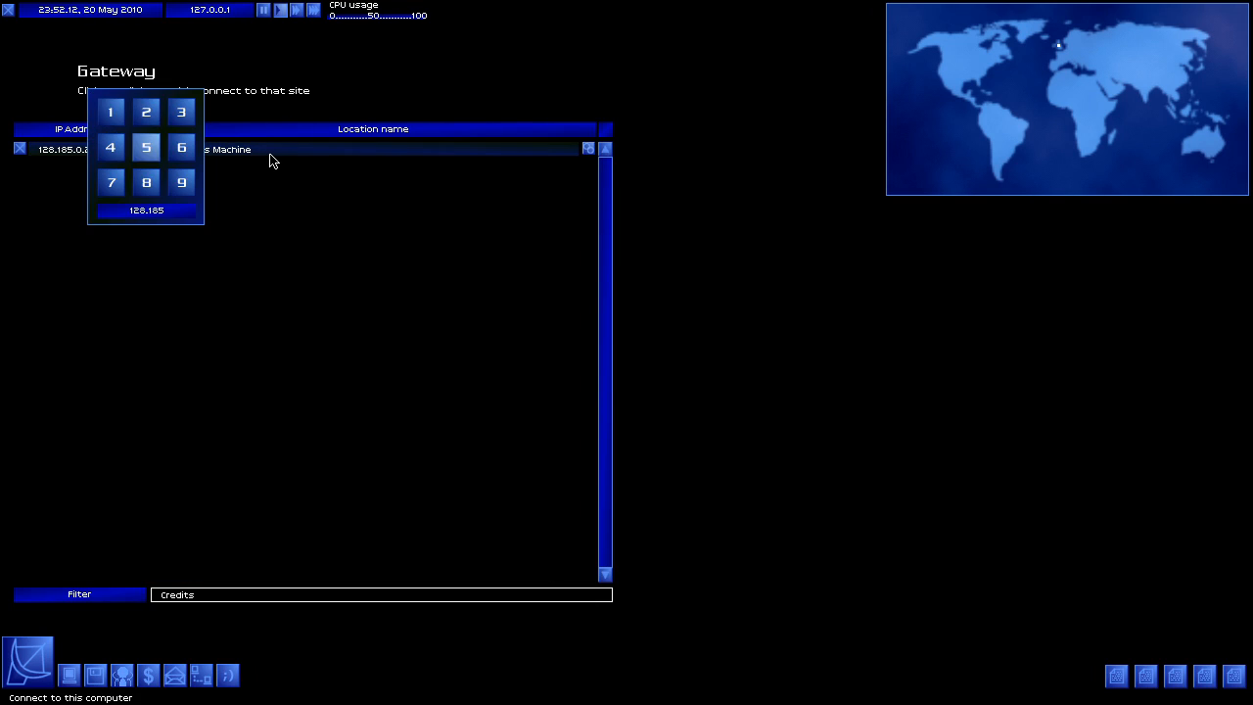